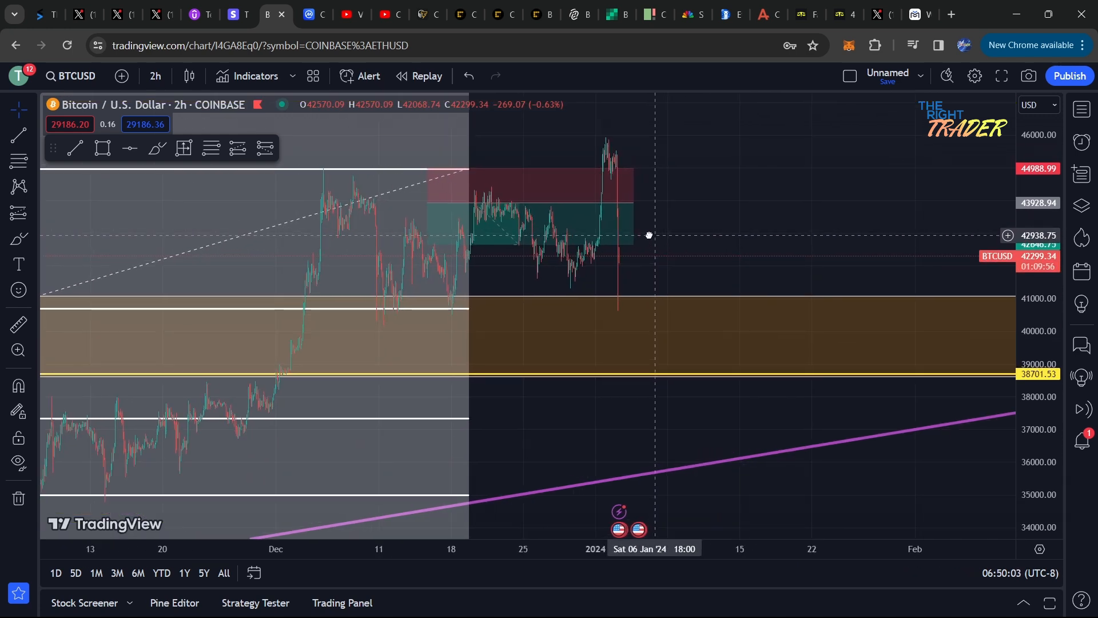
- Switch to CoinMarketCap and scroll the rankings past Bitcoin and Ethereum down to Polkadot
{"action": "left_click_drag", "start_coordinate": [648, 234], "coordinate": [593, 235]}
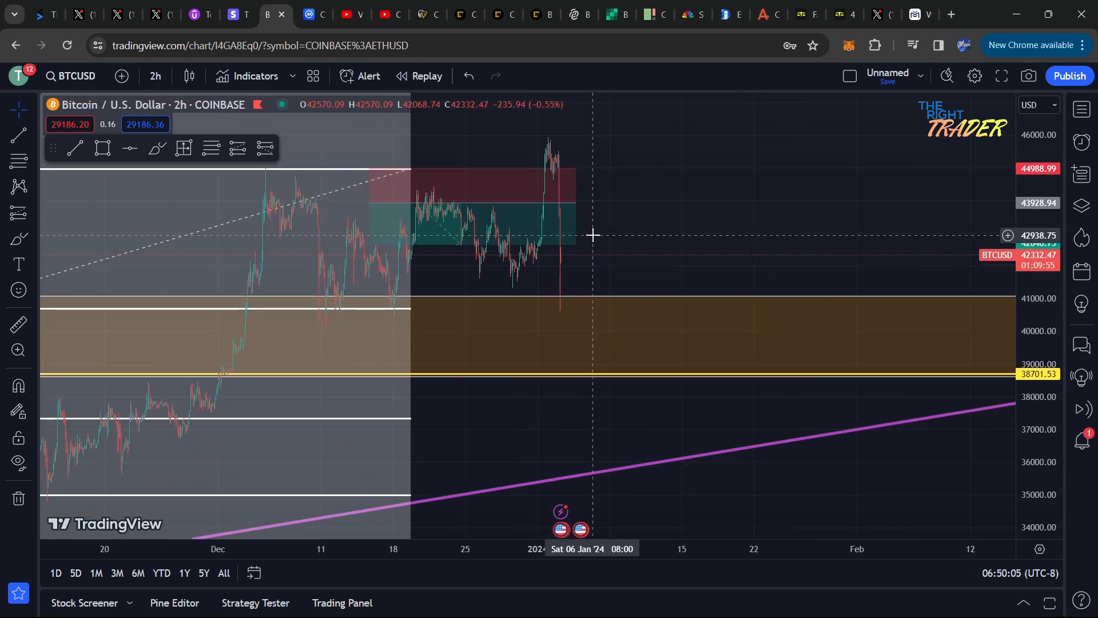
{"action": "left_click", "coordinate": [313, 14]}
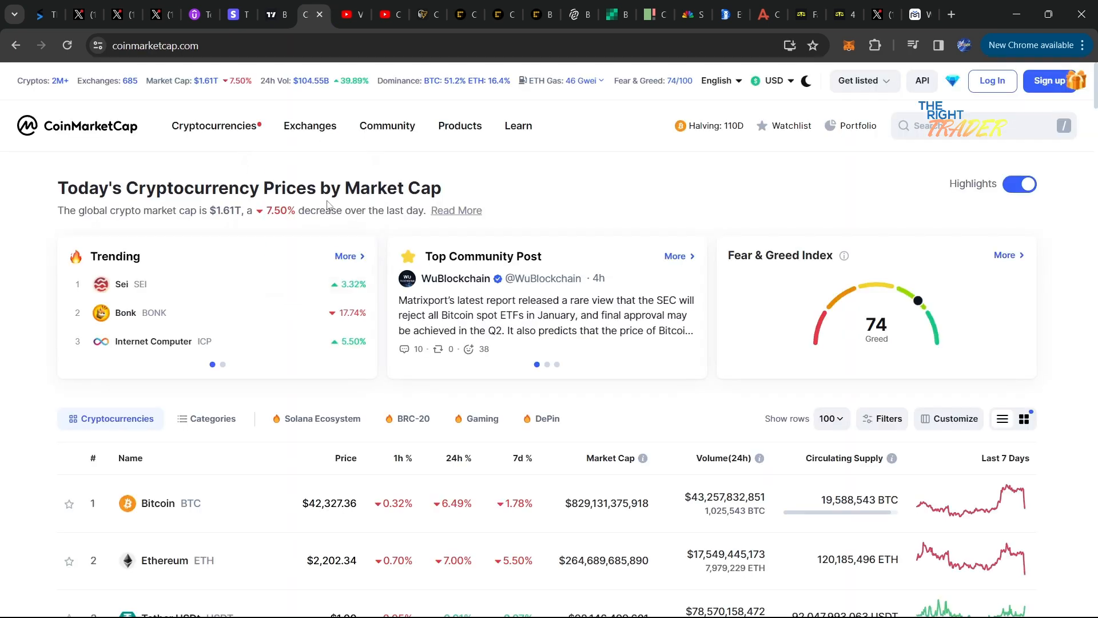
{"action": "scroll", "scroll_direction": "down", "scroll_amount": 3}
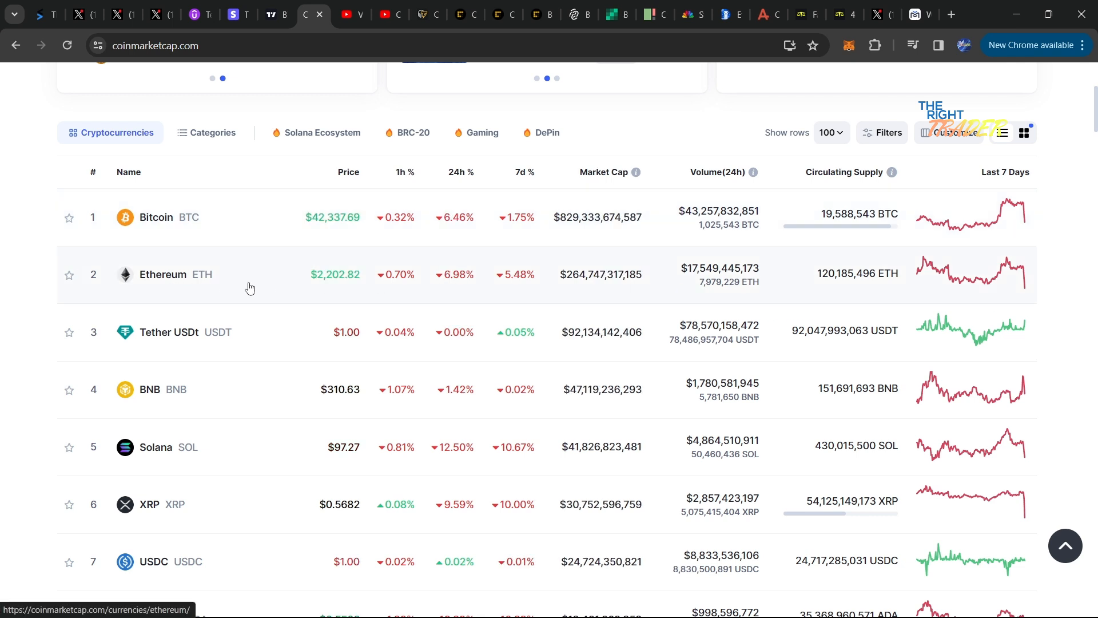
{"action": "scroll", "scroll_direction": "down", "scroll_amount": 3}
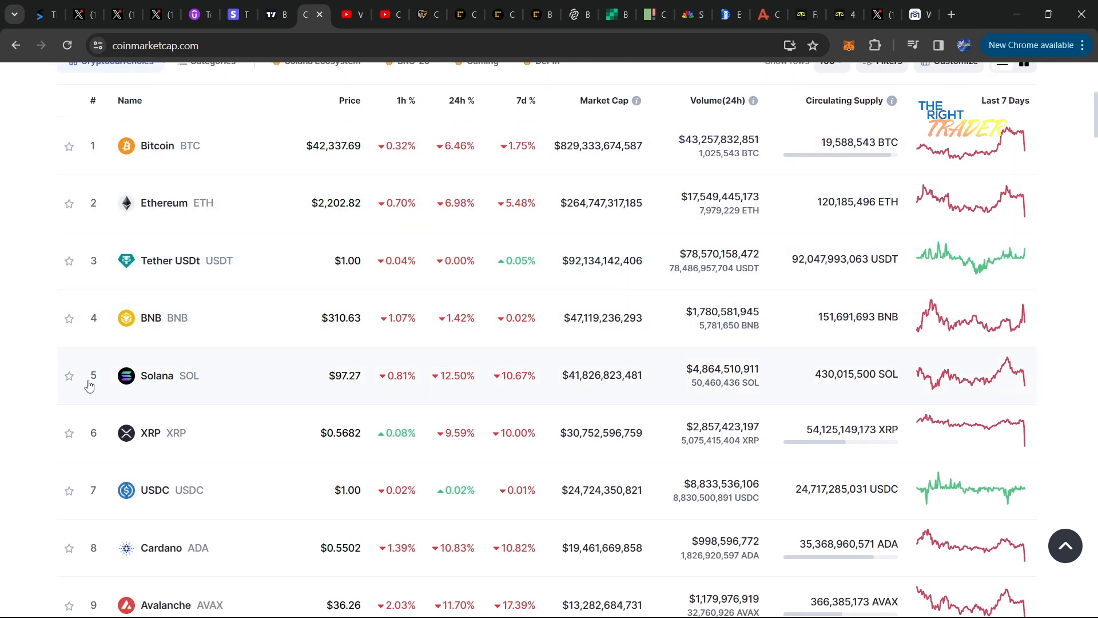
{"action": "scroll", "scroll_direction": "down", "scroll_amount": 3}
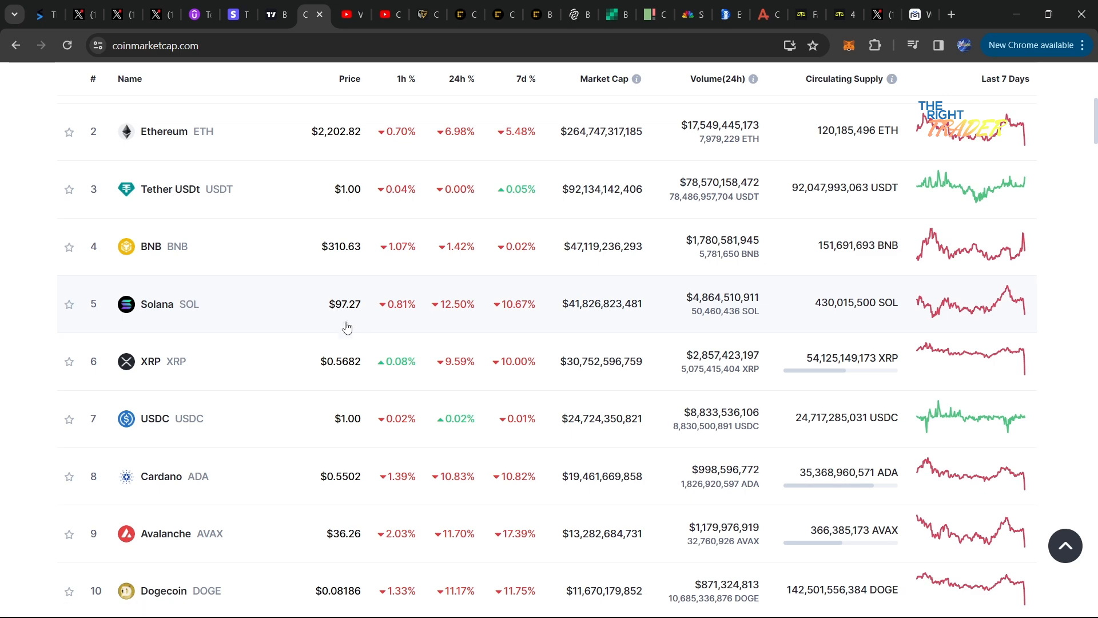
{"action": "scroll", "scroll_direction": "down", "scroll_amount": 3}
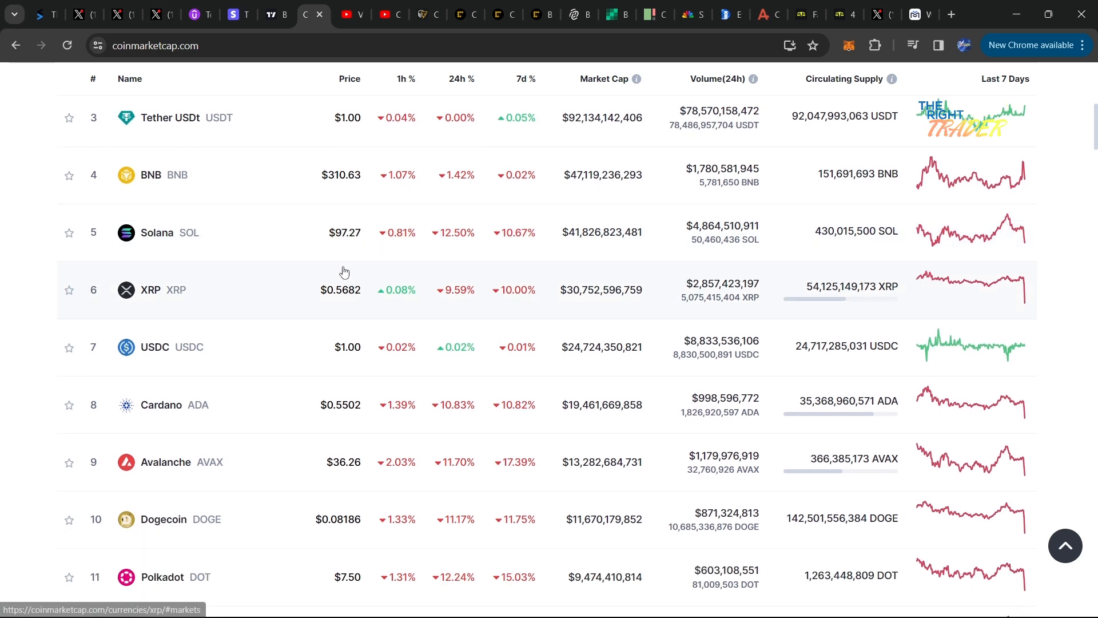
{"action": "mouse_move", "coordinate": [344, 474]}
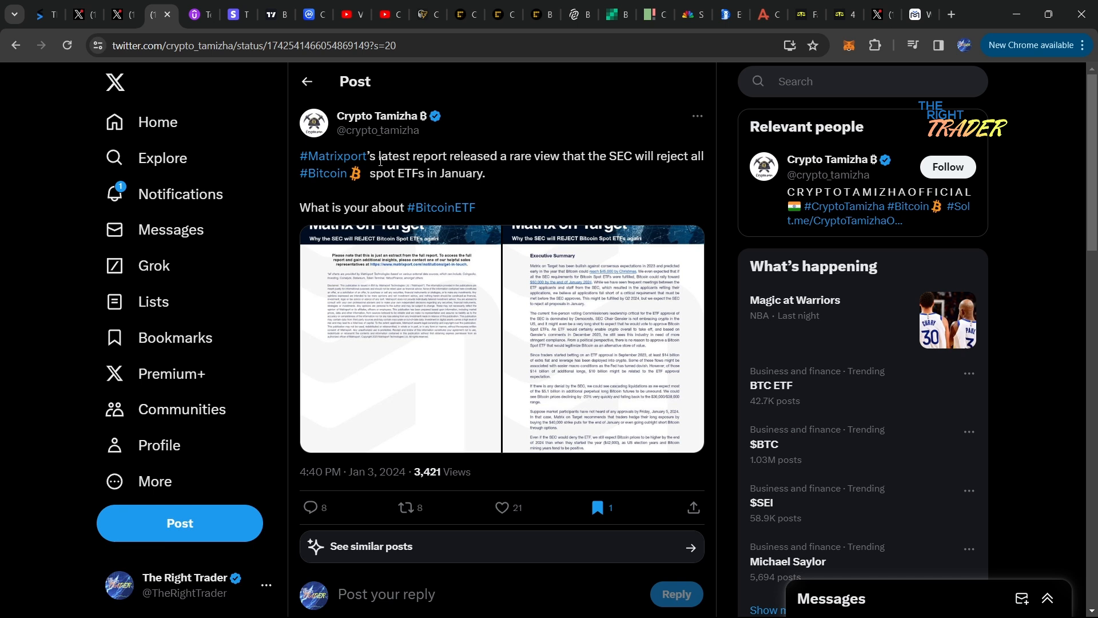
{"action": "mouse_move", "coordinate": [558, 169]}
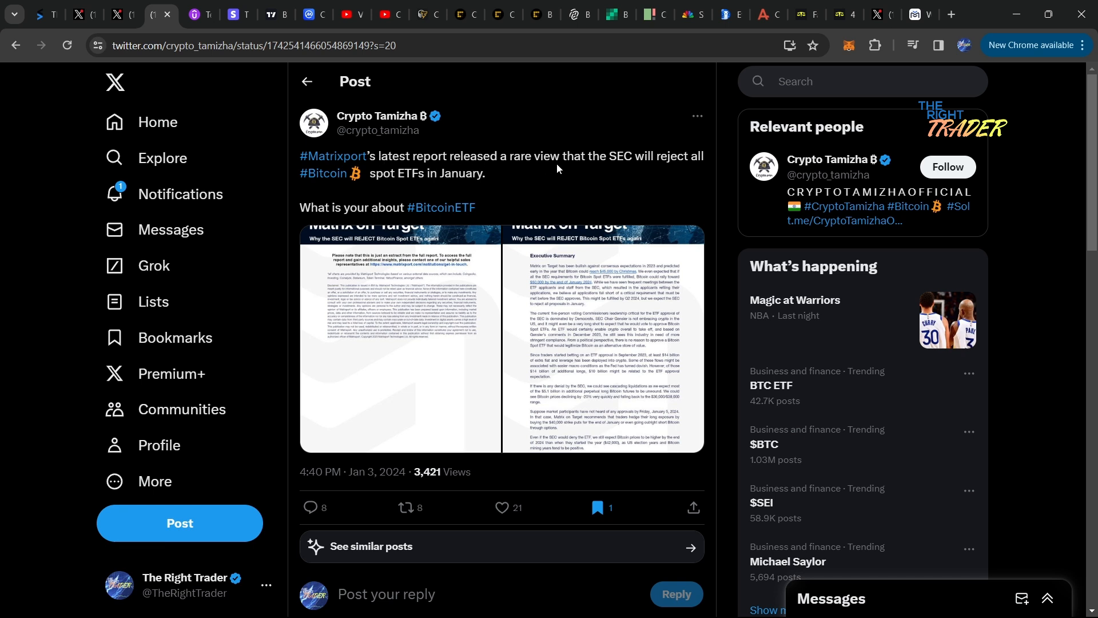
{"action": "mouse_move", "coordinate": [446, 175]}
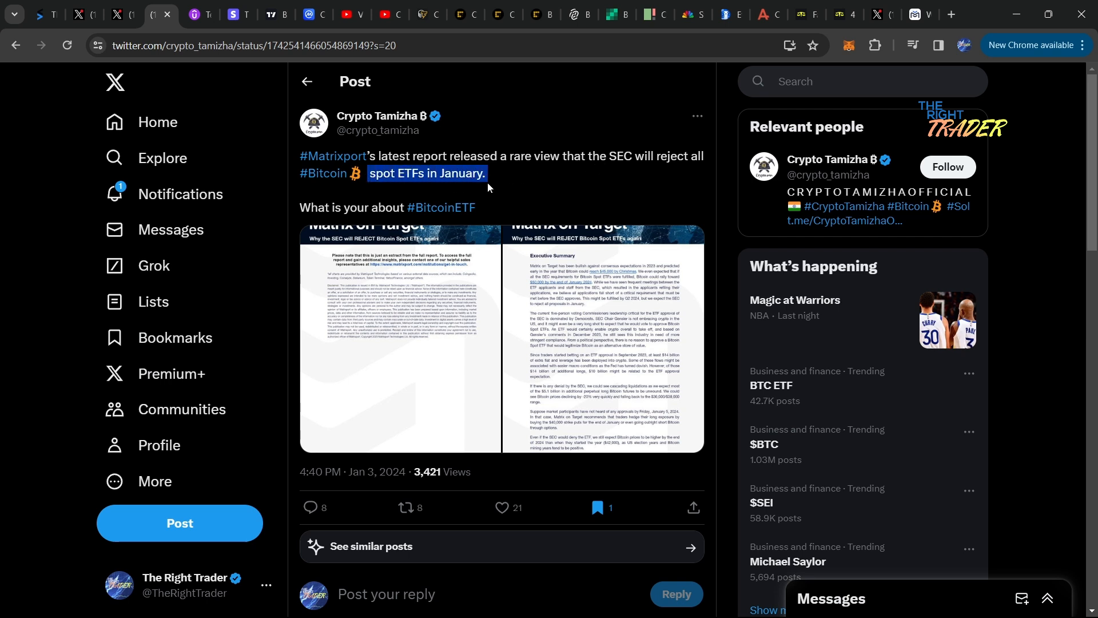
- Open the SEC spot ETF rejection post's report image full size and view its next page
{"action": "left_click", "coordinate": [473, 187]}
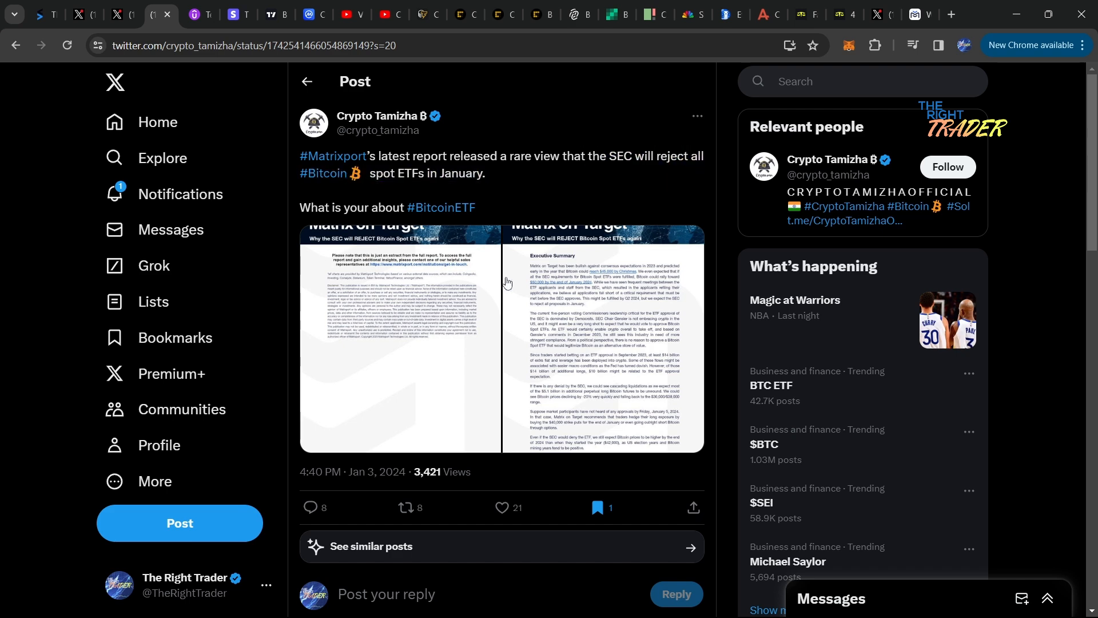
{"action": "left_click", "coordinate": [401, 336]}
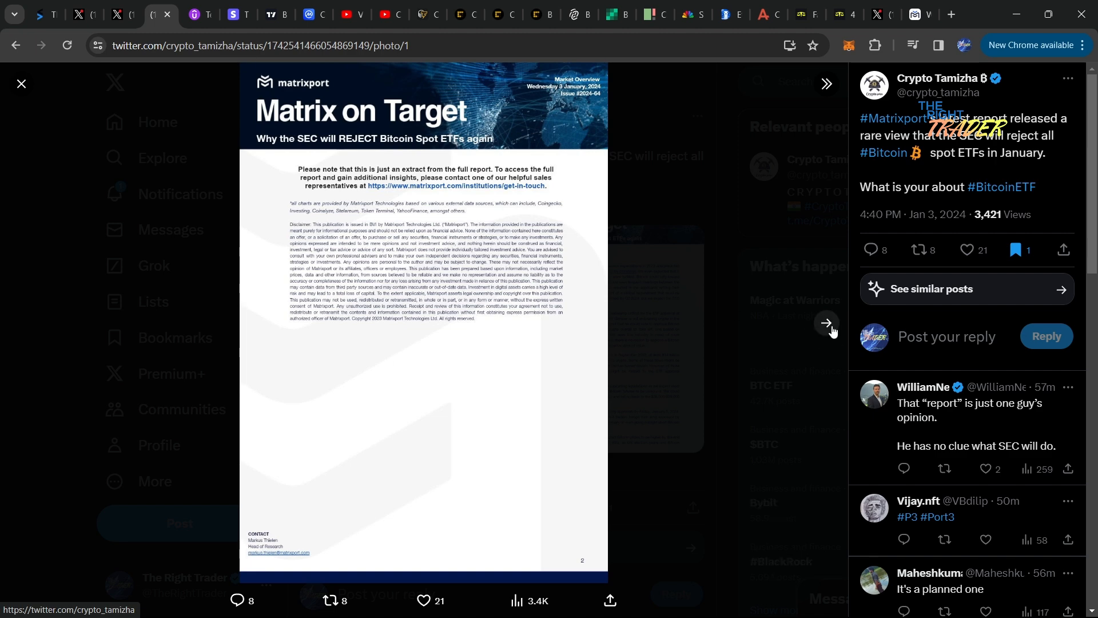
{"action": "left_click", "coordinate": [825, 323]}
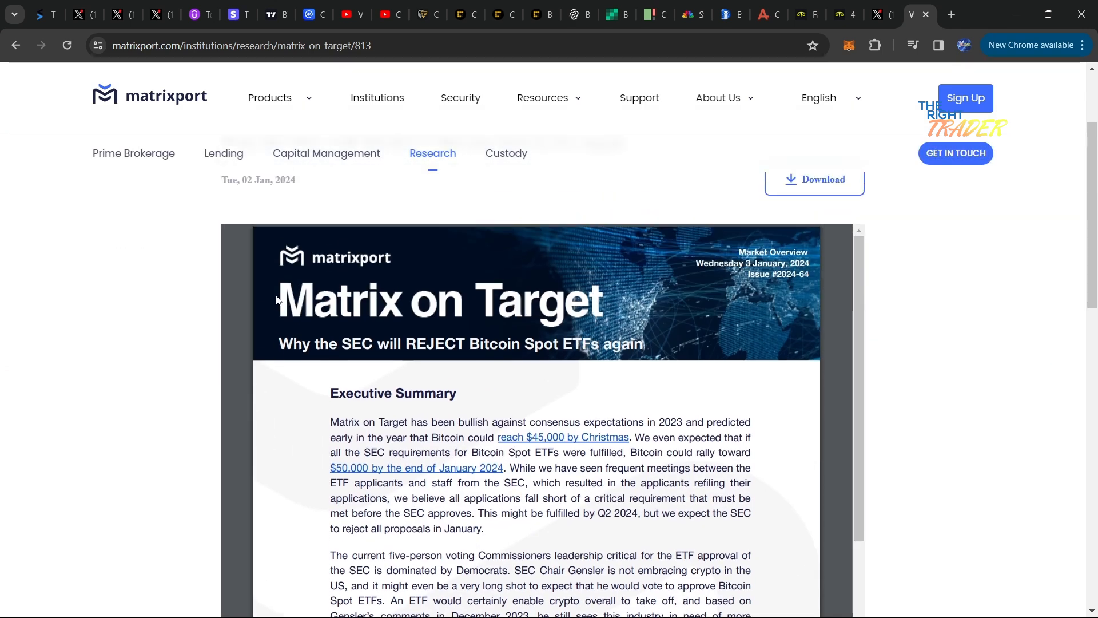
{"action": "mouse_move", "coordinate": [282, 343]}
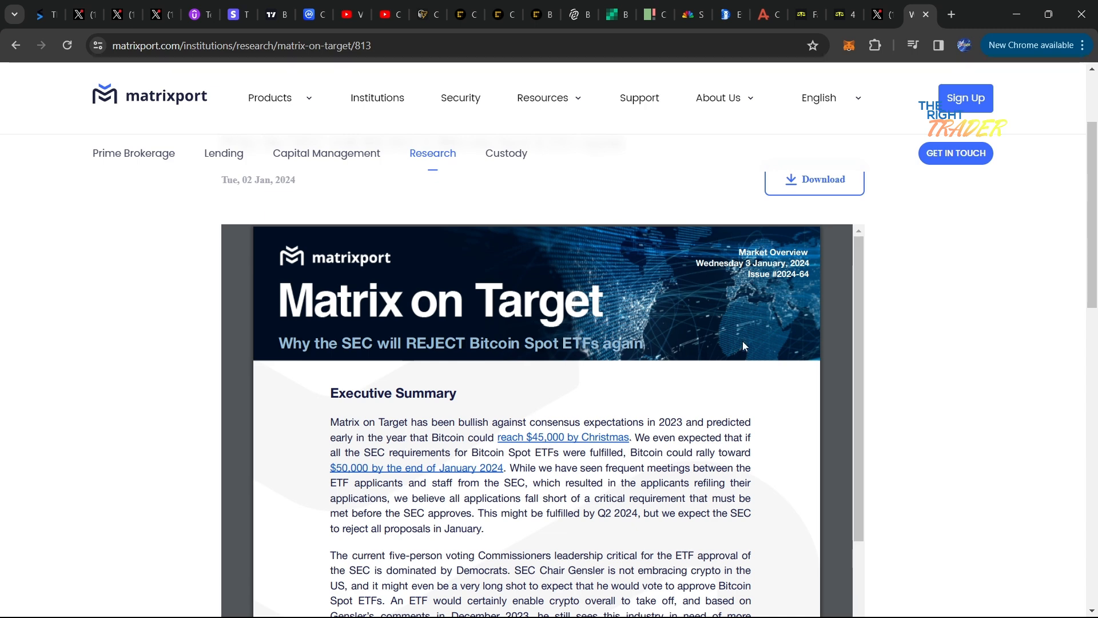
- Go back twice toward the Google search for Matrixport daily insights
{"action": "left_click", "coordinate": [67, 44]}
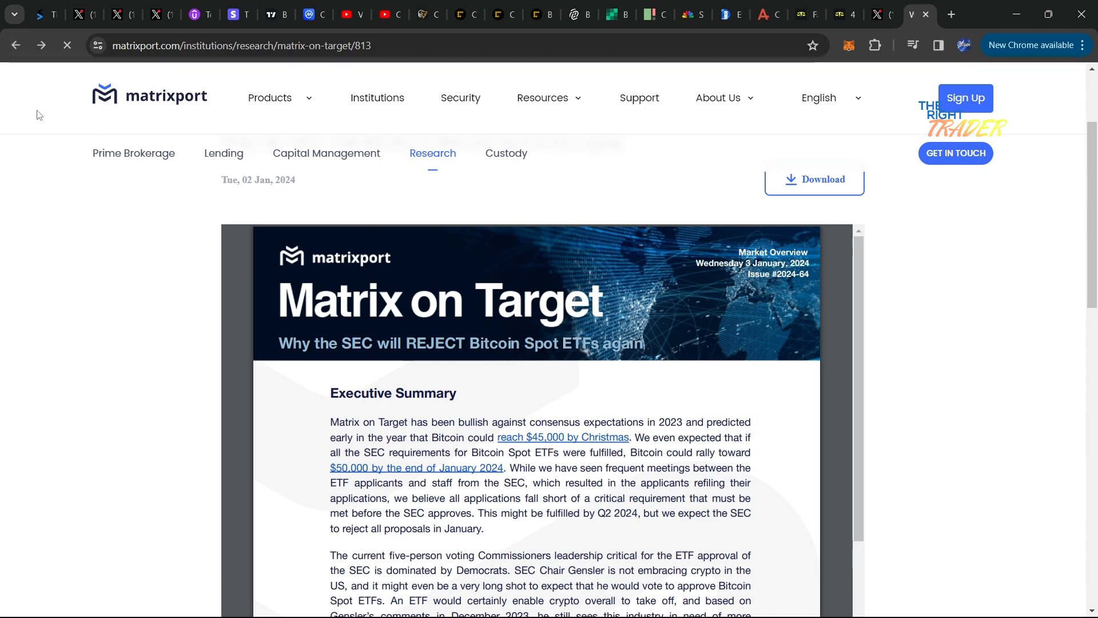
{"action": "left_click", "coordinate": [16, 45]}
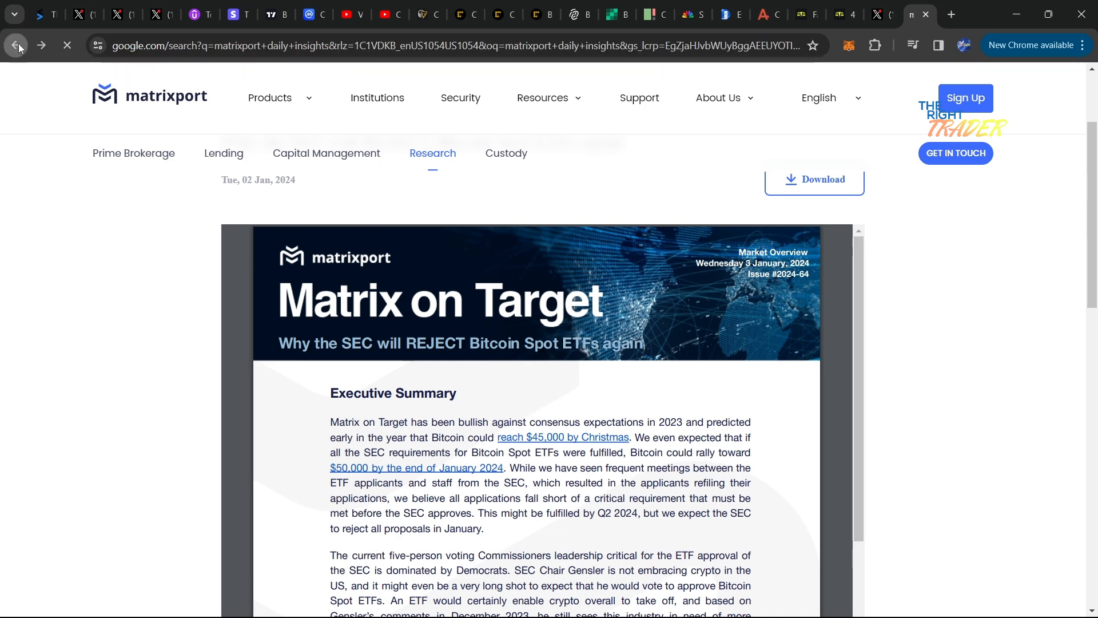
- Open the 'Matrixport Daily Insights for Institutions - Research' result showing 171 articles
{"action": "left_click", "coordinate": [16, 45]}
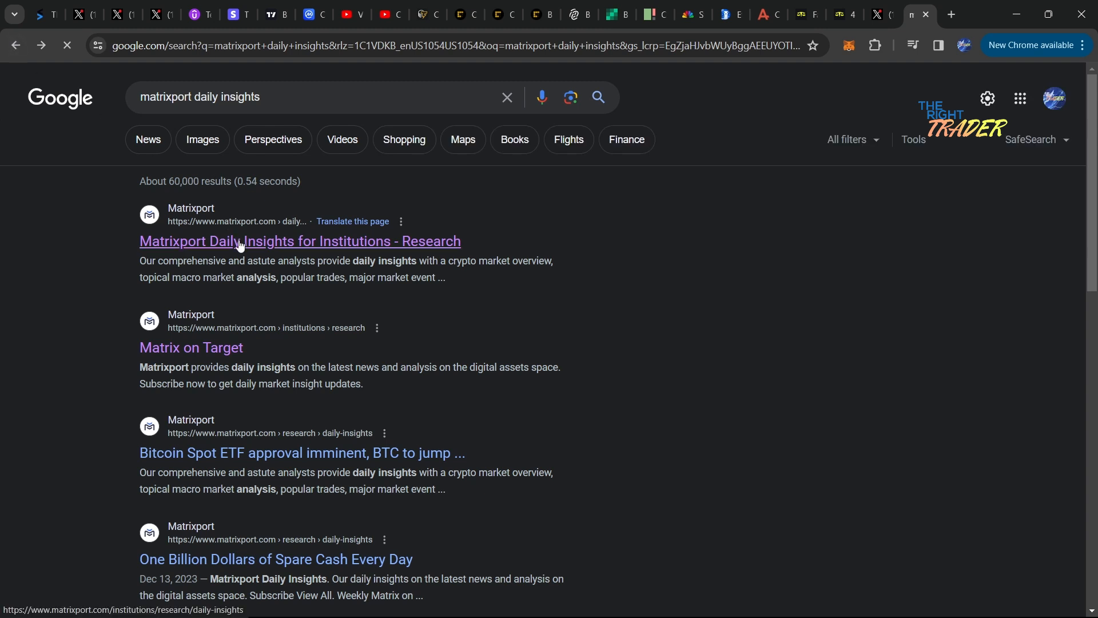
{"action": "left_click", "coordinate": [299, 241]}
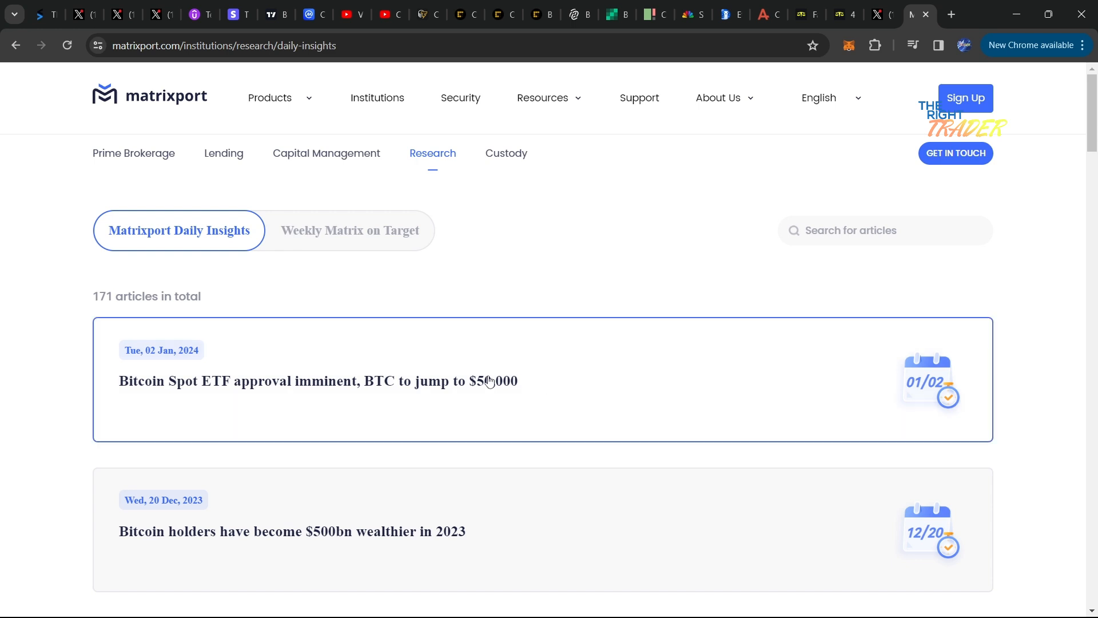
{"action": "mouse_move", "coordinate": [121, 117]}
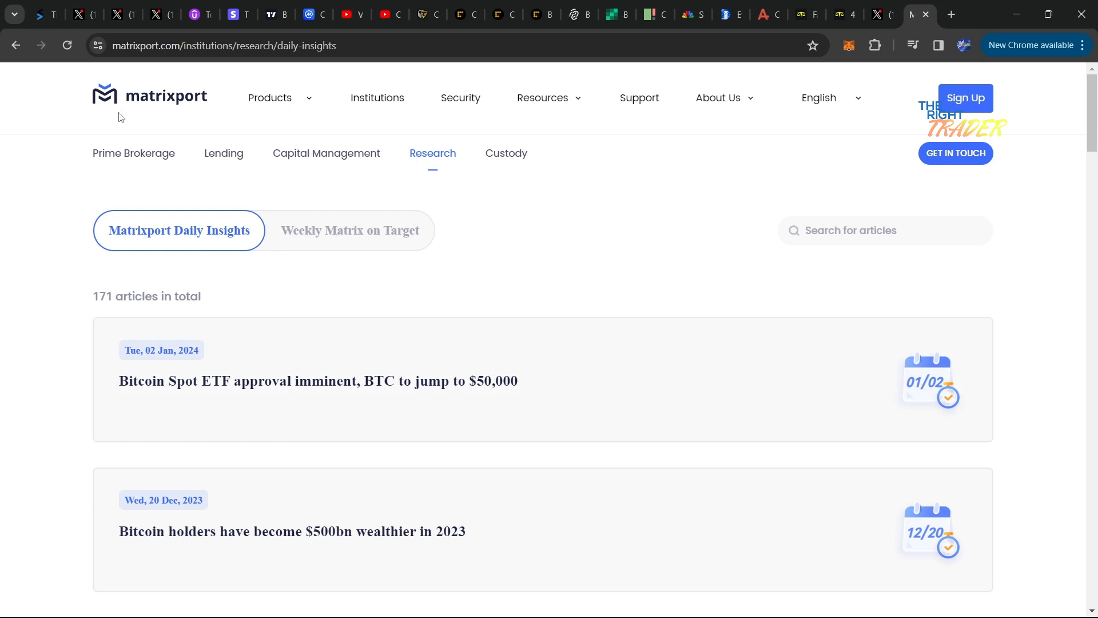
{"action": "mouse_move", "coordinate": [209, 401]}
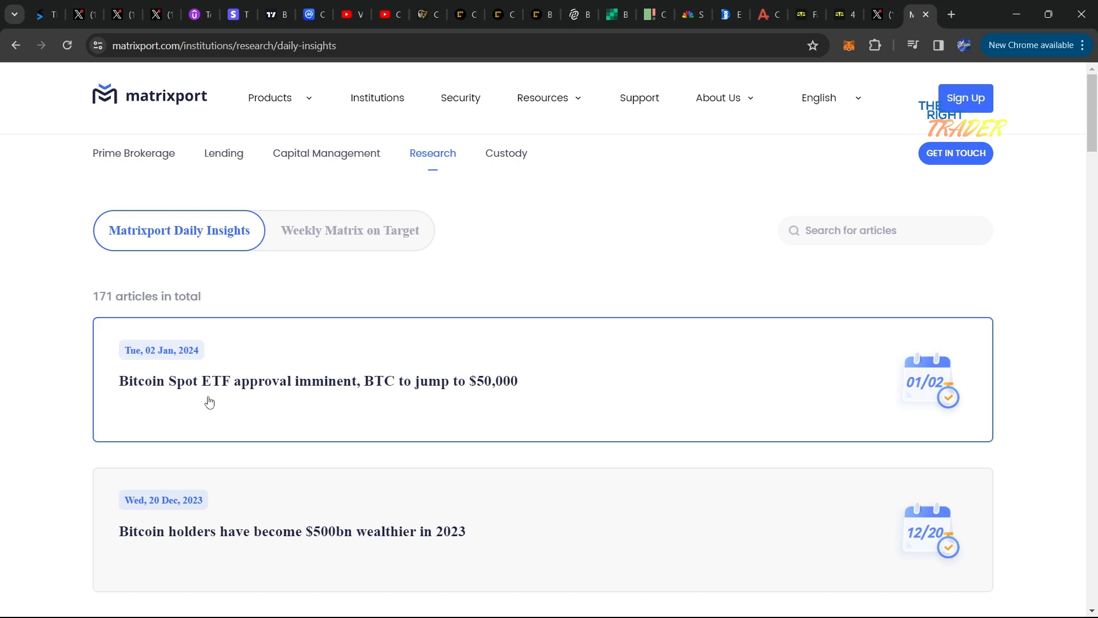
- Scroll the Daily Insights list and switch to the 71 Weekly Matrix on Target articles
{"action": "scroll", "scroll_direction": "down", "scroll_amount": 3}
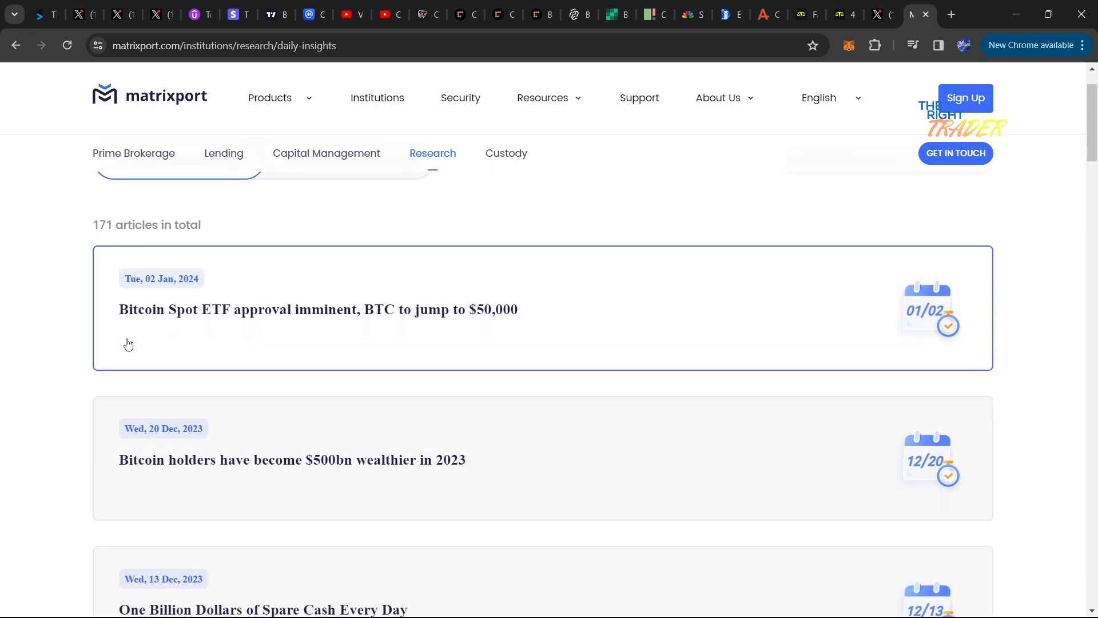
{"action": "mouse_move", "coordinate": [383, 325]}
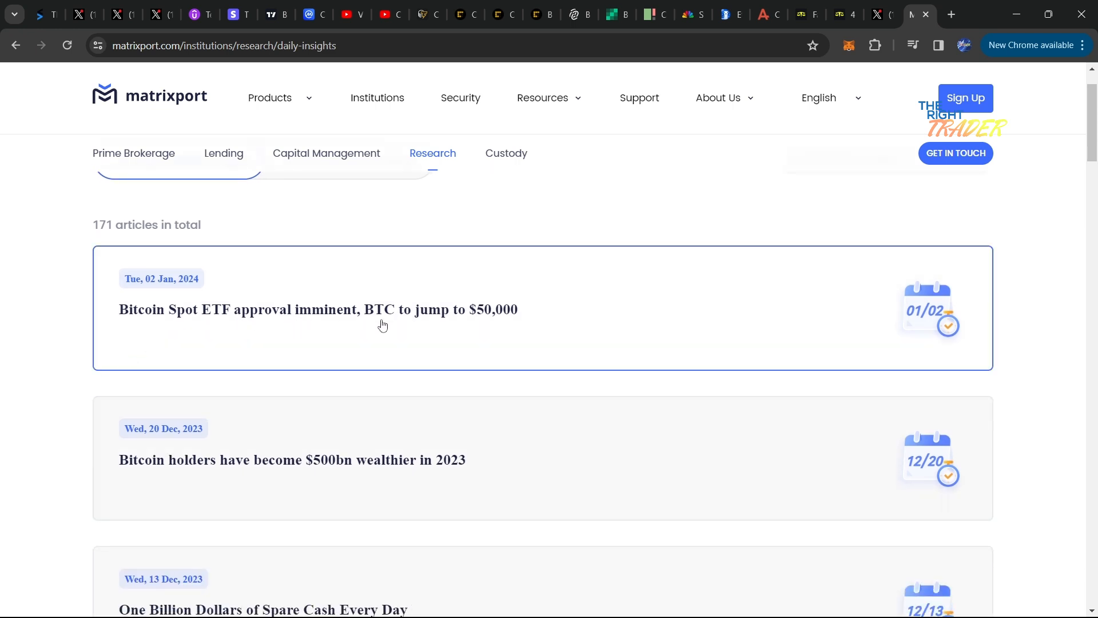
{"action": "mouse_move", "coordinate": [517, 320]}
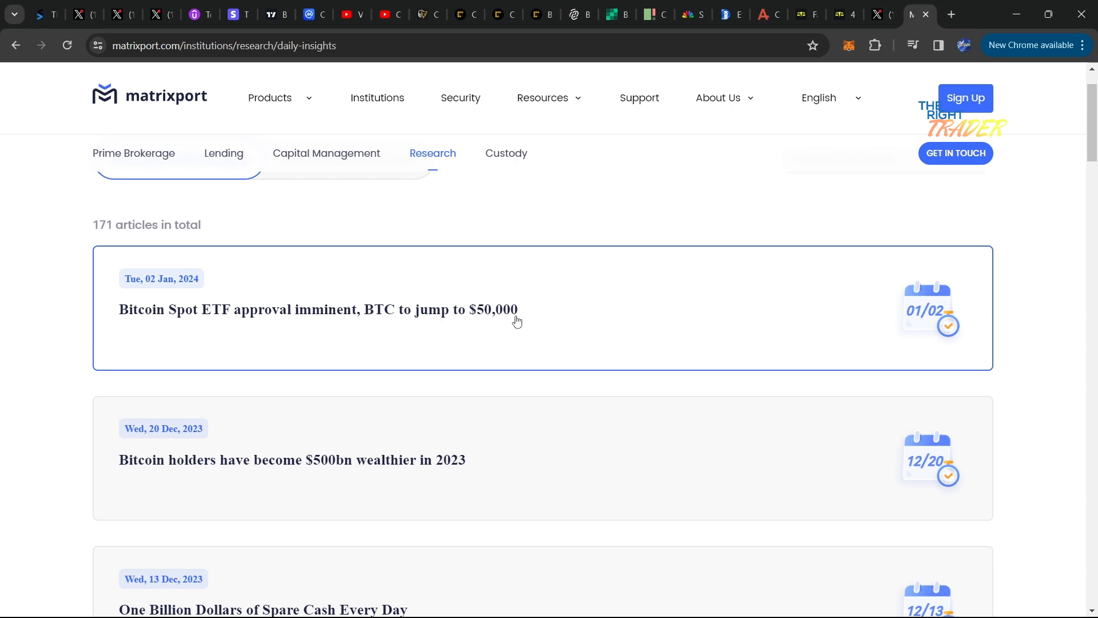
{"action": "left_click", "coordinate": [349, 230]}
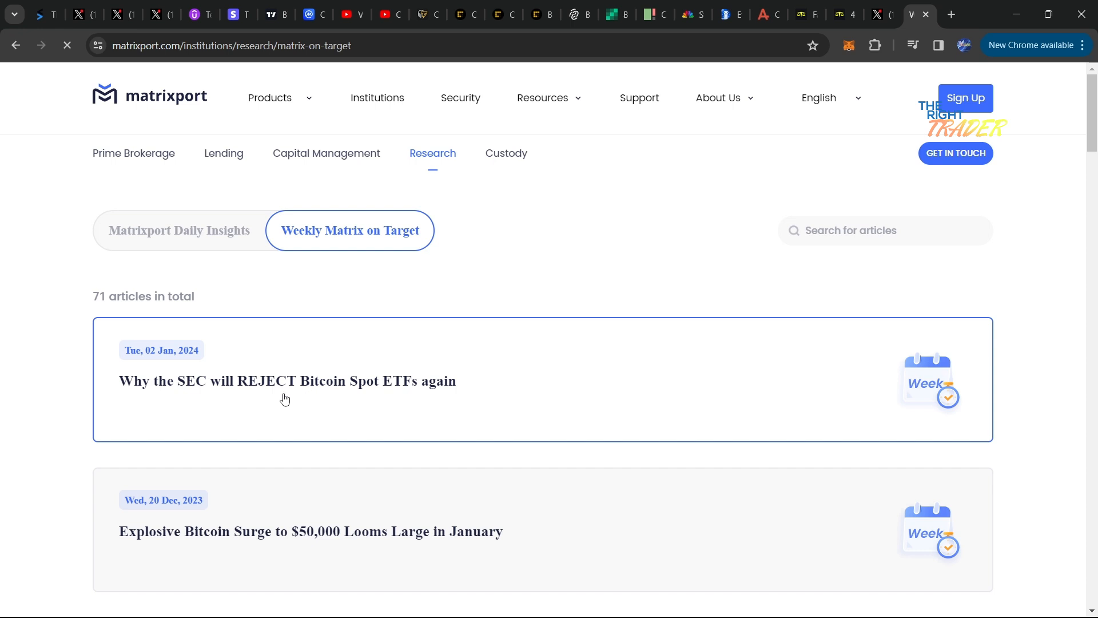
- Open 'Why the SEC will REJECT Bitcoin Spot ETFs again' and scroll its executive summary
{"action": "left_click", "coordinate": [287, 380]}
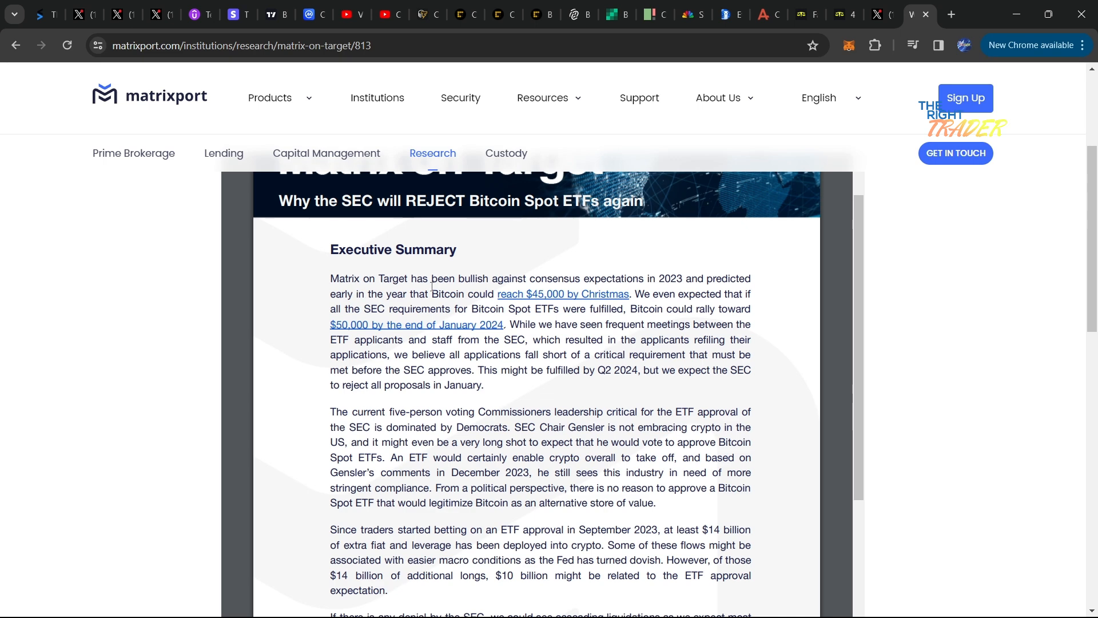
{"action": "scroll", "scroll_direction": "down", "scroll_amount": 3}
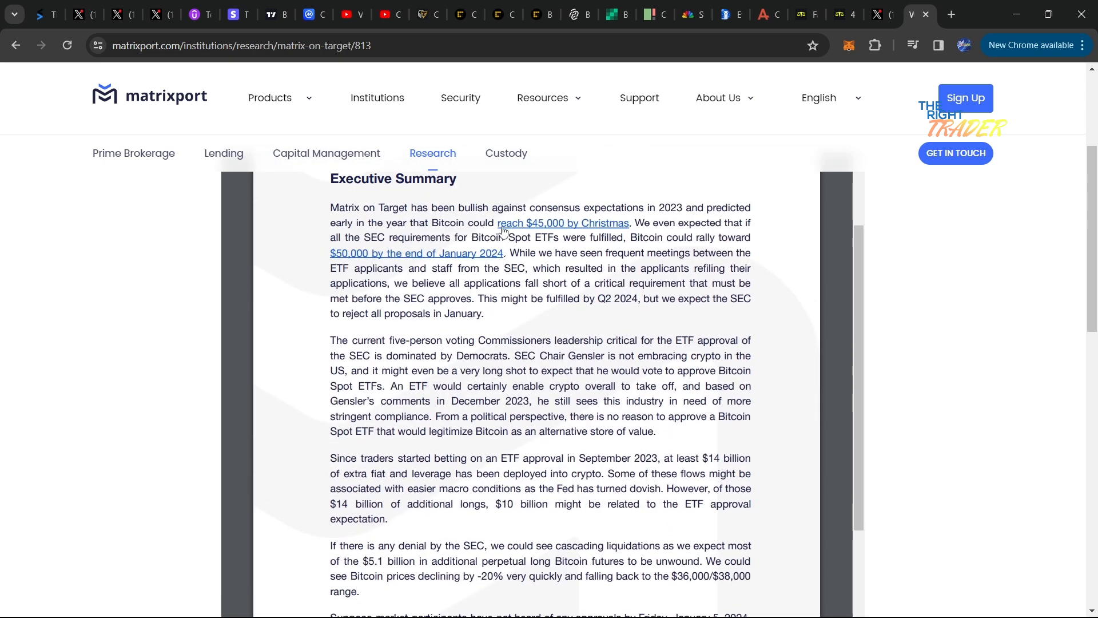
{"action": "mouse_move", "coordinate": [812, 243]}
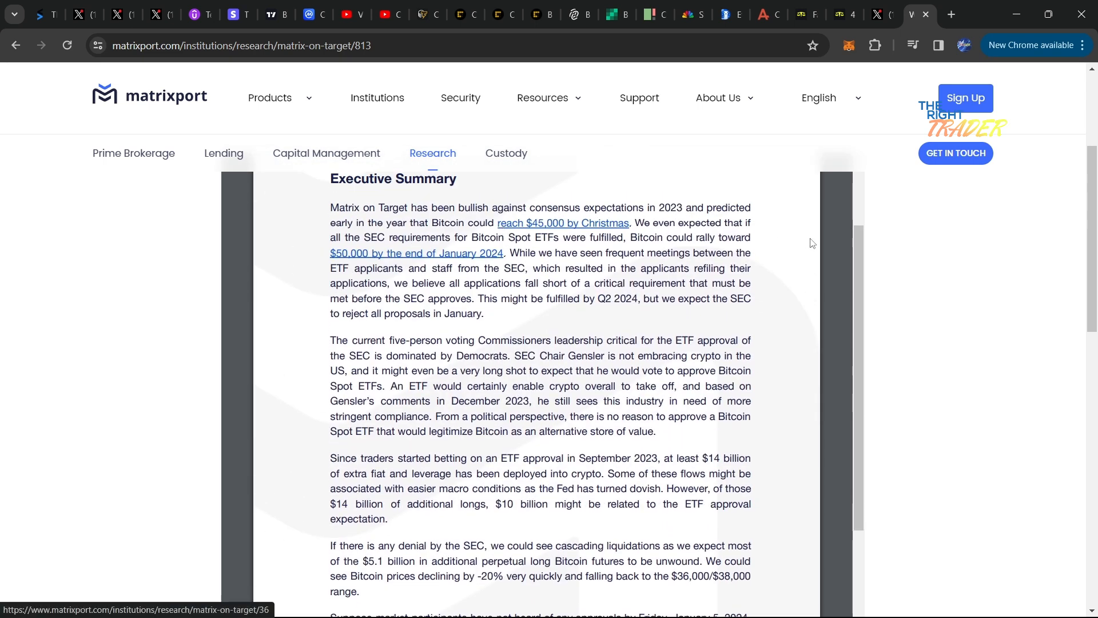
{"action": "mouse_move", "coordinate": [913, 334]}
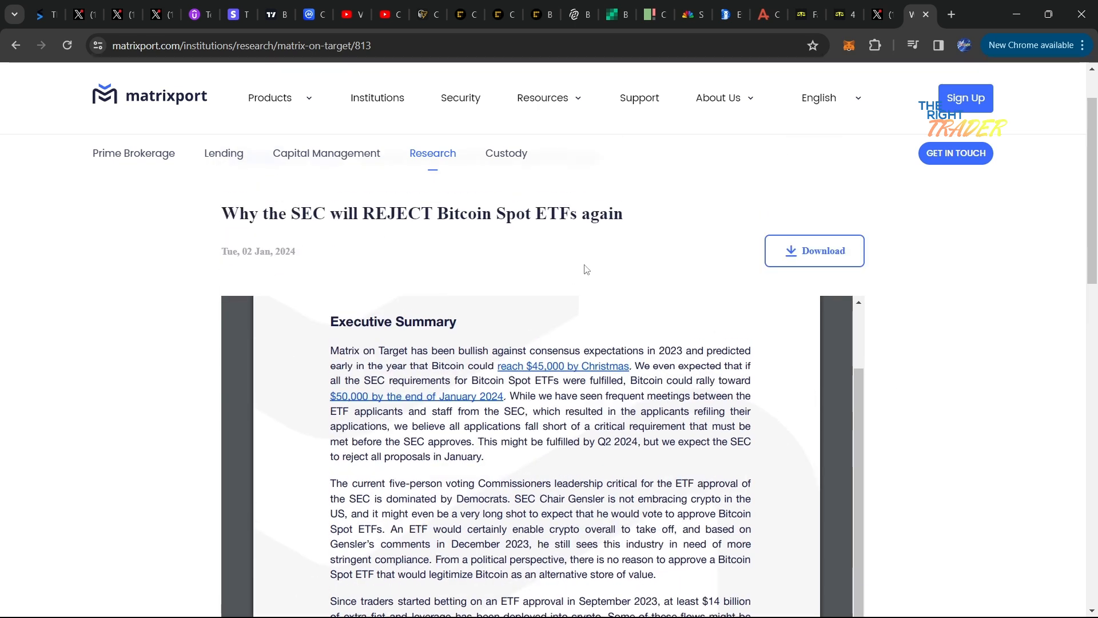
{"action": "scroll", "scroll_direction": "down", "scroll_amount": 3}
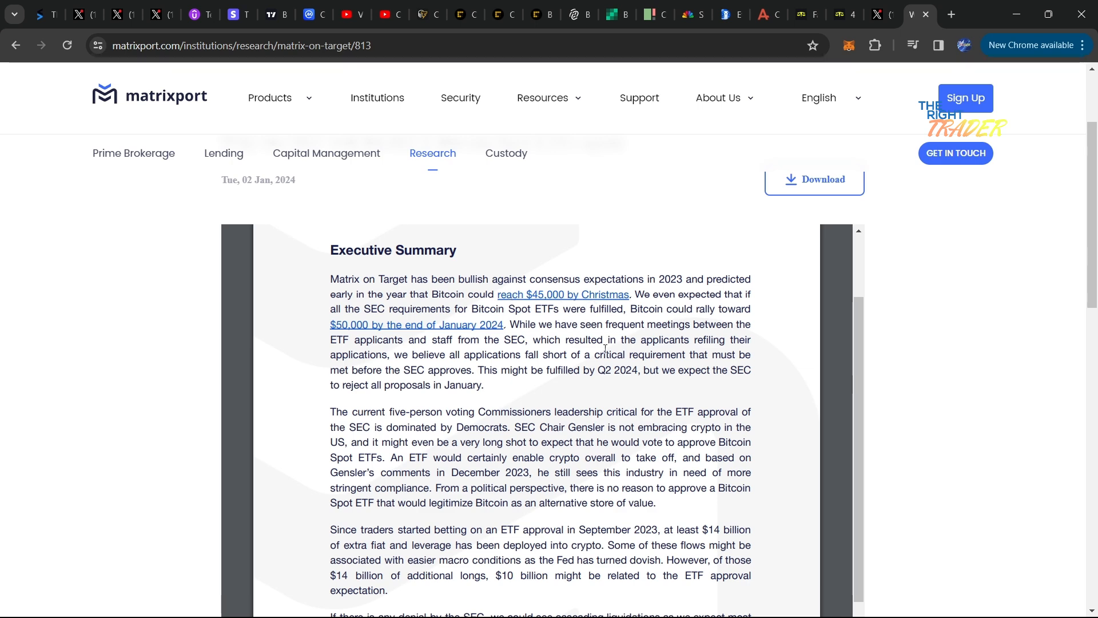
{"action": "mouse_move", "coordinate": [646, 315]}
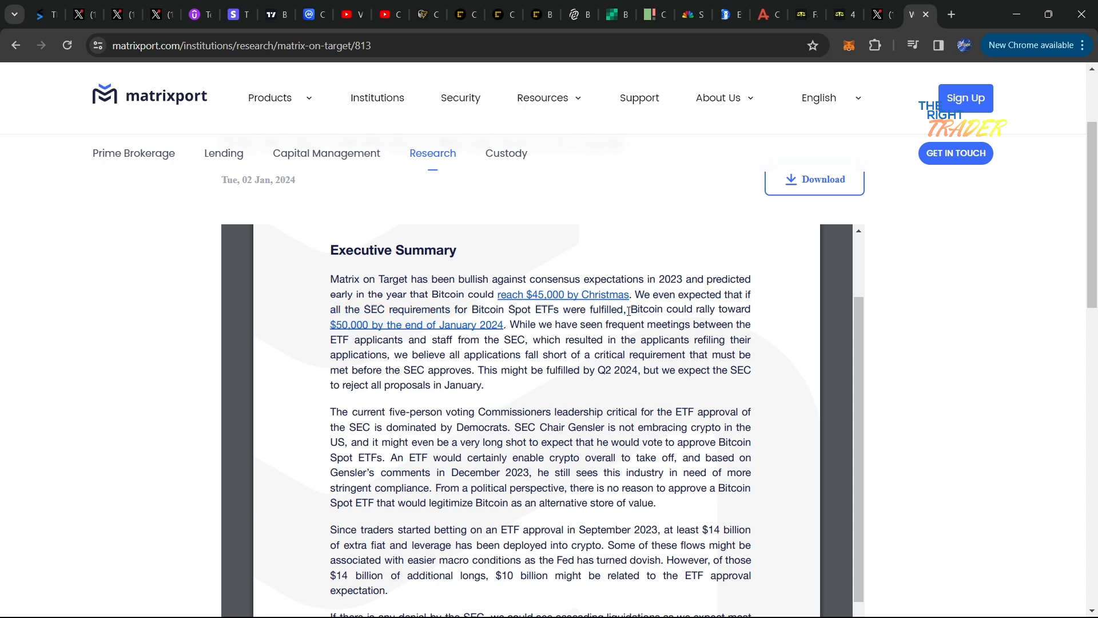
- Highlight the $50,000 rally and applications-falling-short sentences while scrolling the report
{"action": "left_click_drag", "start_coordinate": [630, 308], "coordinate": [521, 325]}
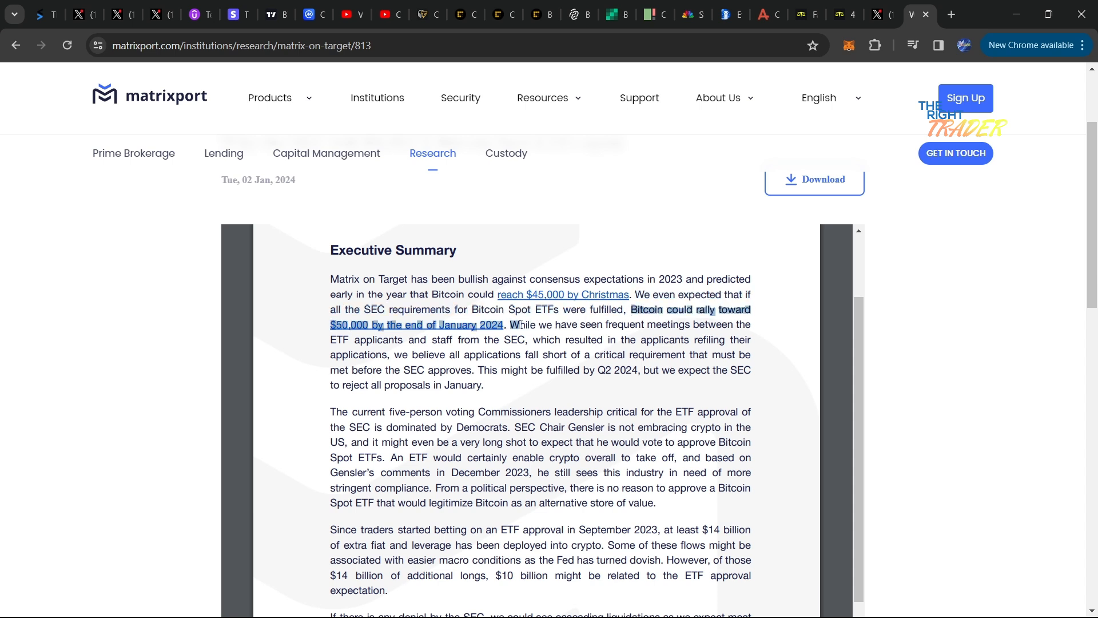
{"action": "scroll", "scroll_direction": "down", "scroll_amount": 3}
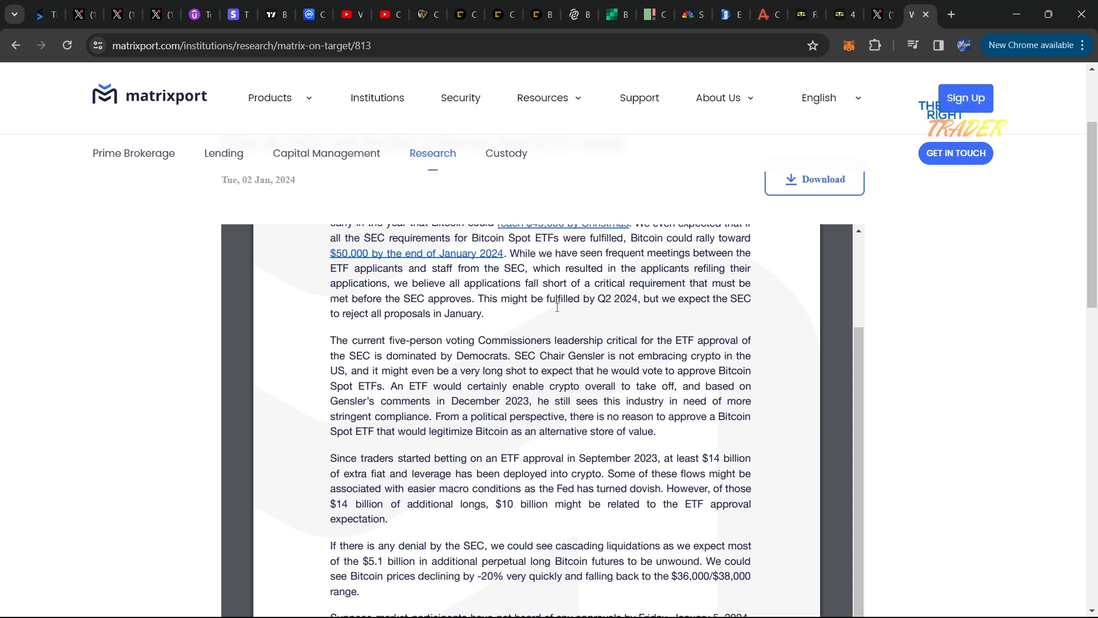
{"action": "mouse_move", "coordinate": [675, 256]}
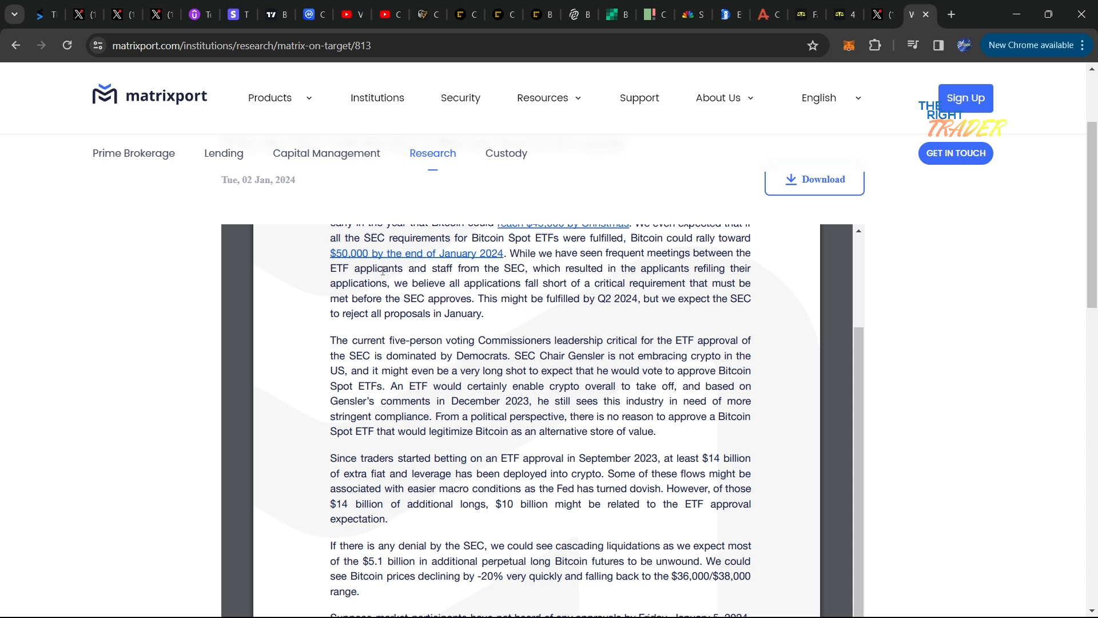
{"action": "mouse_move", "coordinate": [533, 269]}
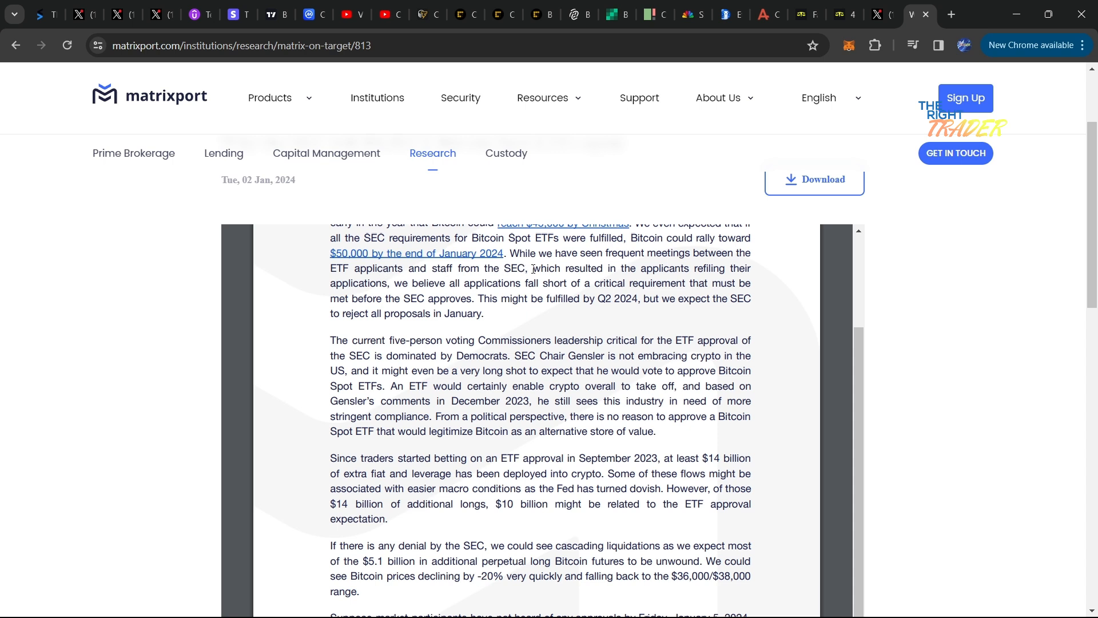
{"action": "mouse_move", "coordinate": [705, 263]}
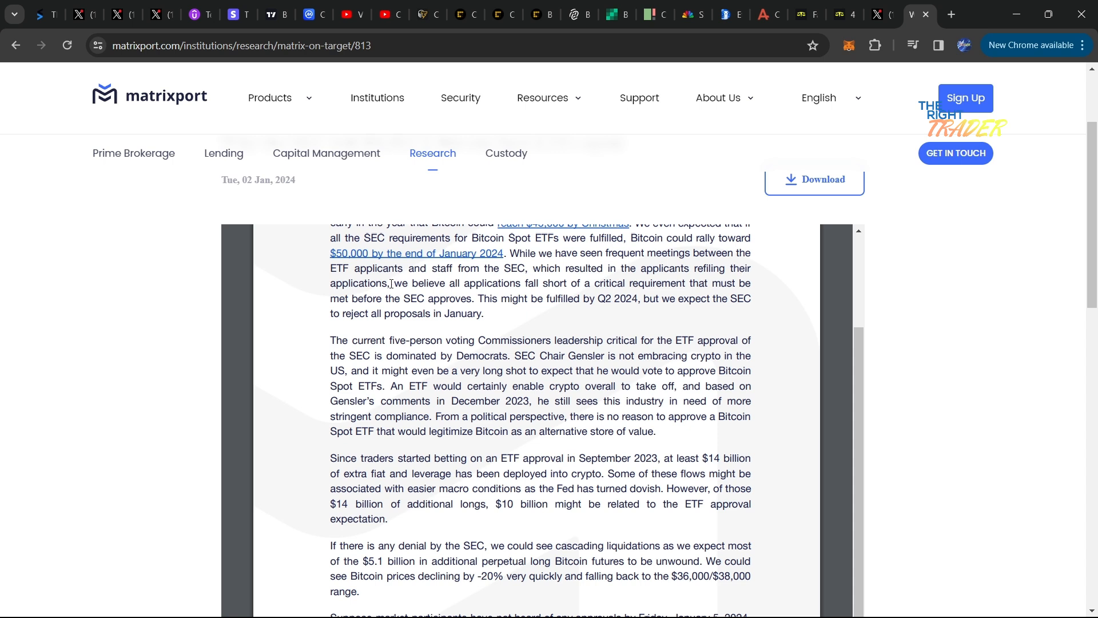
{"action": "left_click_drag", "start_coordinate": [391, 283], "coordinate": [711, 283]}
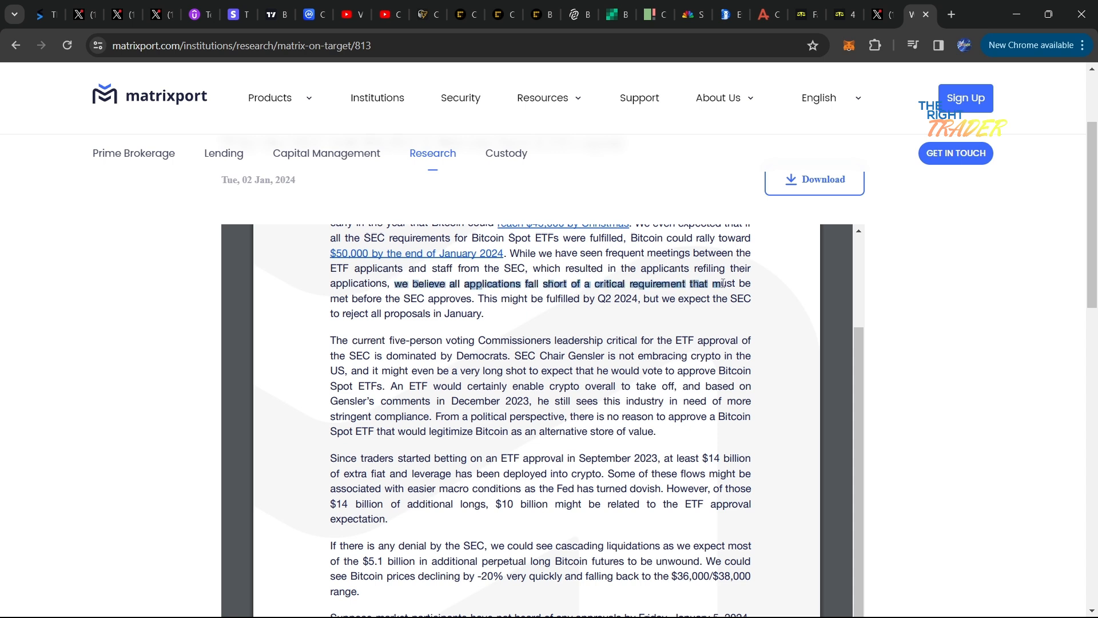
{"action": "scroll", "scroll_direction": "down", "scroll_amount": 3}
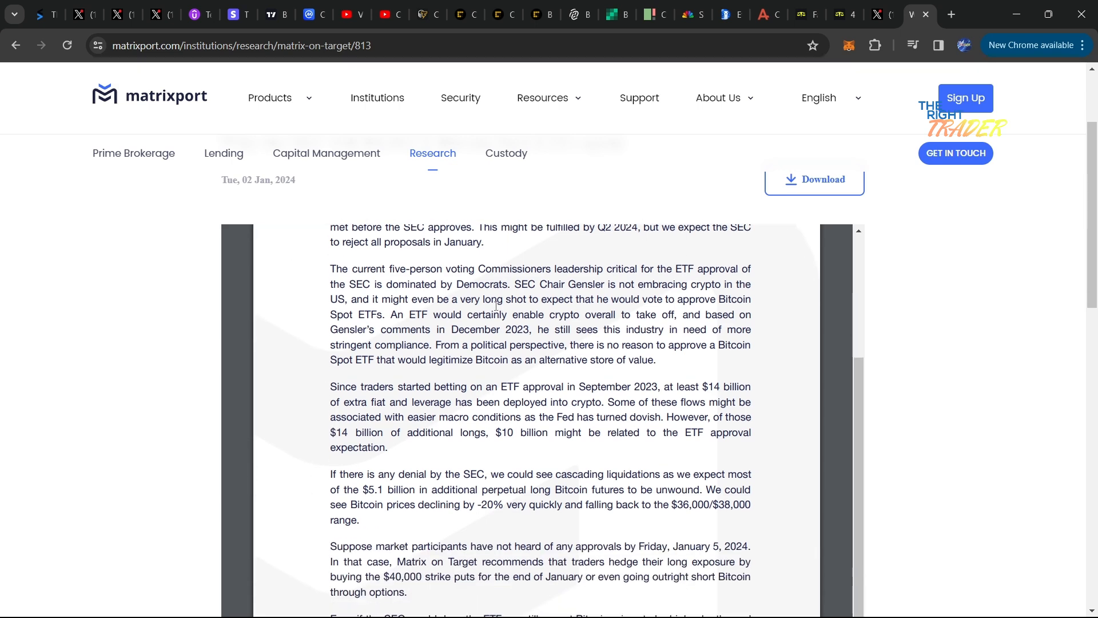
{"action": "scroll", "scroll_direction": "down", "scroll_amount": 3}
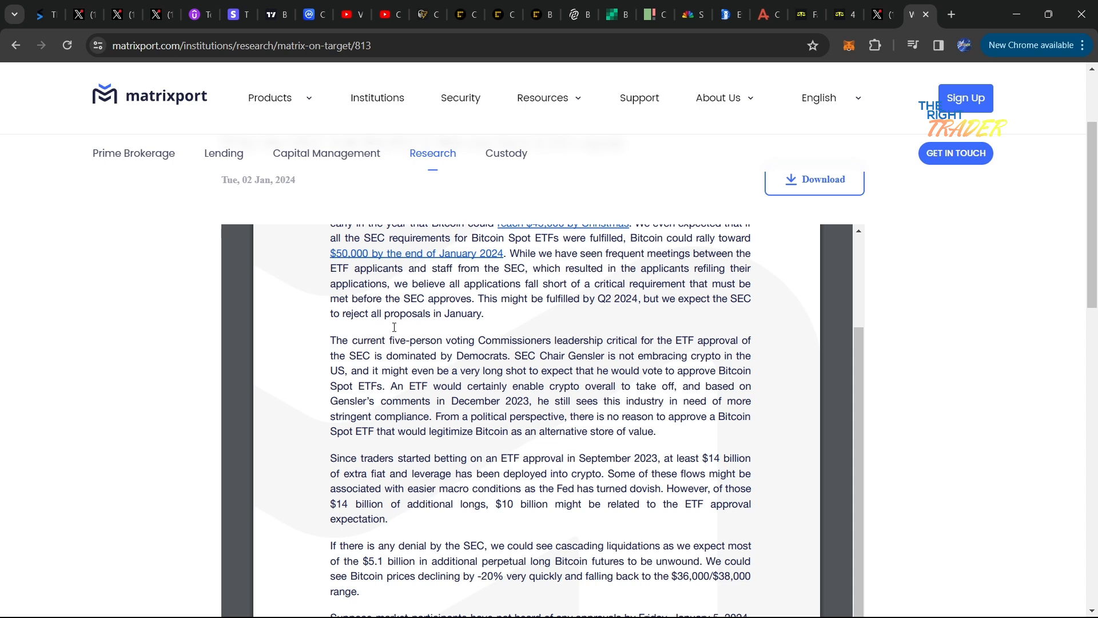
{"action": "scroll", "scroll_direction": "down", "scroll_amount": 3}
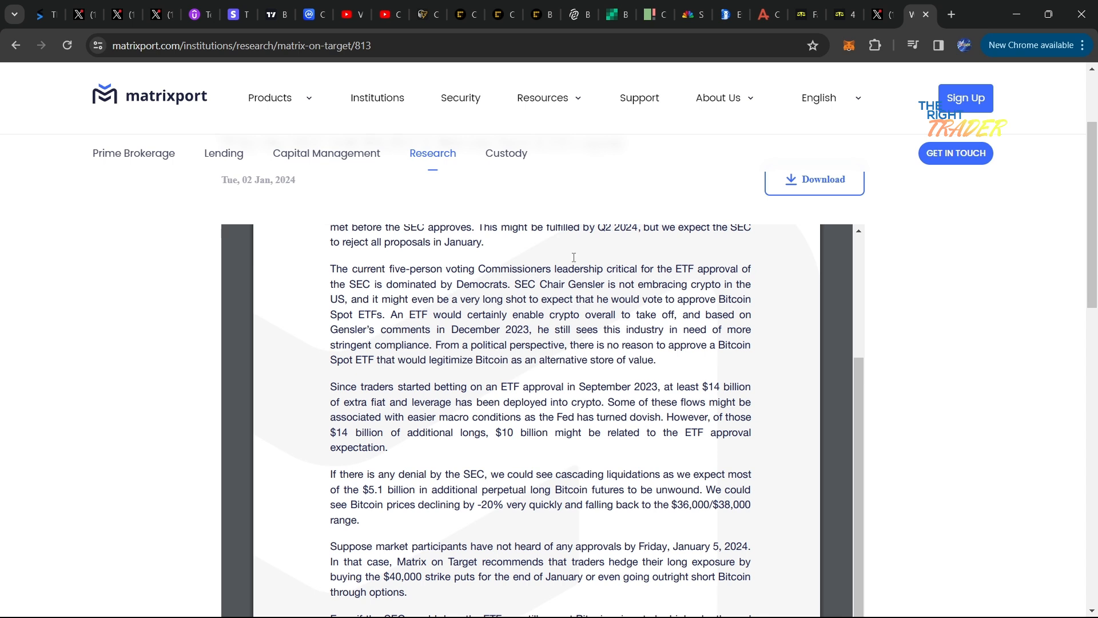
{"action": "scroll", "scroll_direction": "down", "scroll_amount": 3}
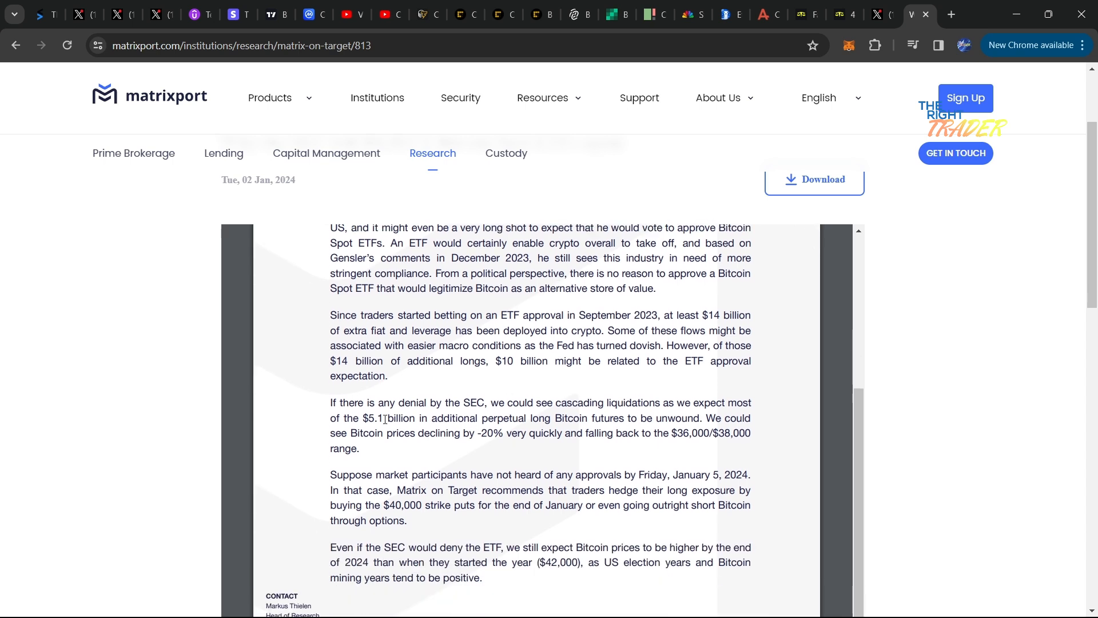
- Highlight the SEC denial scenario with $5.1 billion unwound and the -20% Bitcoin drop
{"action": "double_click", "coordinate": [350, 402]}
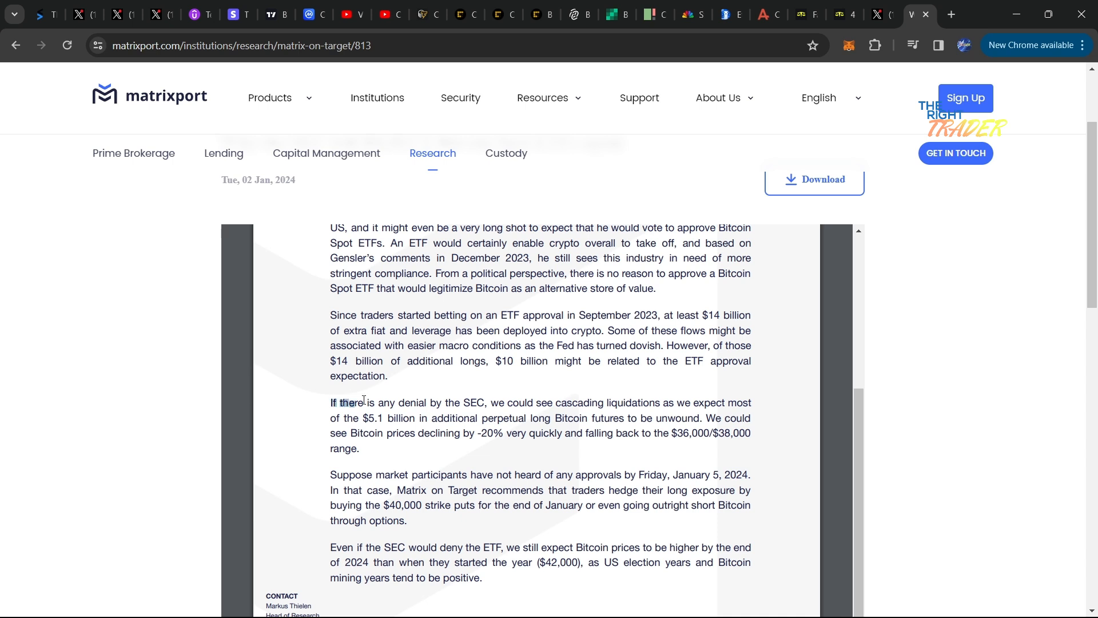
{"action": "left_click_drag", "start_coordinate": [355, 402], "coordinate": [553, 402]}
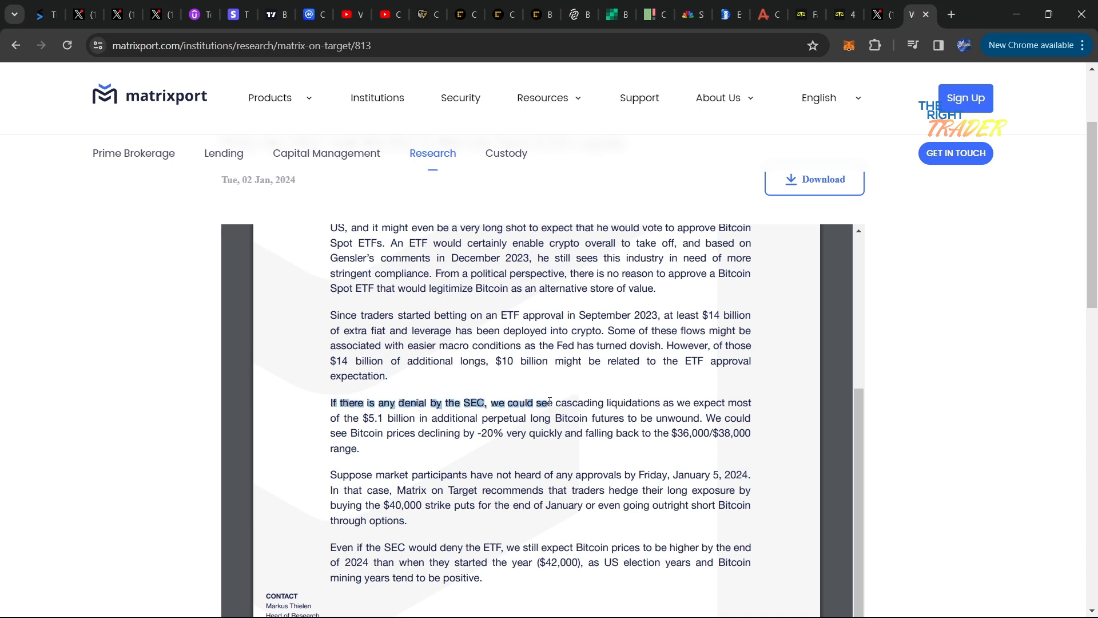
{"action": "left_click_drag", "start_coordinate": [552, 402], "coordinate": [721, 417]}
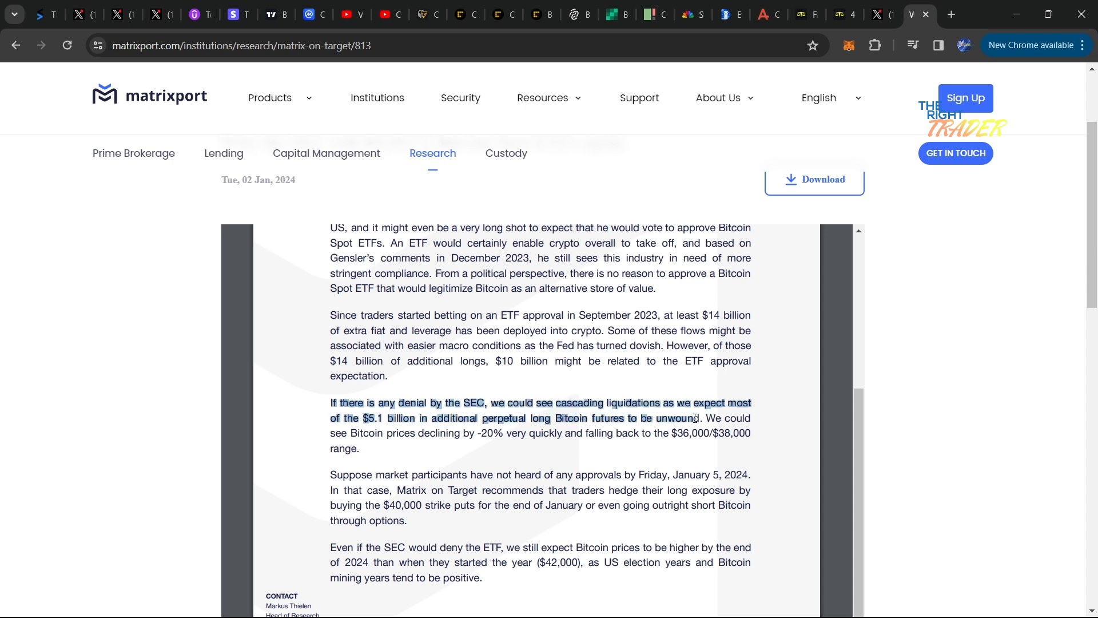
{"action": "left_click", "coordinate": [700, 418]}
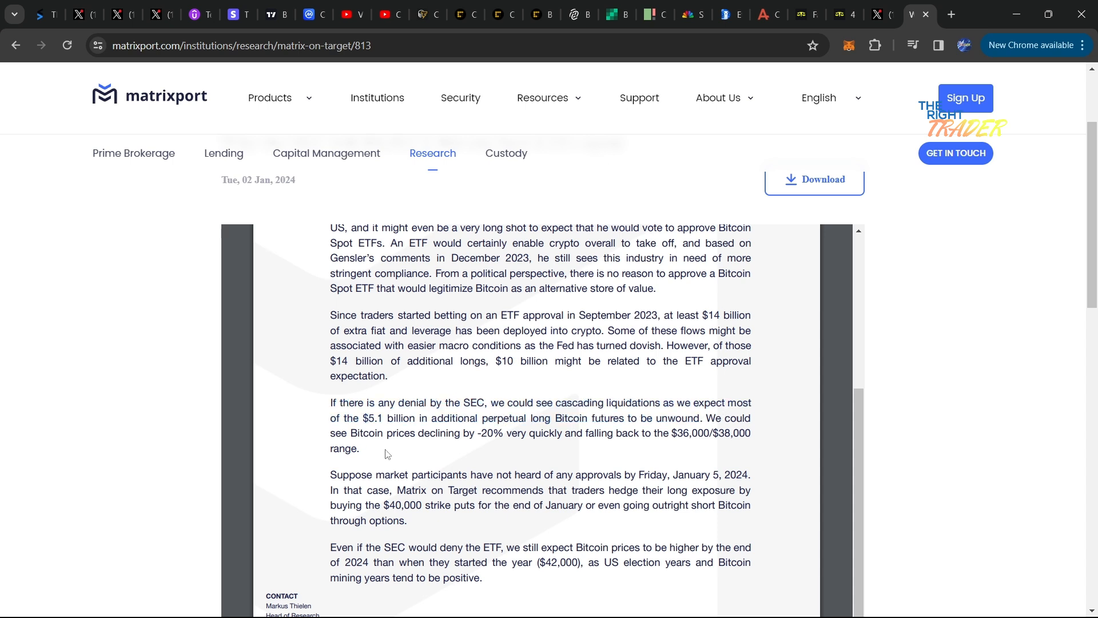
{"action": "left_click_drag", "start_coordinate": [350, 433], "coordinate": [618, 433]}
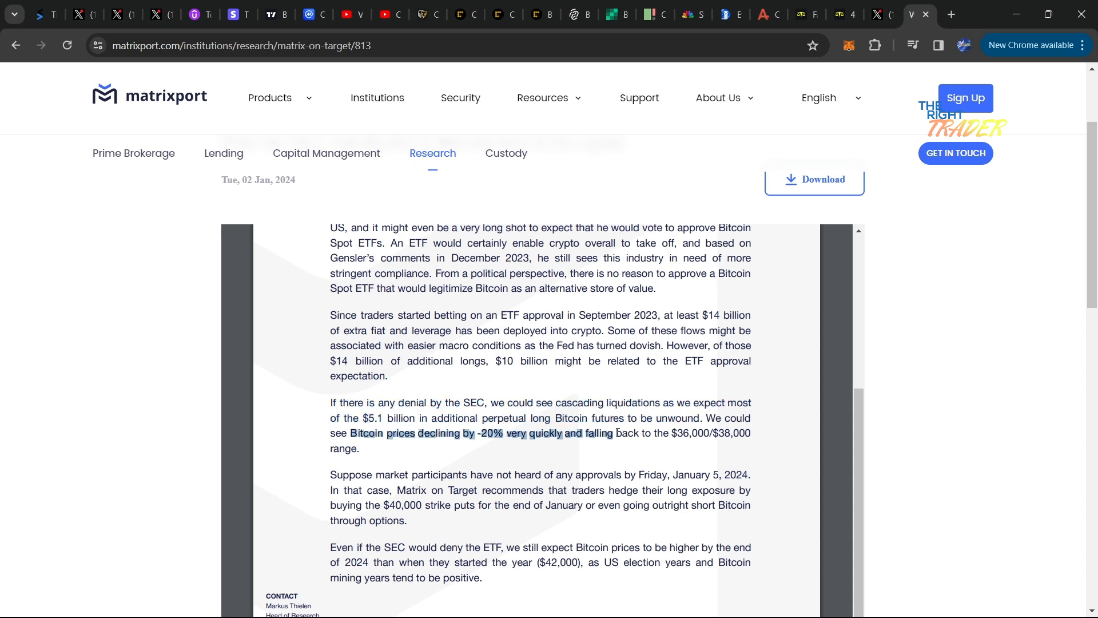
{"action": "left_click", "coordinate": [570, 437]}
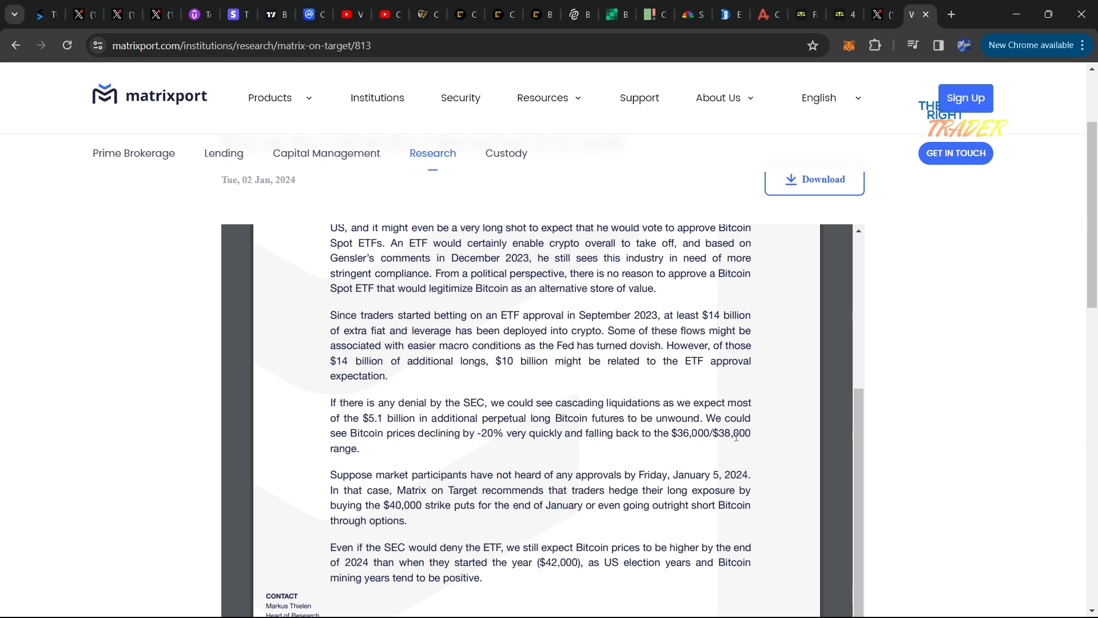
- Scroll the report and return to the TradingView Bitcoin chart
{"action": "scroll", "scroll_direction": "down", "scroll_amount": 3}
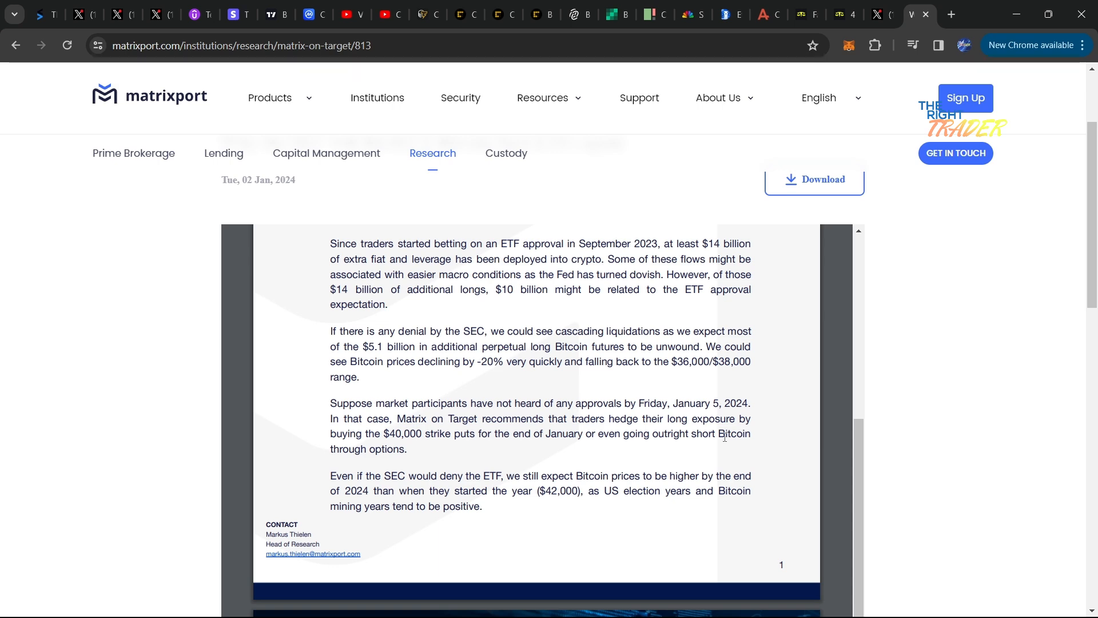
{"action": "scroll", "scroll_direction": "up", "scroll_amount": 3}
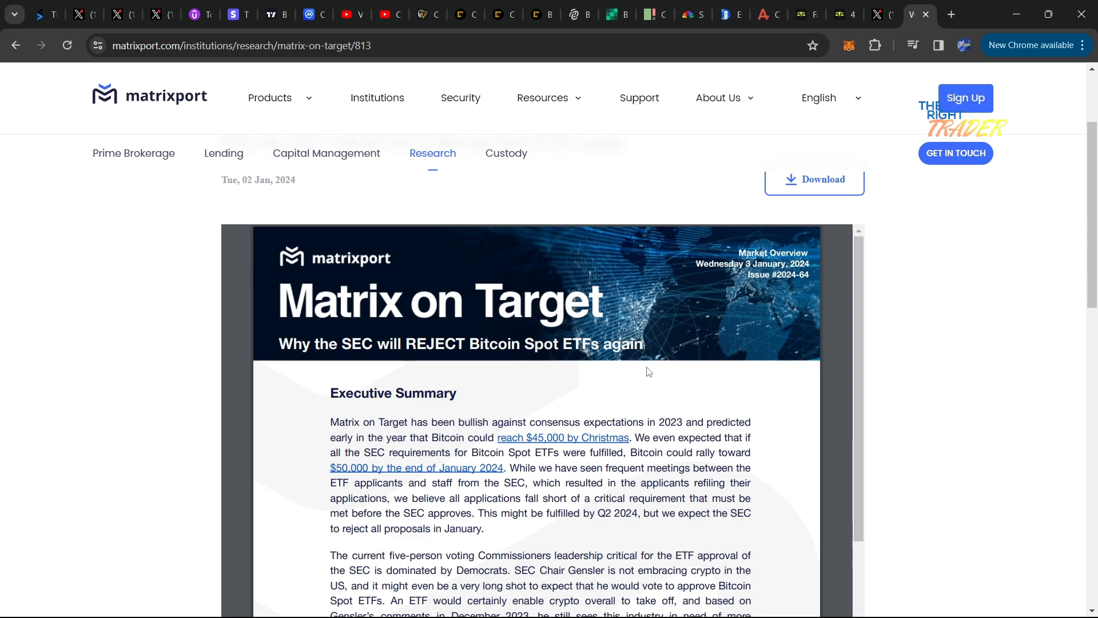
{"action": "left_click", "coordinate": [272, 14]}
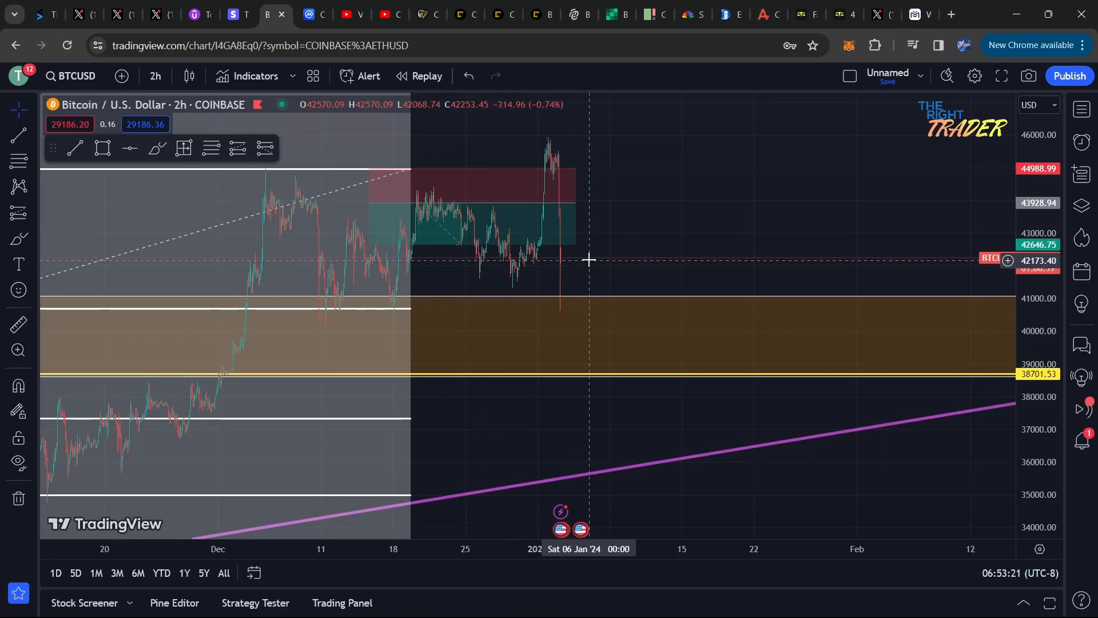
{"action": "mouse_move", "coordinate": [363, 150]}
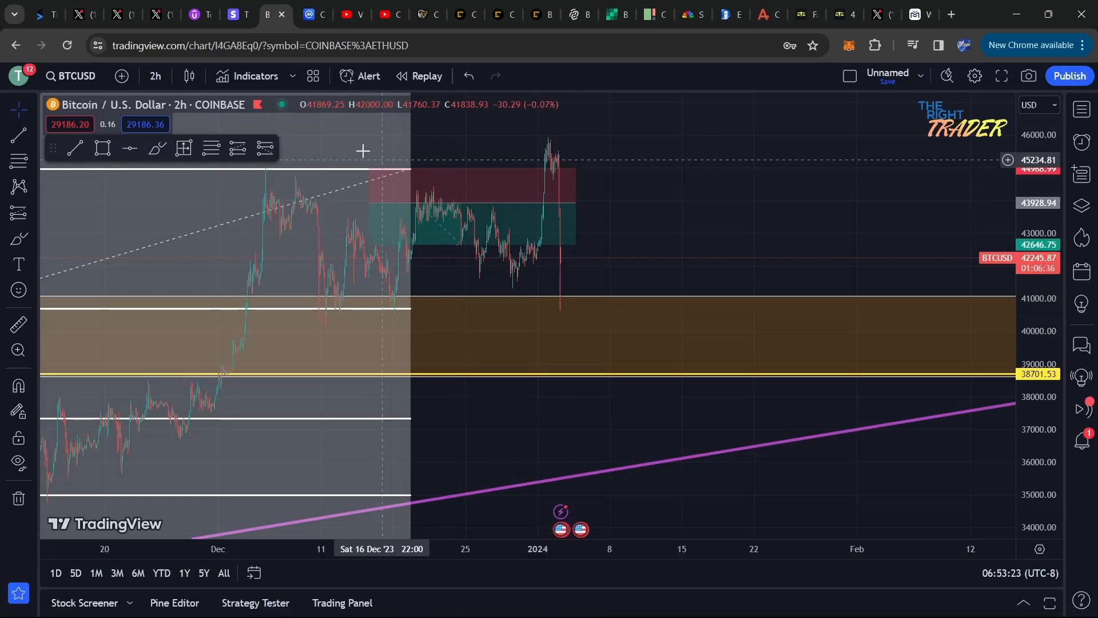
{"action": "mouse_move", "coordinate": [154, 13]}
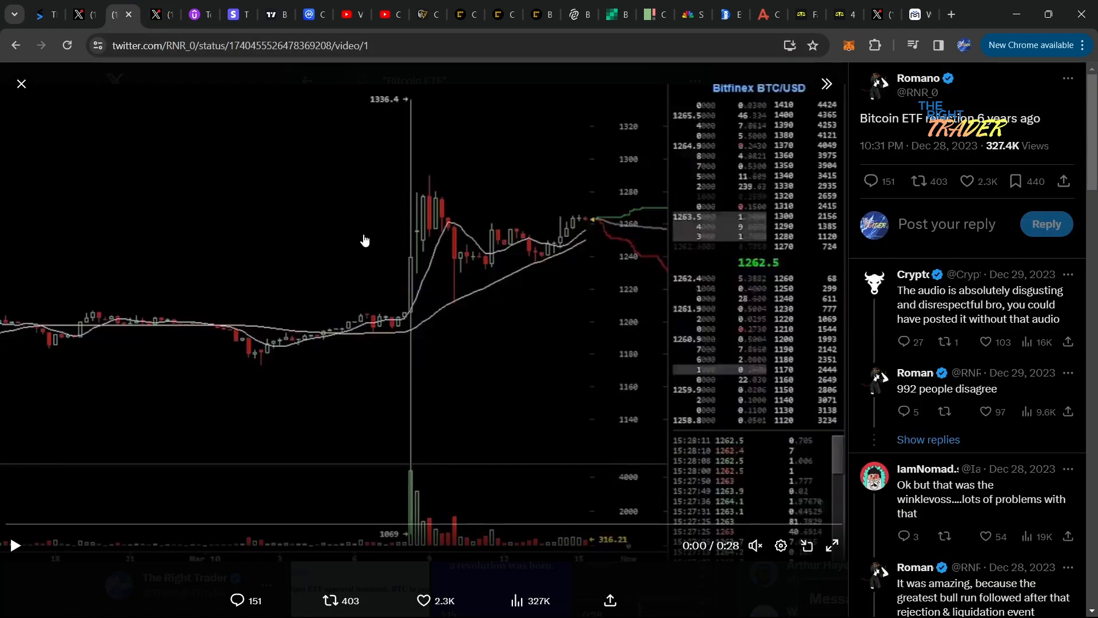
{"action": "mouse_move", "coordinate": [424, 279]}
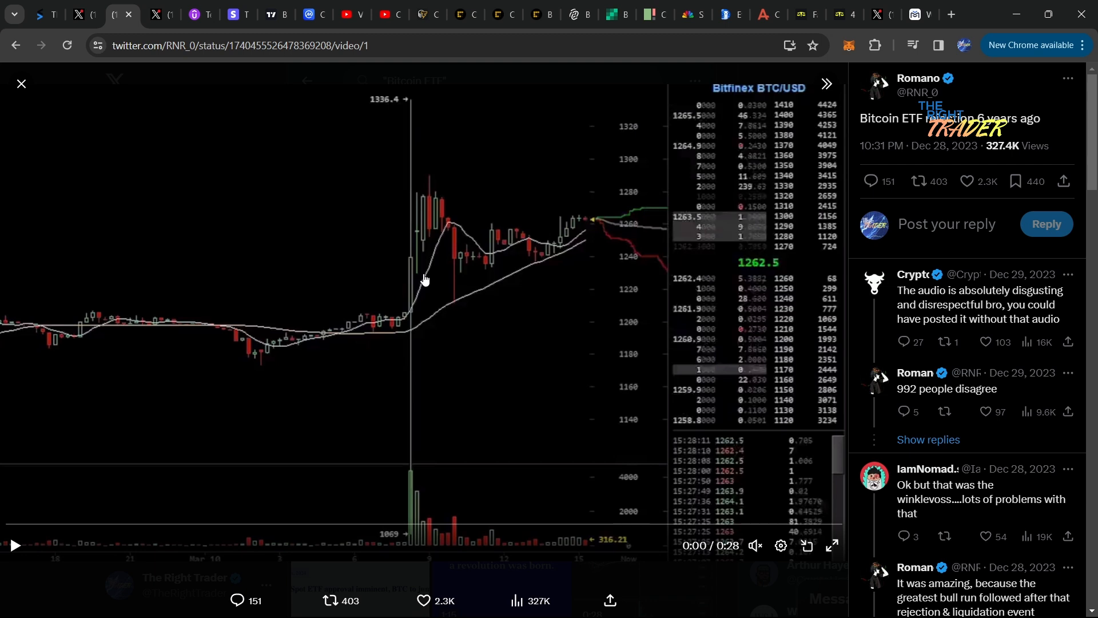
{"action": "mouse_move", "coordinate": [31, 542]}
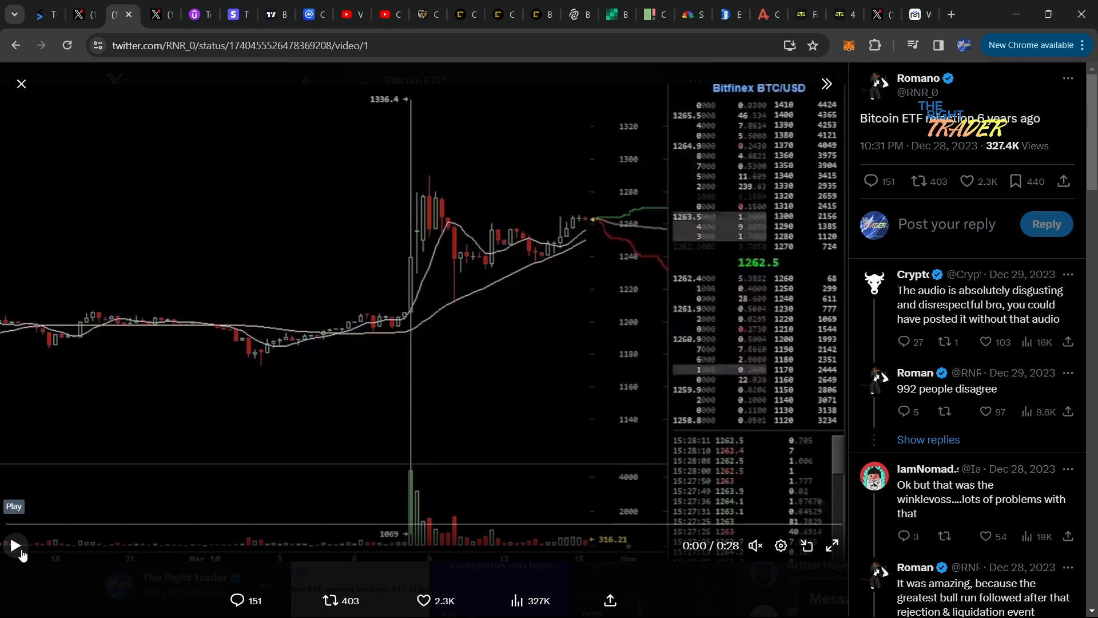
- Play and pause the 'Bitcoin ETF rejection 6 years ago' video, then return to TradingView
{"action": "left_click", "coordinate": [14, 546]}
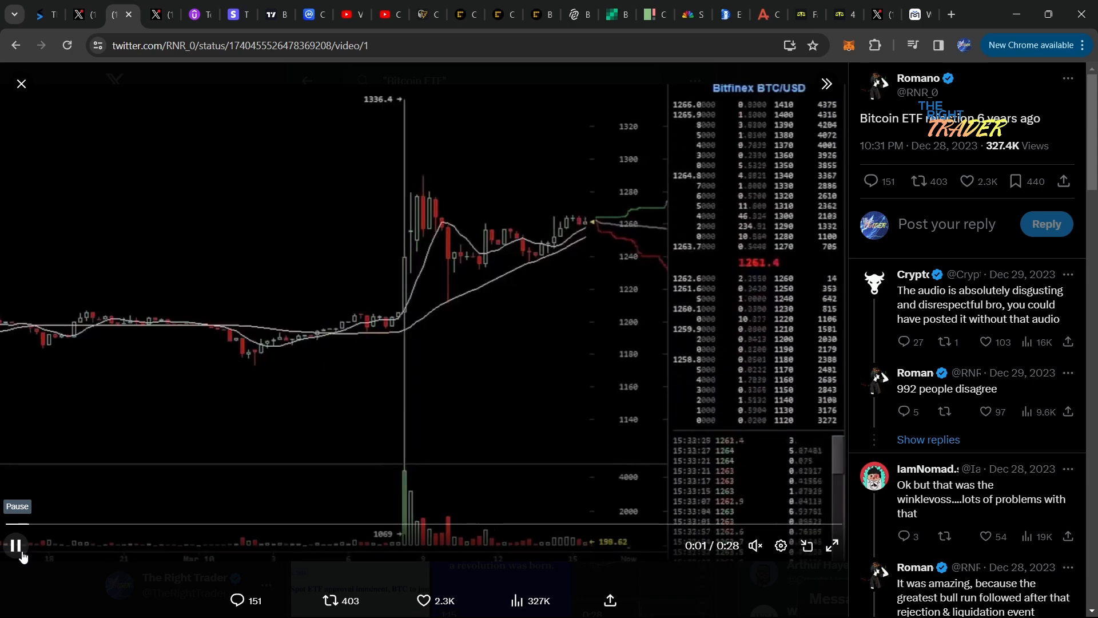
{"action": "left_click", "coordinate": [15, 545]}
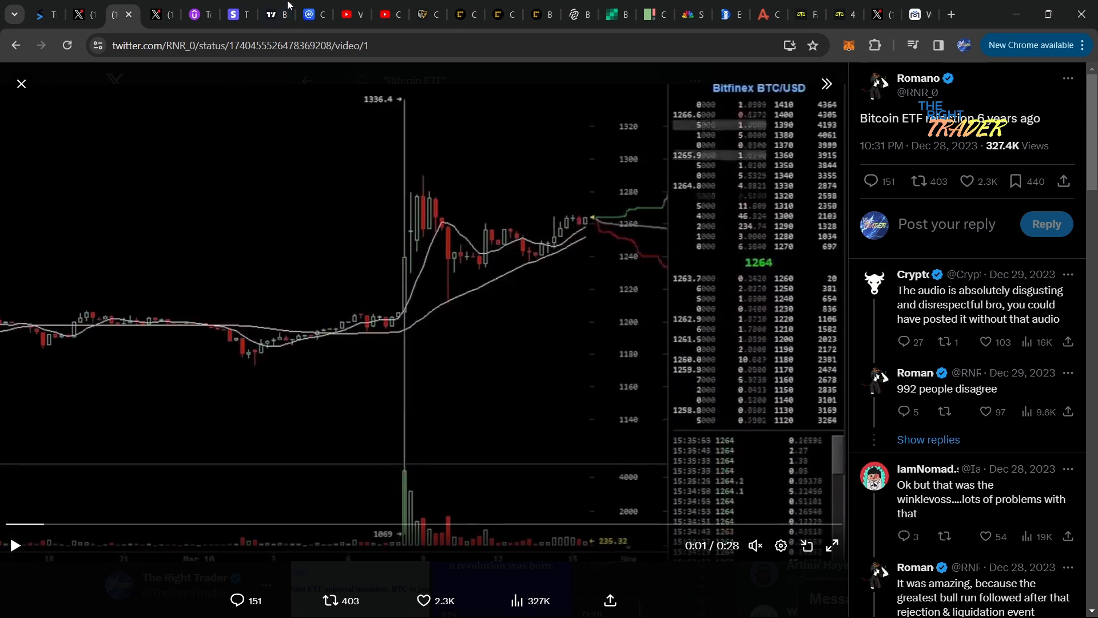
{"action": "left_click", "coordinate": [265, 14]}
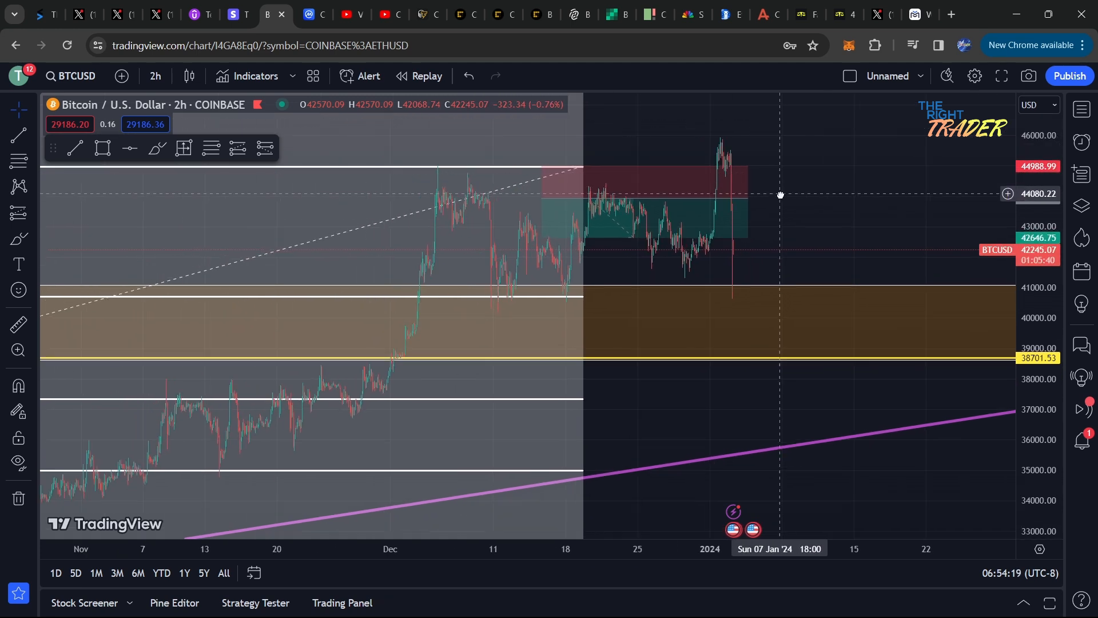
- Switch the Bitcoin chart to 1-day candles and return to the Matrixport SEC report
{"action": "right_click", "coordinate": [1039, 210]}
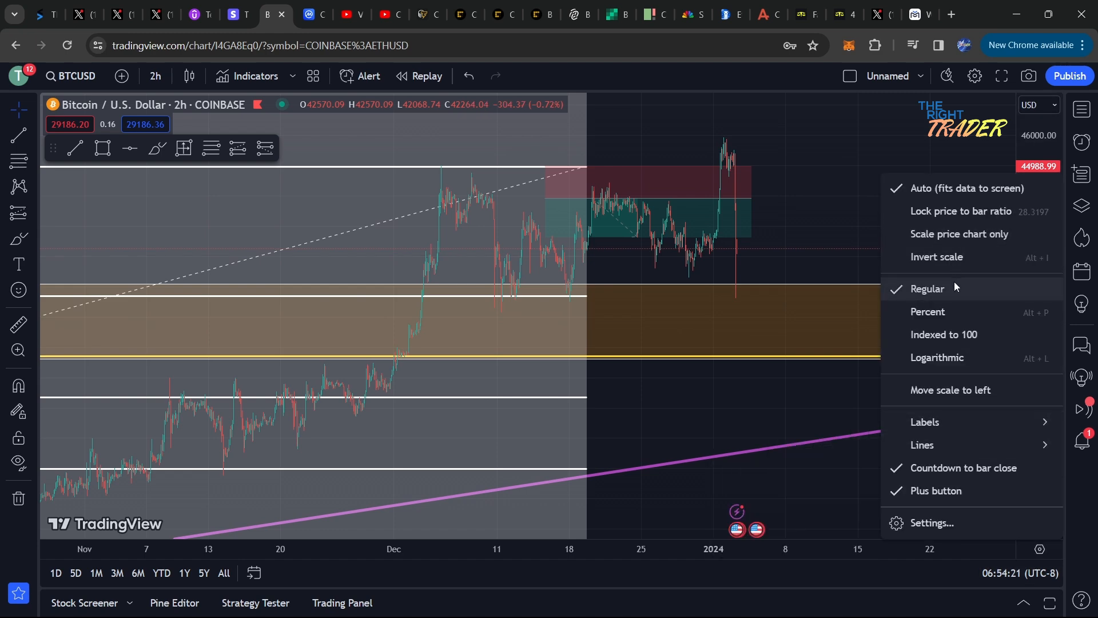
{"action": "left_click", "coordinate": [155, 76]}
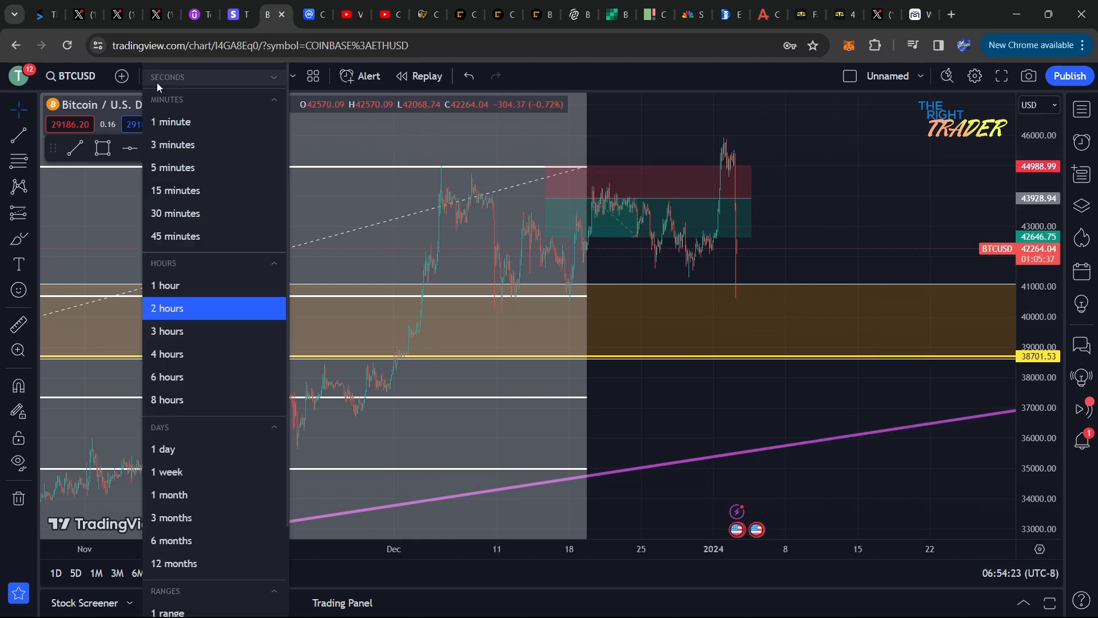
{"action": "left_click", "coordinate": [162, 449]}
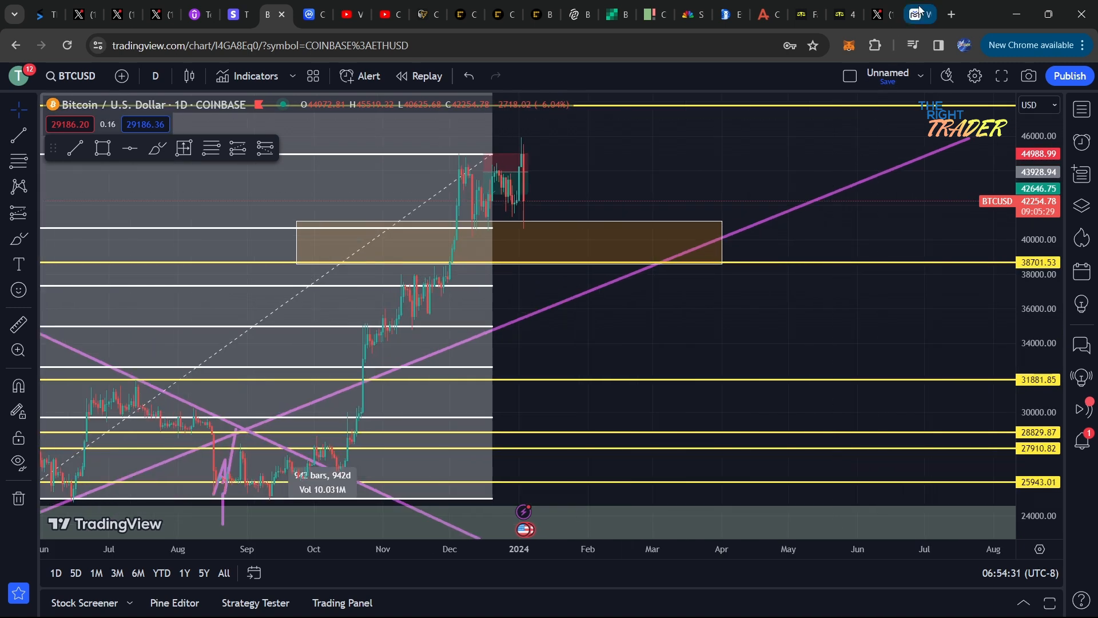
{"action": "left_click", "coordinate": [912, 14]}
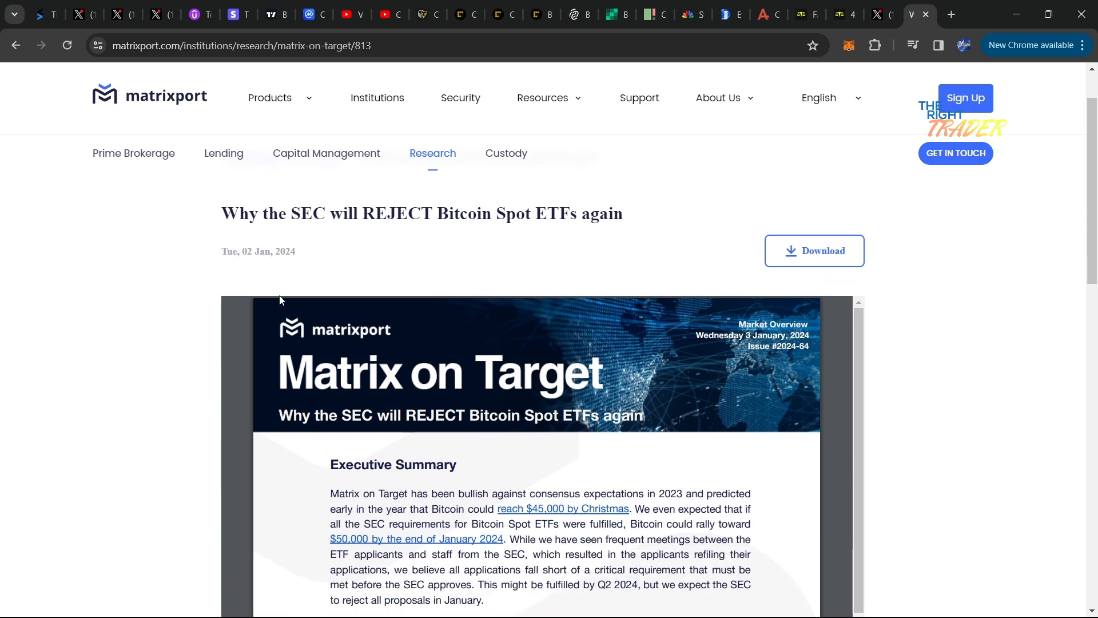
{"action": "mouse_move", "coordinate": [350, 296]}
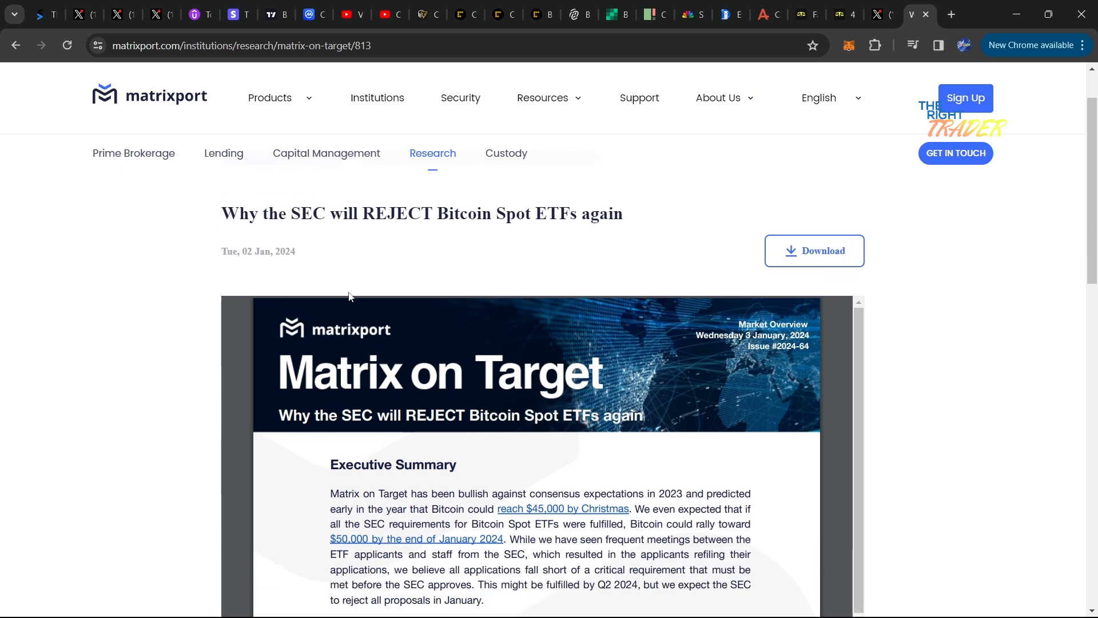
{"action": "mouse_move", "coordinate": [435, 293]}
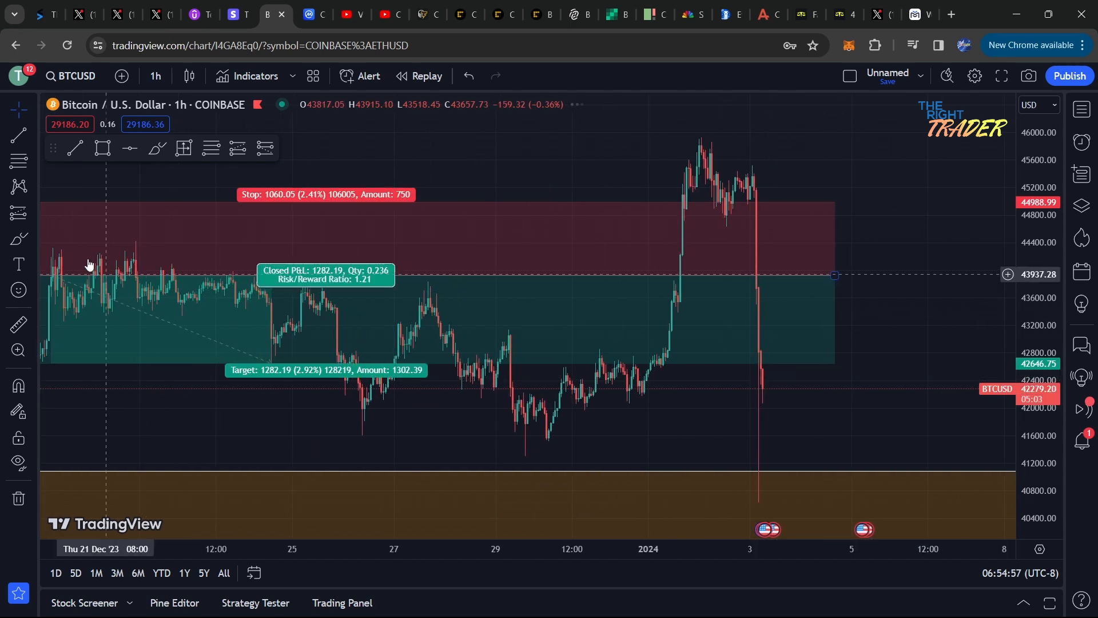
- Pan the hourly Bitcoin chart, glance at Fairdesk BTC/USDT futures, then open CoinDesk's $400M liquidation story
{"action": "left_click_drag", "start_coordinate": [767, 396], "coordinate": [904, 494]}
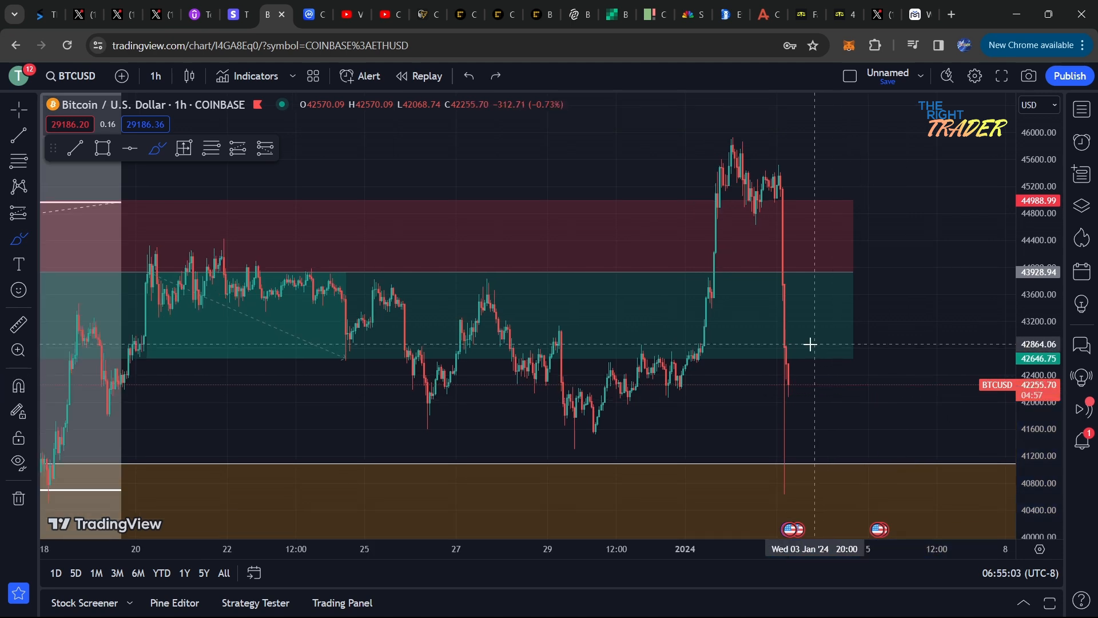
{"action": "mouse_move", "coordinate": [601, 204]}
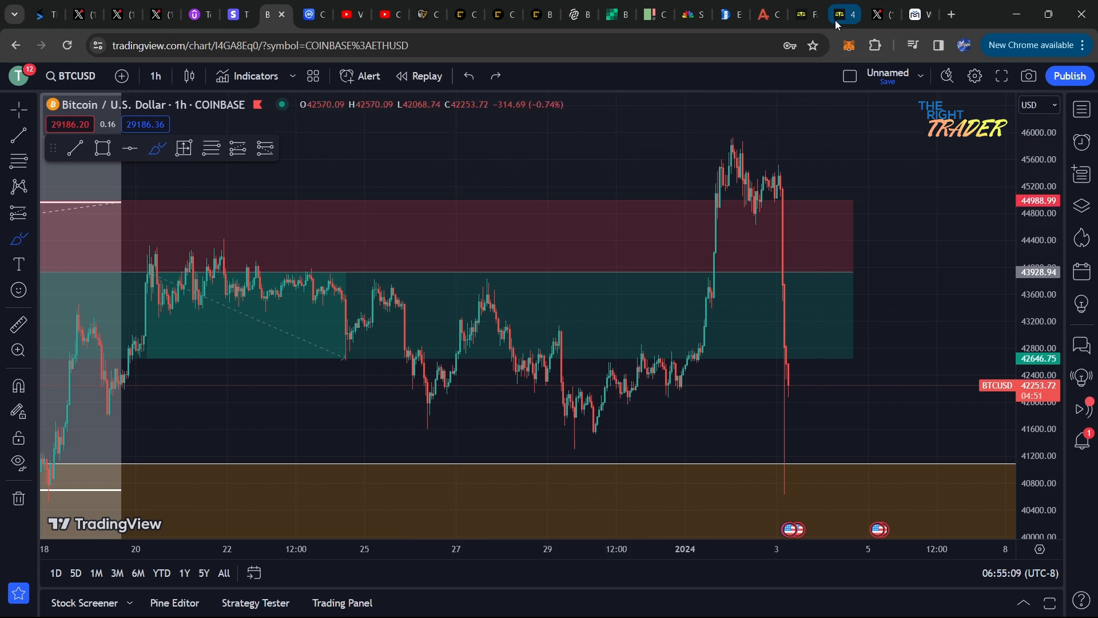
{"action": "left_click", "coordinate": [843, 14]}
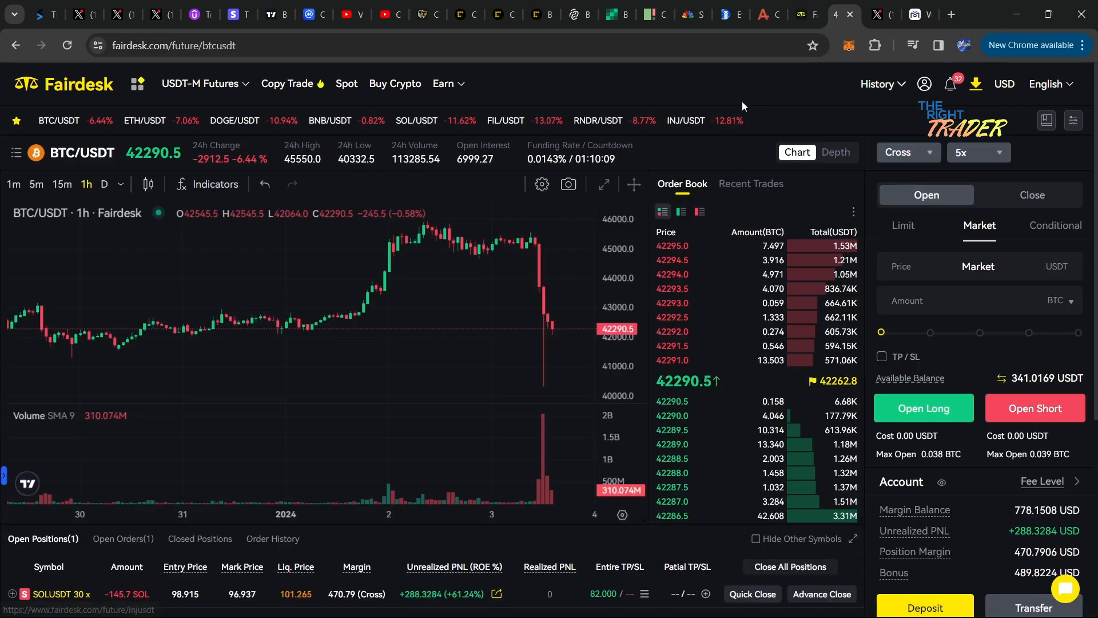
{"action": "left_click", "coordinate": [466, 14]}
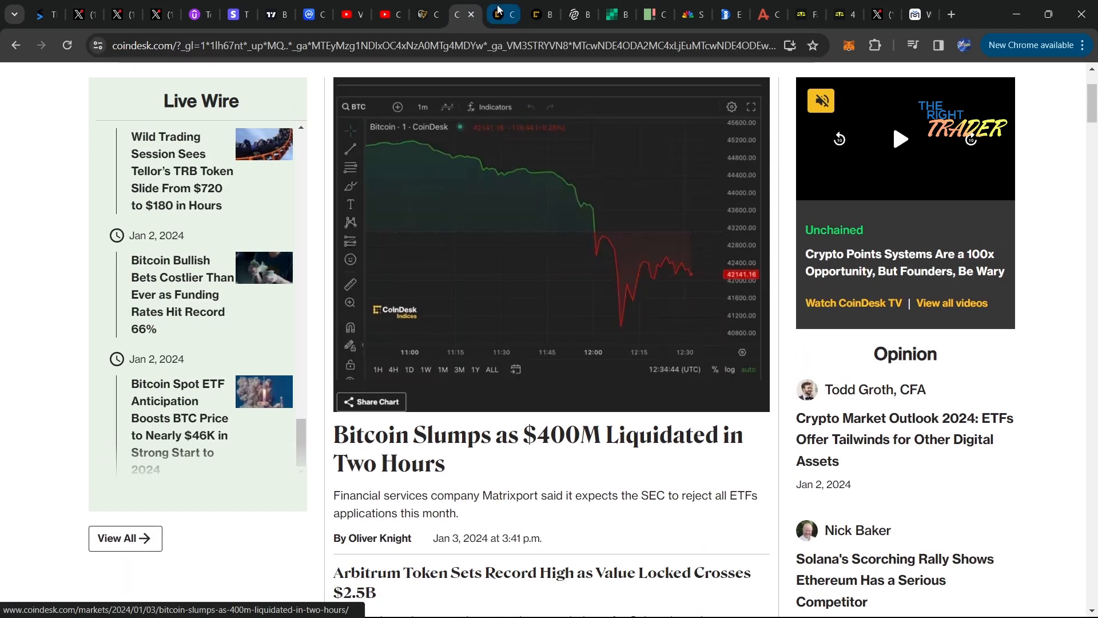
{"action": "mouse_move", "coordinate": [540, 14]}
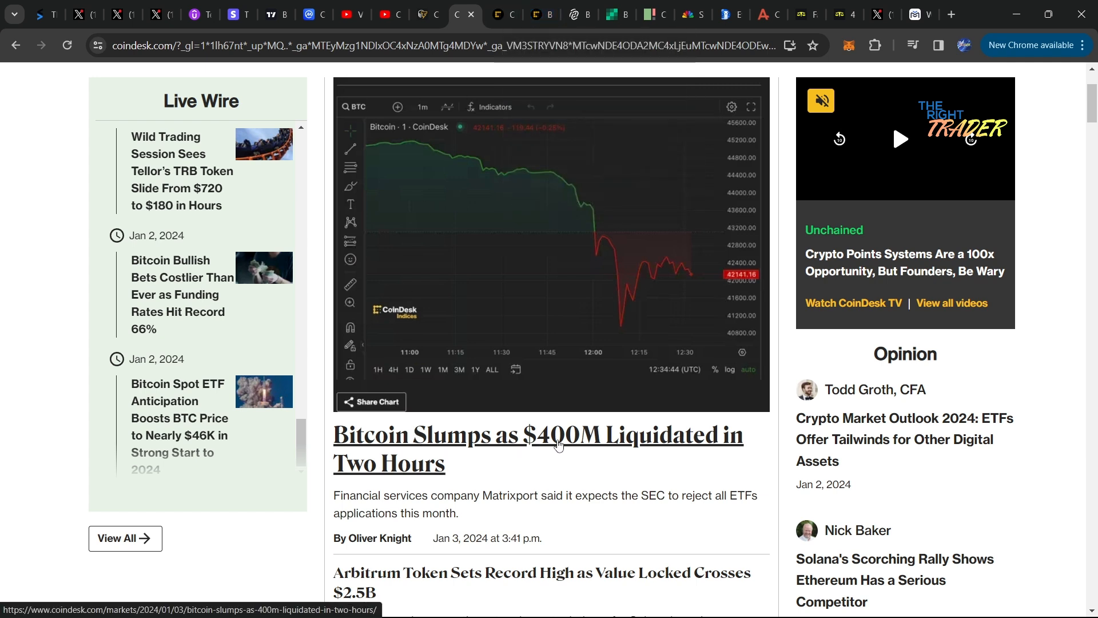
{"action": "mouse_move", "coordinate": [502, 7]}
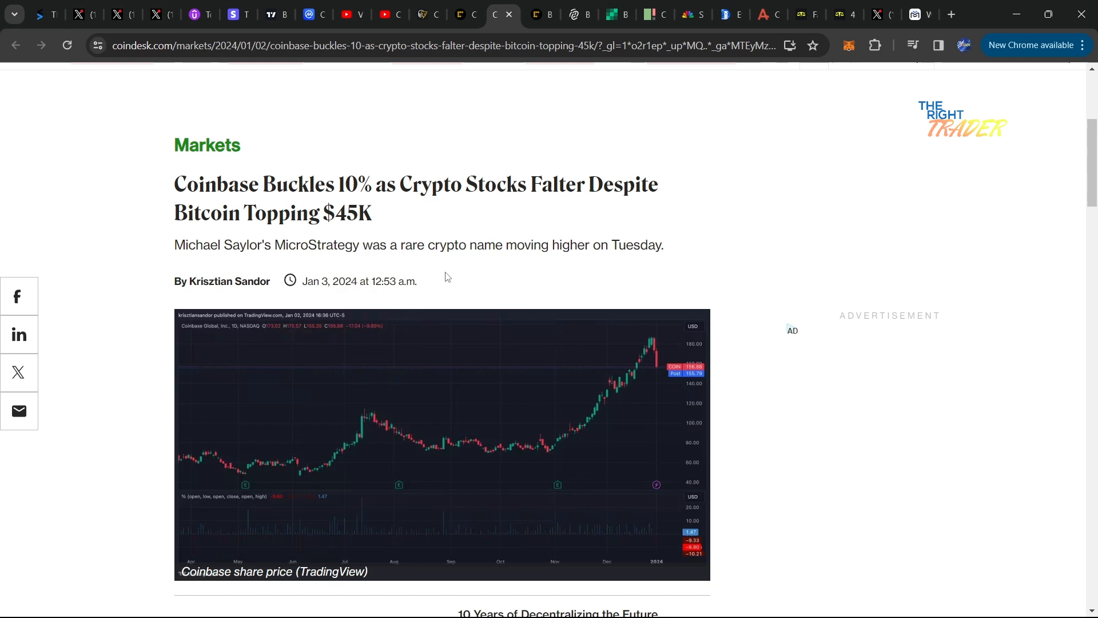
- Scroll down through CoinDesk's Coinbase Buckles 10% article
{"action": "scroll", "scroll_direction": "down", "scroll_amount": 3}
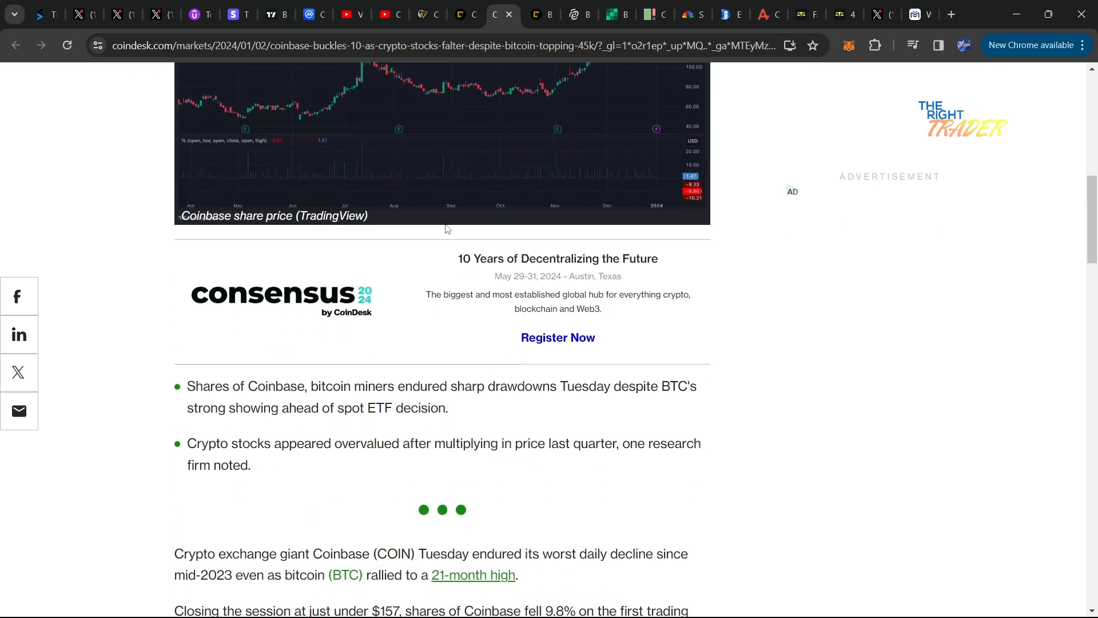
{"action": "scroll", "scroll_direction": "down", "scroll_amount": 3}
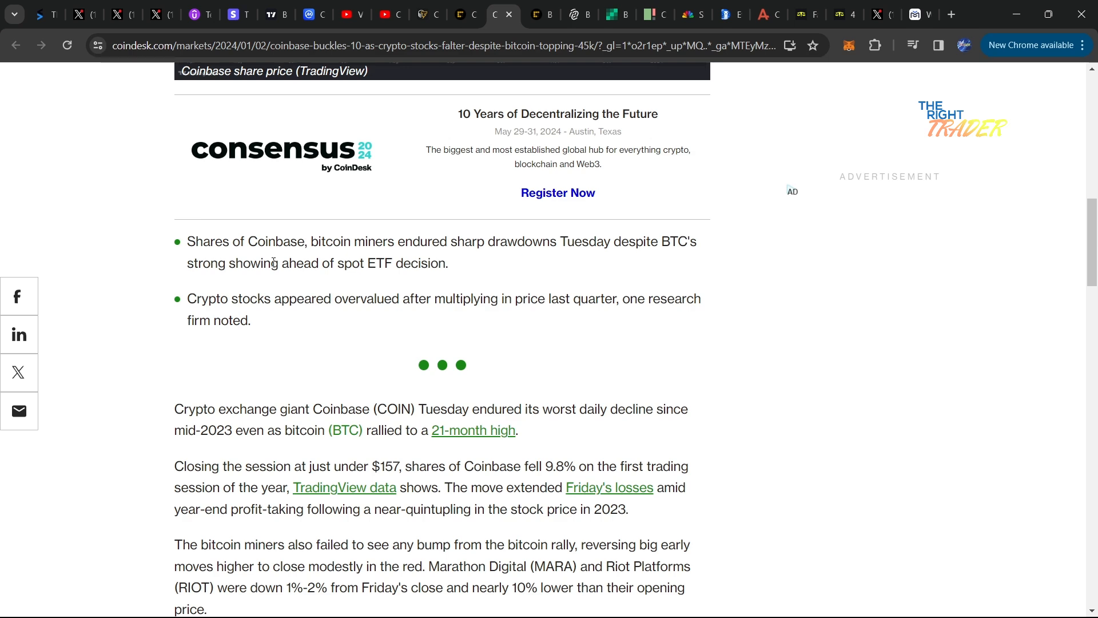
{"action": "scroll", "scroll_direction": "down", "scroll_amount": 3}
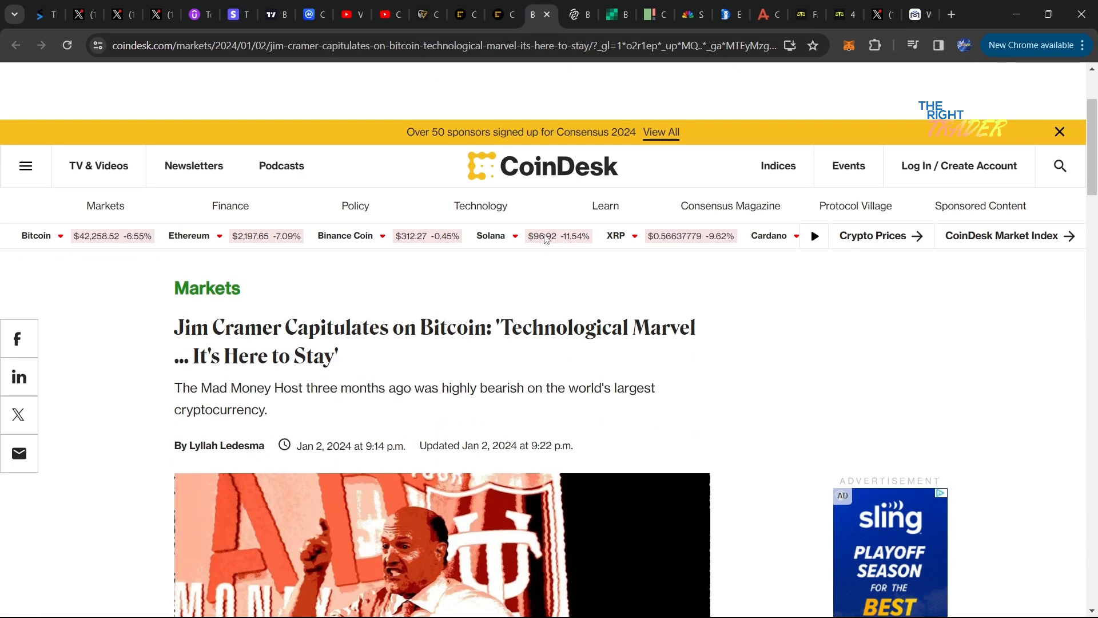
- Skim the Jim Cramer article, highlighting 'Technological Marvel', then return to the hourly Bitcoin chart
{"action": "scroll", "scroll_direction": "down", "scroll_amount": 3}
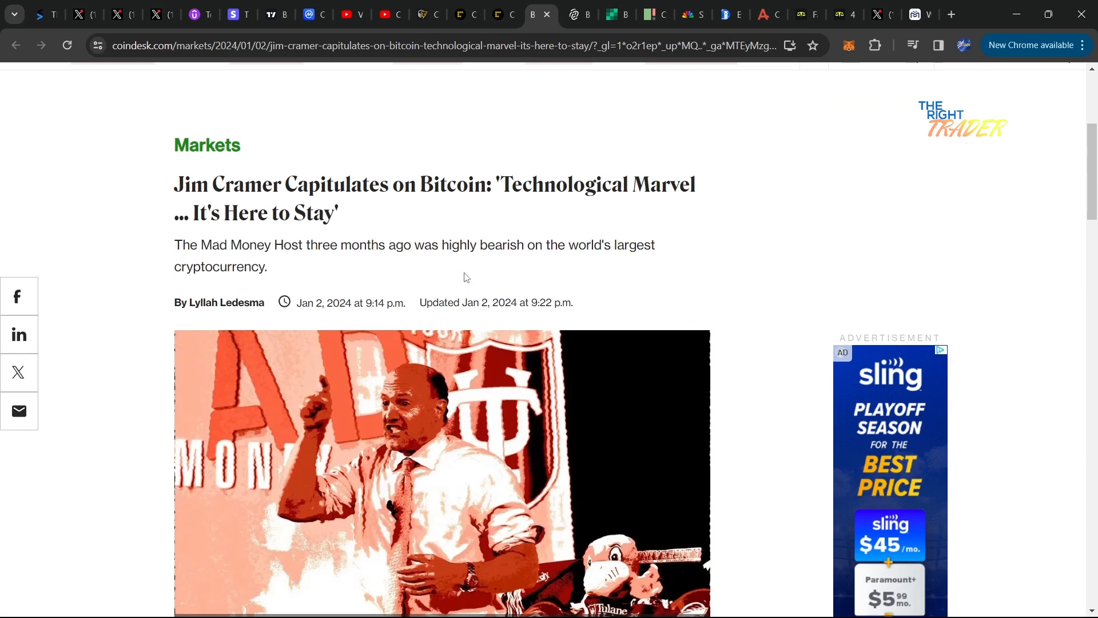
{"action": "mouse_move", "coordinate": [179, 184]}
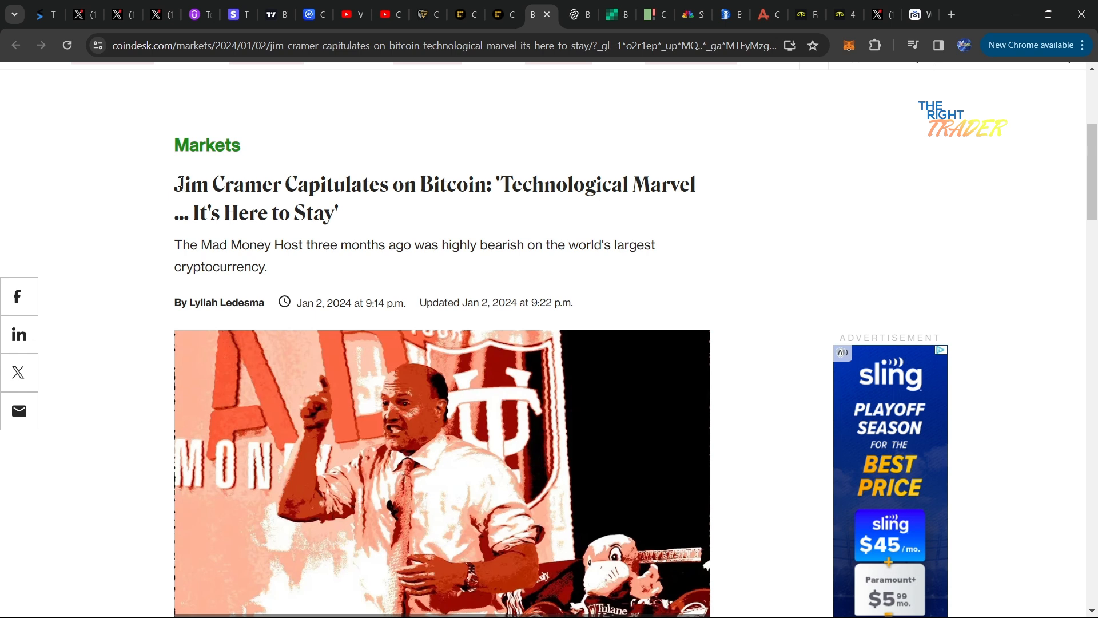
{"action": "mouse_move", "coordinate": [526, 226]}
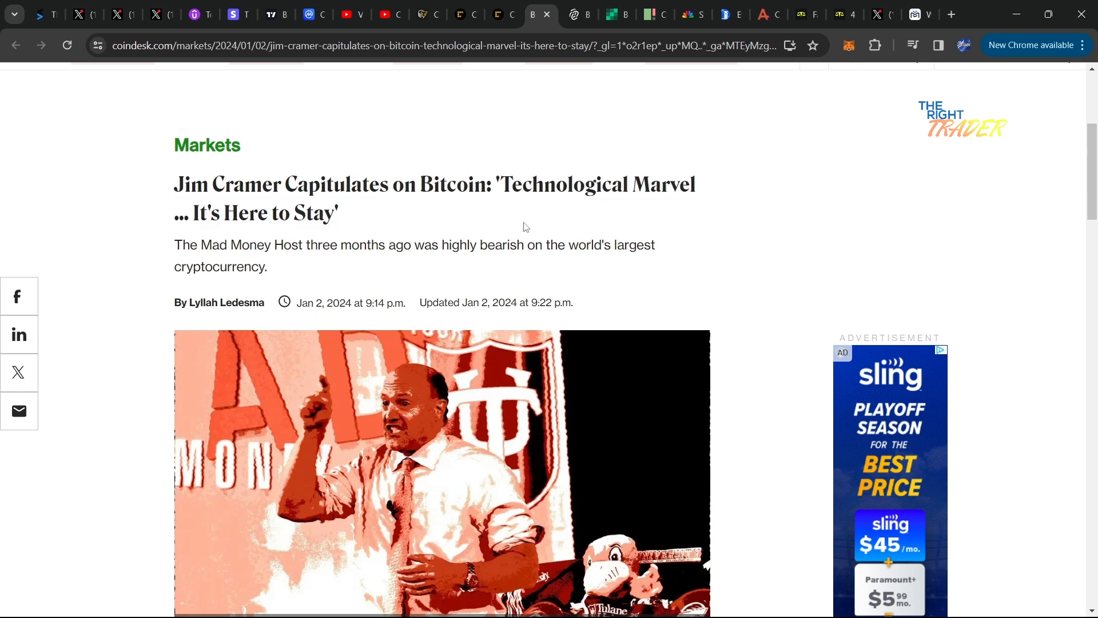
{"action": "left_click_drag", "start_coordinate": [501, 184], "coordinate": [693, 184]}
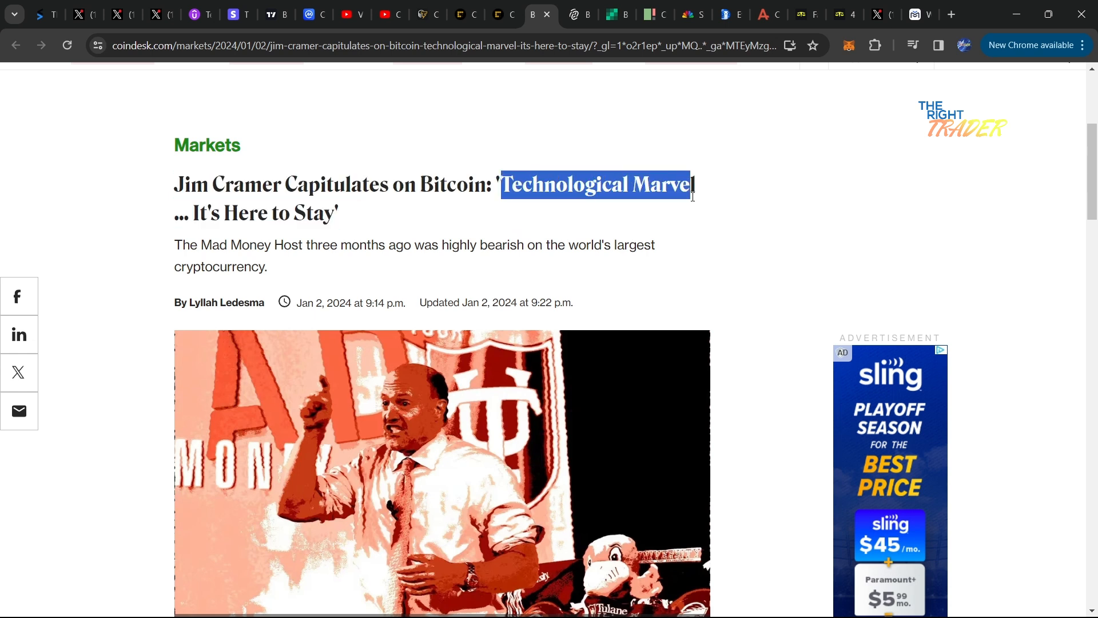
{"action": "left_click", "coordinate": [493, 231]}
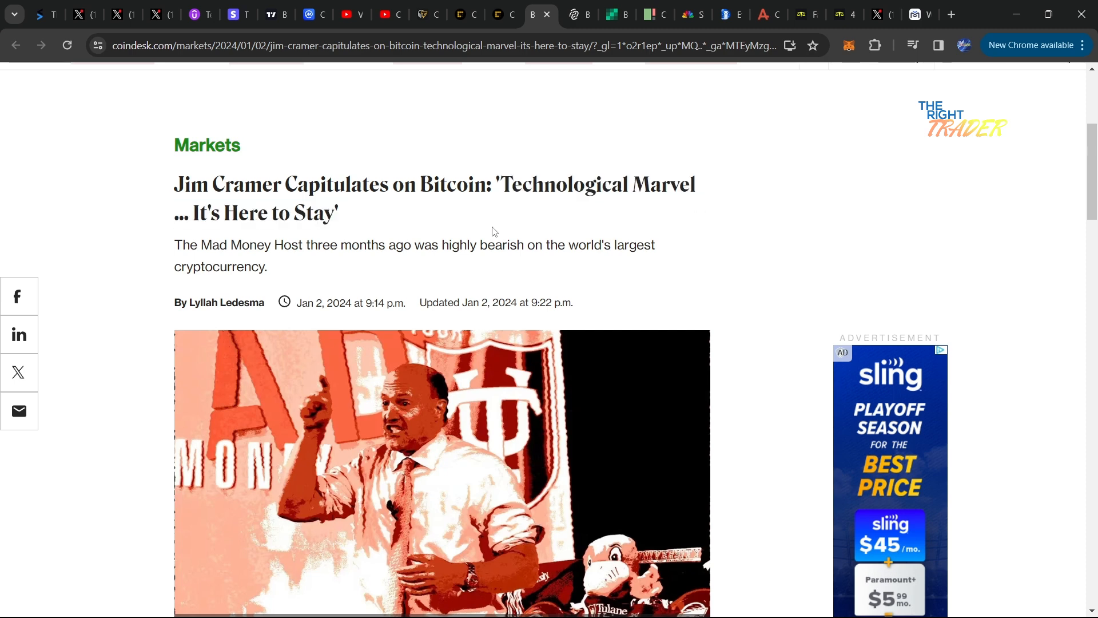
{"action": "scroll", "scroll_direction": "down", "scroll_amount": 3}
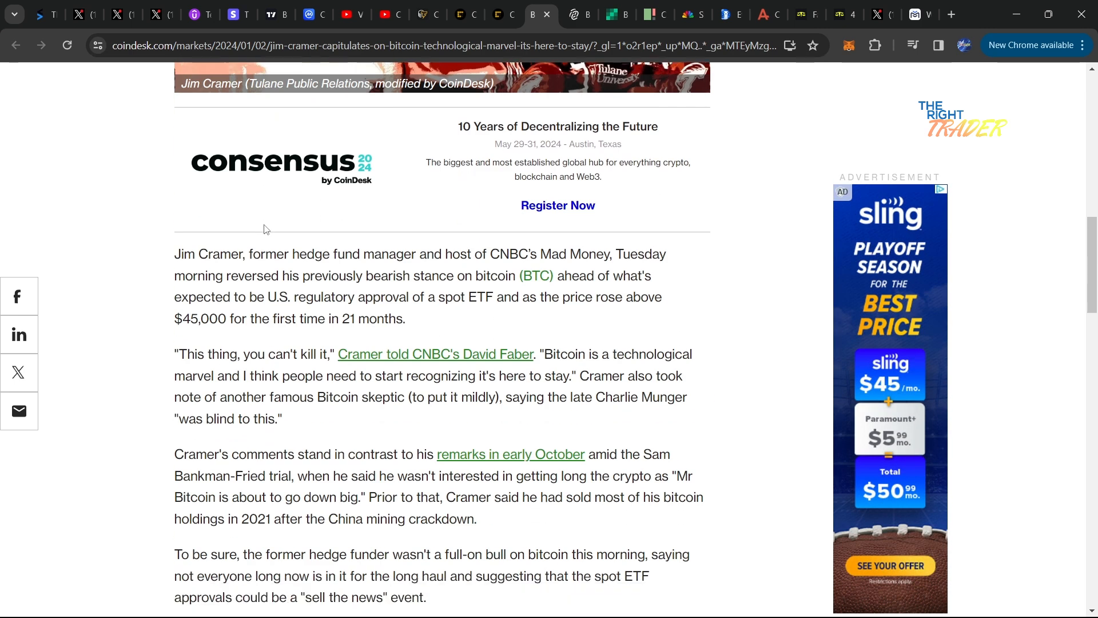
{"action": "scroll", "scroll_direction": "down", "scroll_amount": 3}
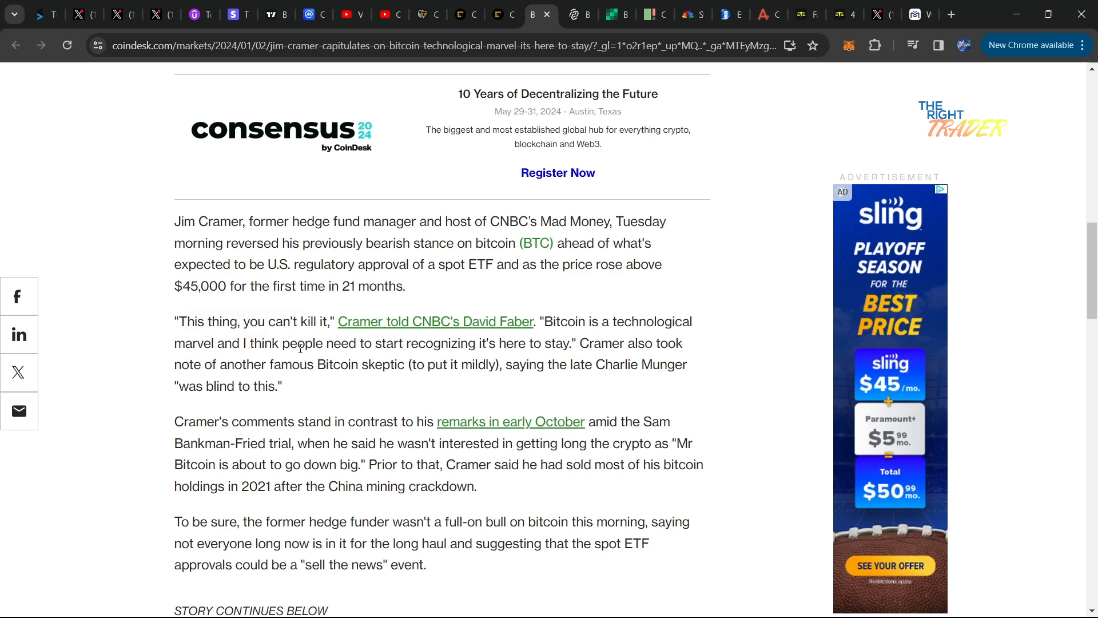
{"action": "scroll", "scroll_direction": "down", "scroll_amount": 3}
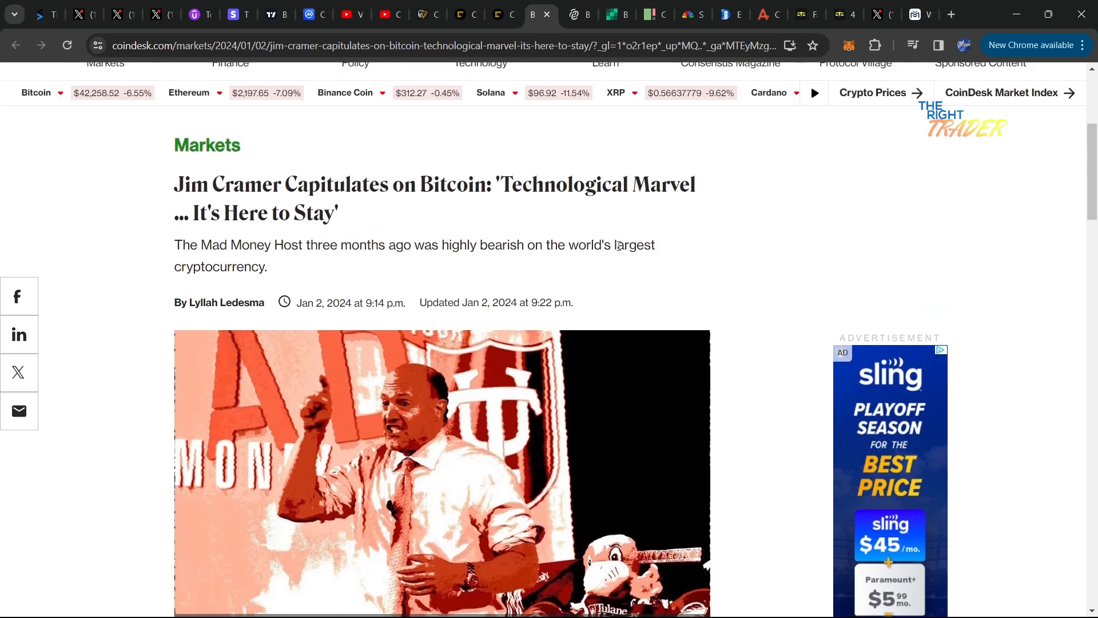
{"action": "mouse_move", "coordinate": [625, 243]}
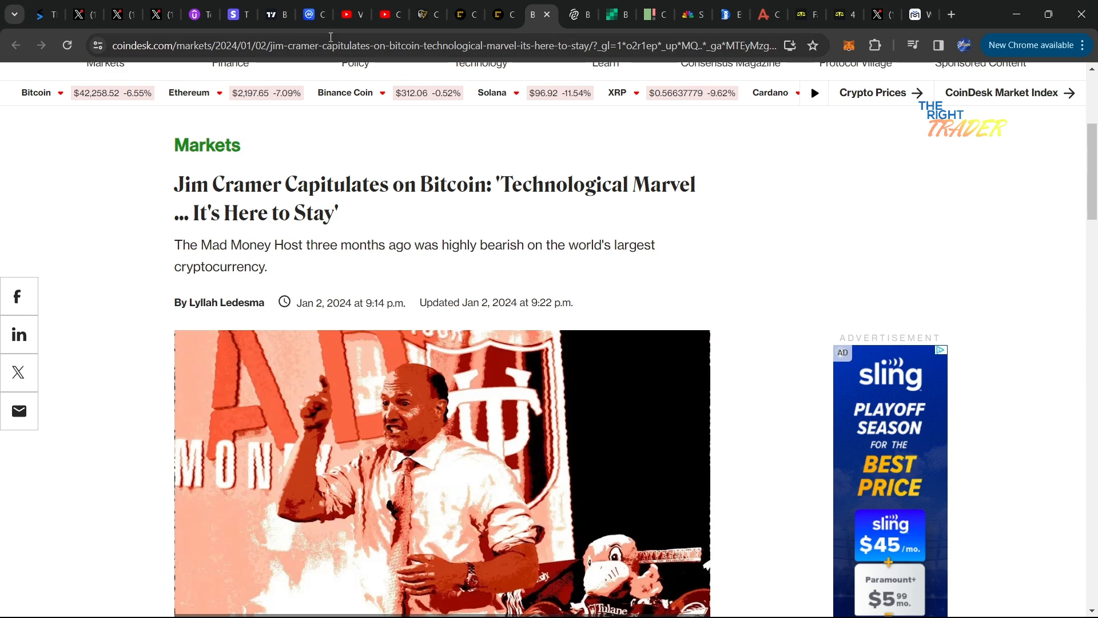
{"action": "left_click", "coordinate": [276, 14]}
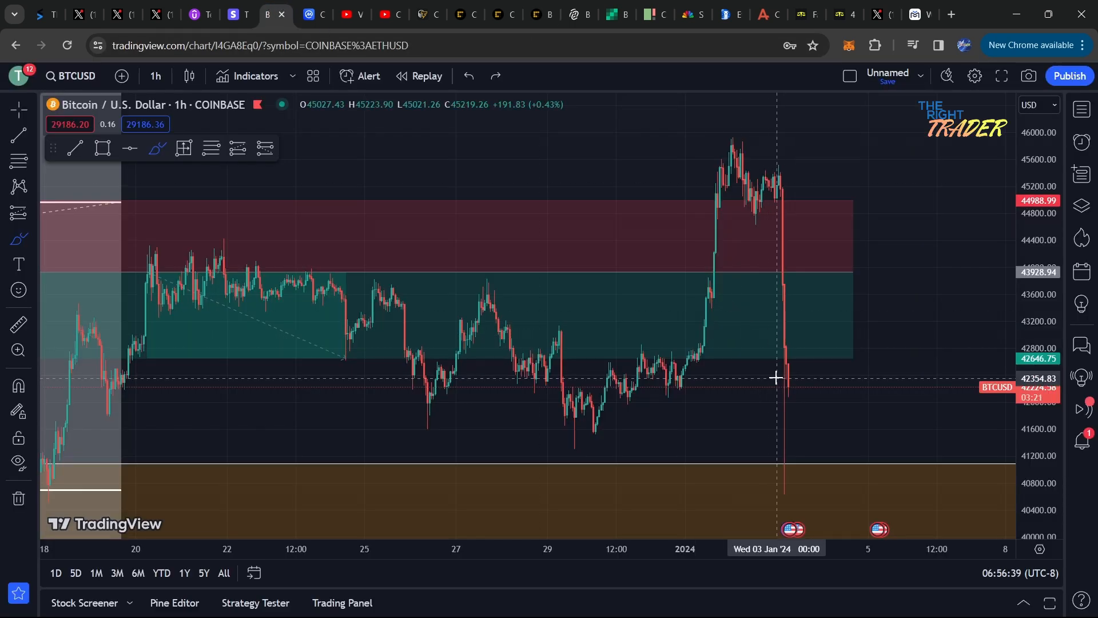
{"action": "mouse_move", "coordinate": [649, 185]}
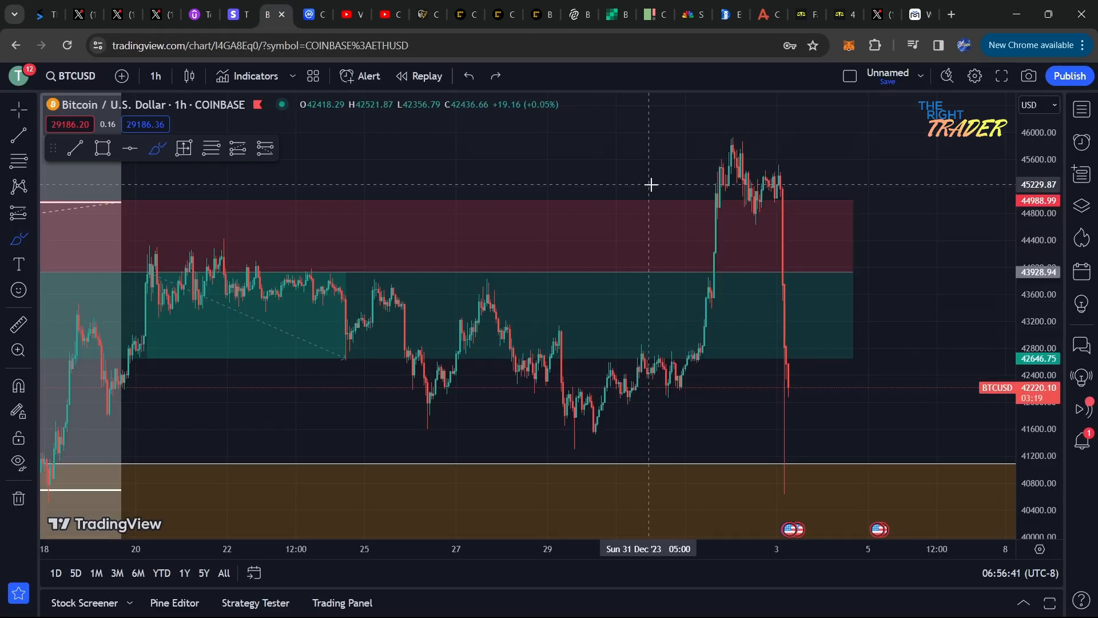
- Zoom the hourly BTCUSD chart out to show the sharp drop and trade zones
{"action": "left_click_drag", "start_coordinate": [777, 407], "coordinate": [917, 415]}
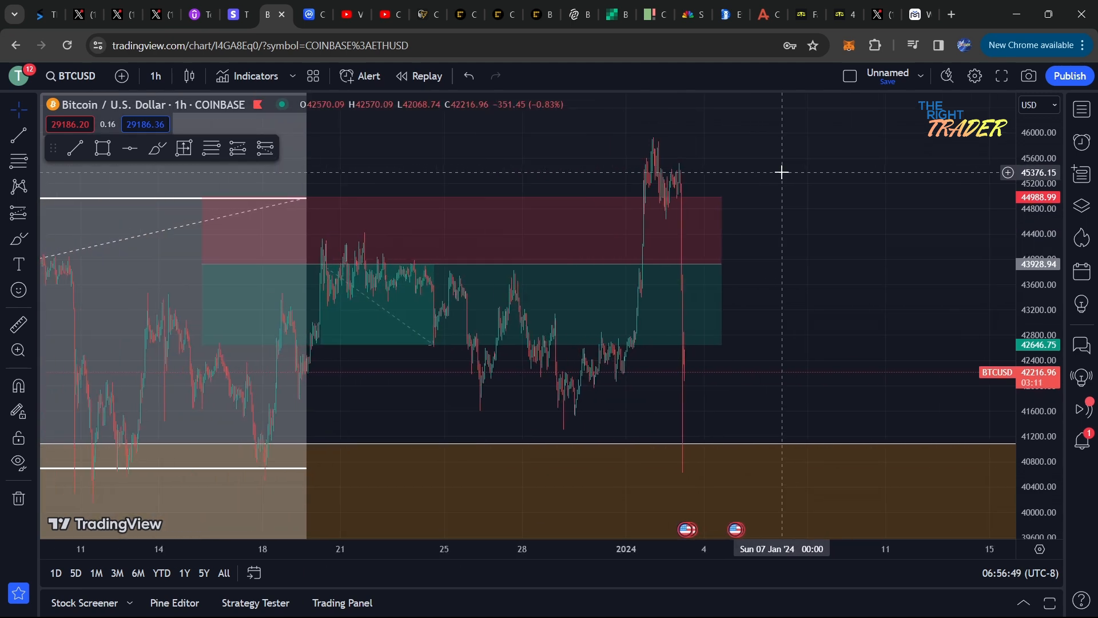
{"action": "mouse_move", "coordinate": [758, 167]}
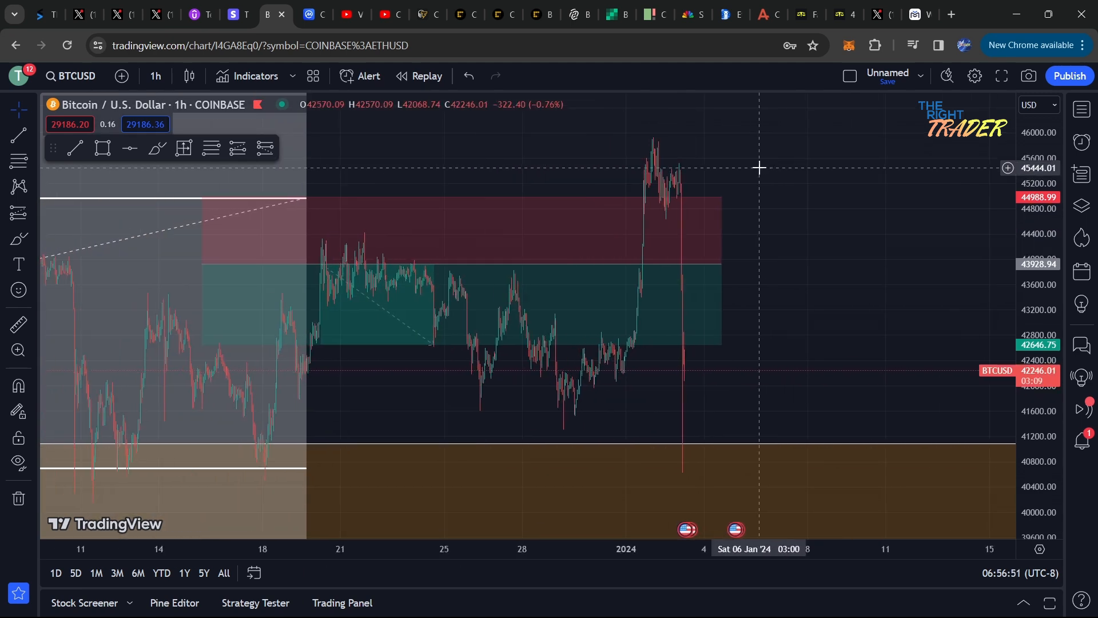
{"action": "mouse_move", "coordinate": [549, 172]}
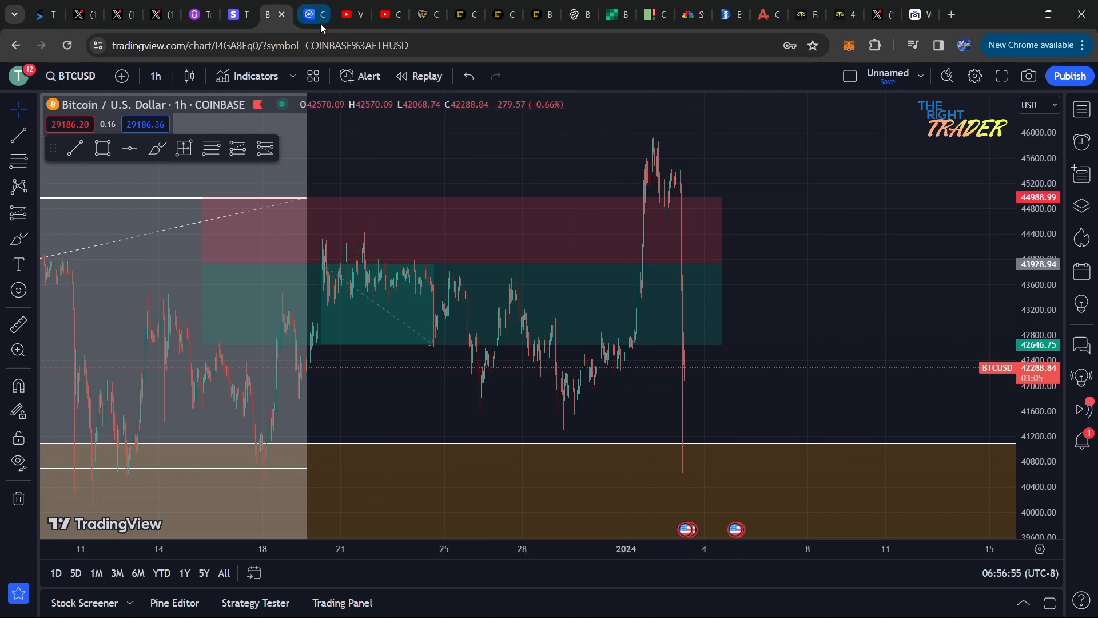
{"action": "mouse_move", "coordinate": [313, 13]}
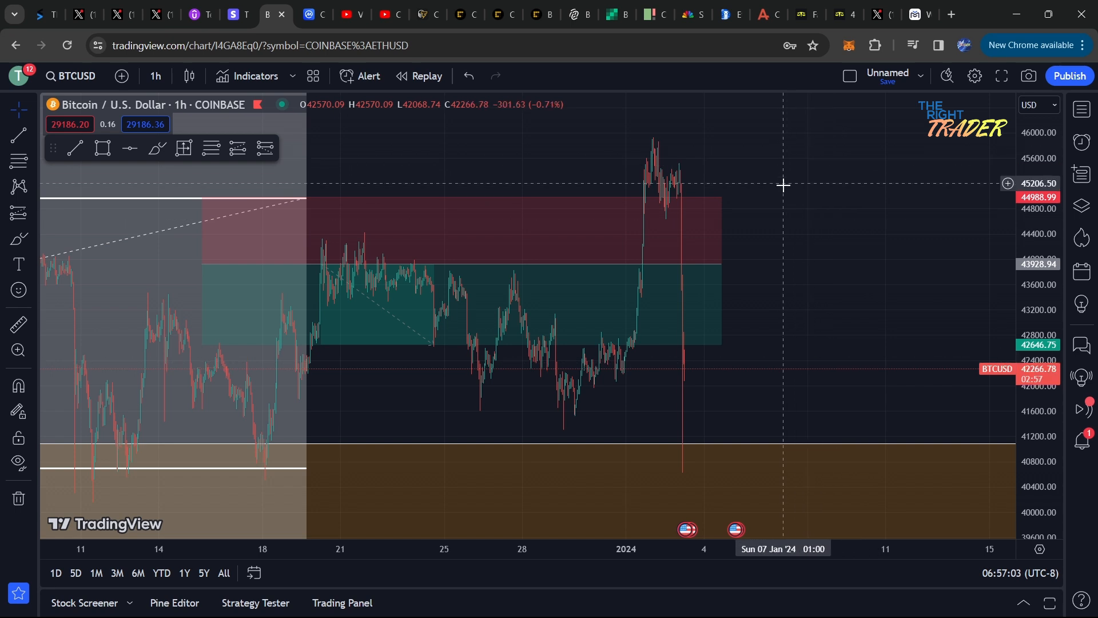
{"action": "mouse_move", "coordinate": [686, 146]}
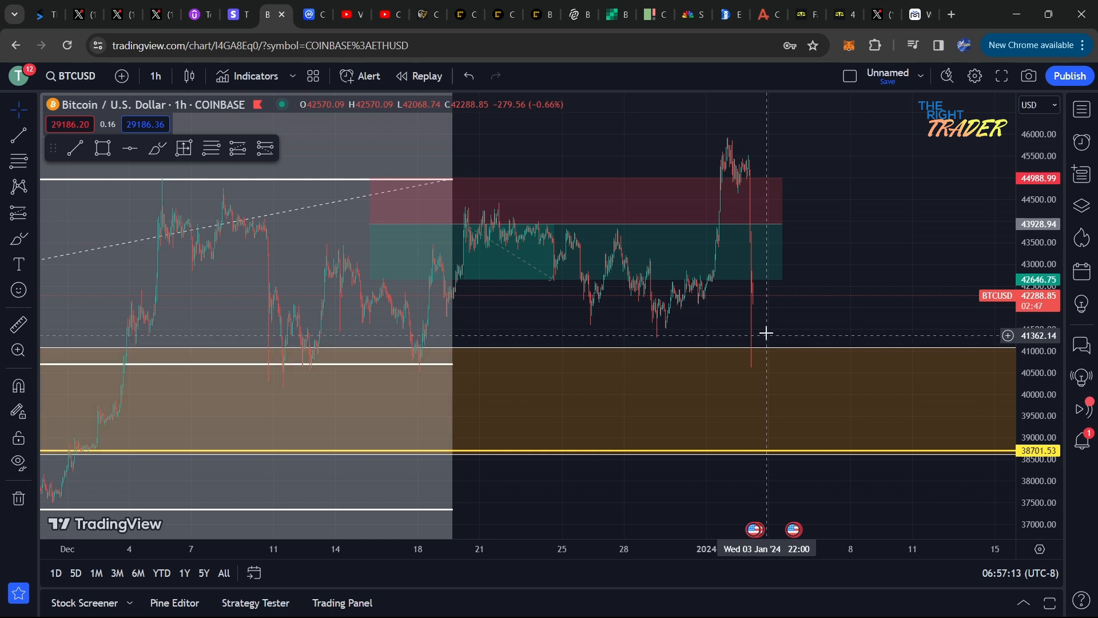
{"action": "mouse_move", "coordinate": [801, 443]}
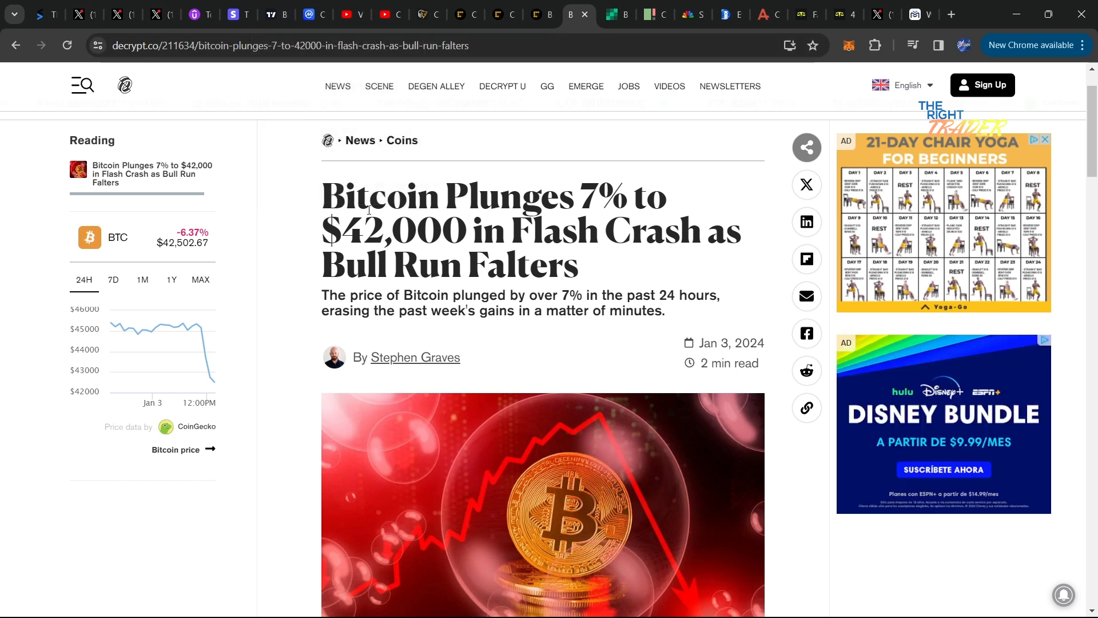
{"action": "mouse_move", "coordinate": [446, 248]}
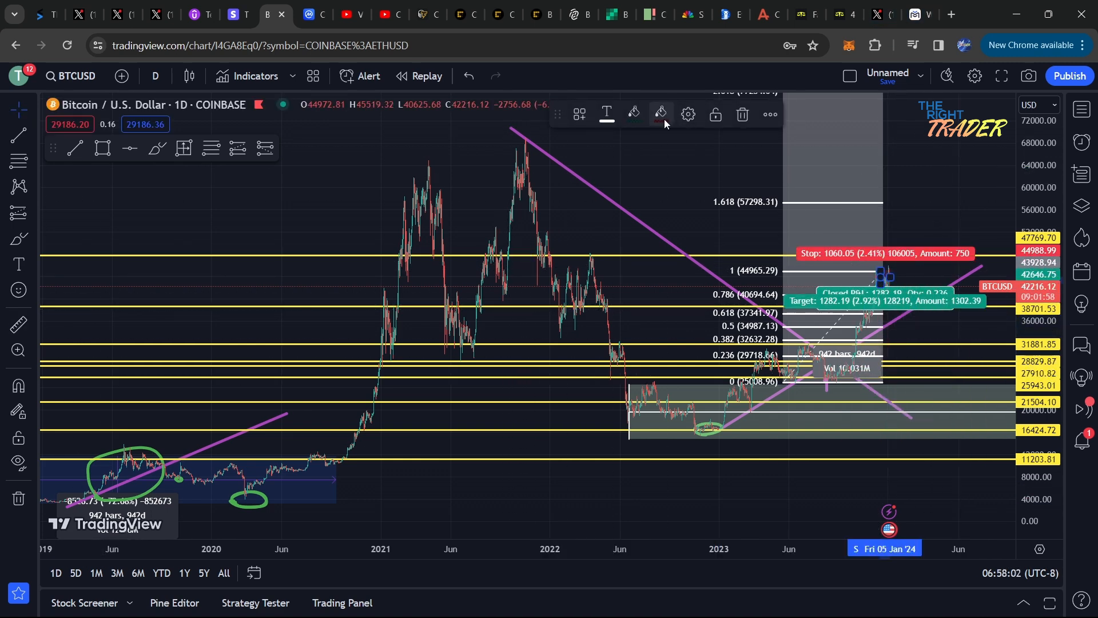
- Return to Decrypt's Bitcoin flash-crash article and scroll down through it
{"action": "left_click", "coordinate": [571, 14]}
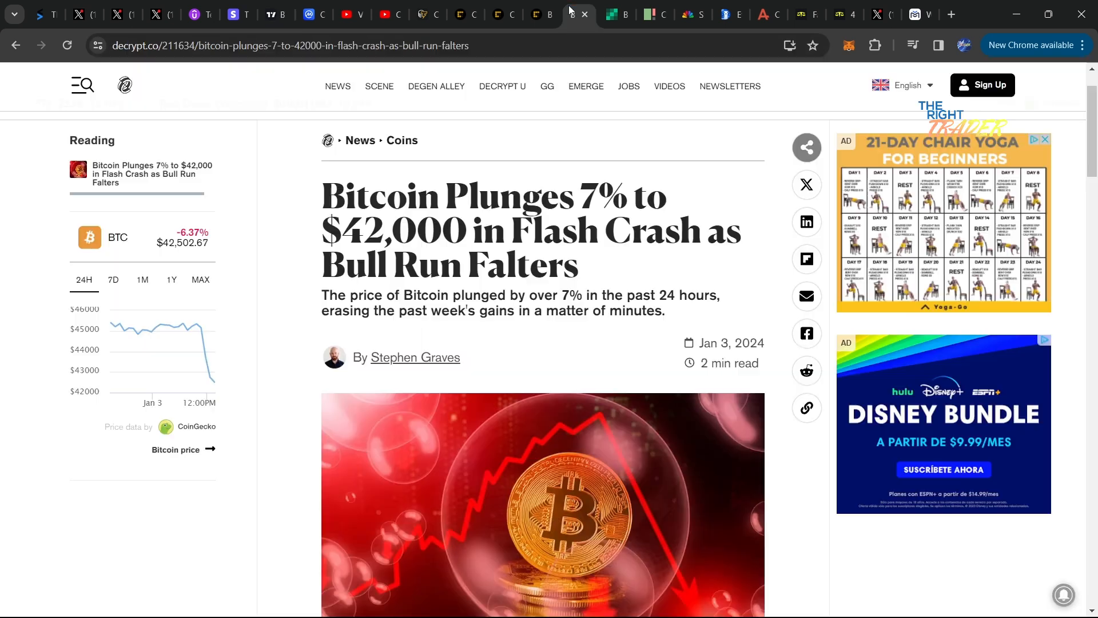
{"action": "scroll", "scroll_direction": "down", "scroll_amount": 3}
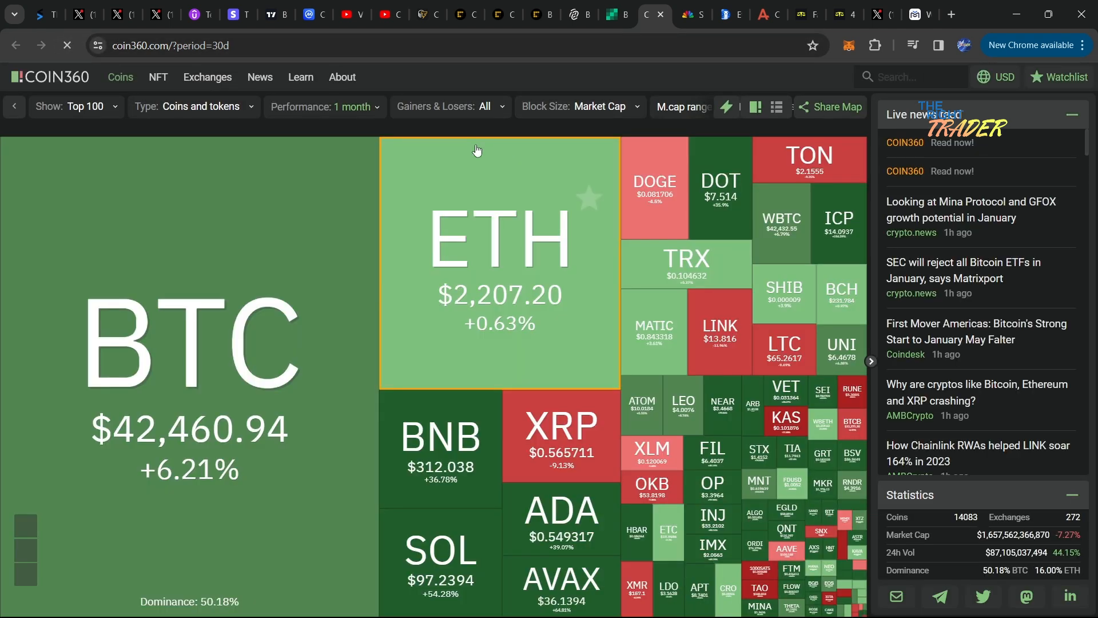
- Open COIN360's Performance period dropdown and pick a period option
{"action": "left_click", "coordinate": [322, 107]}
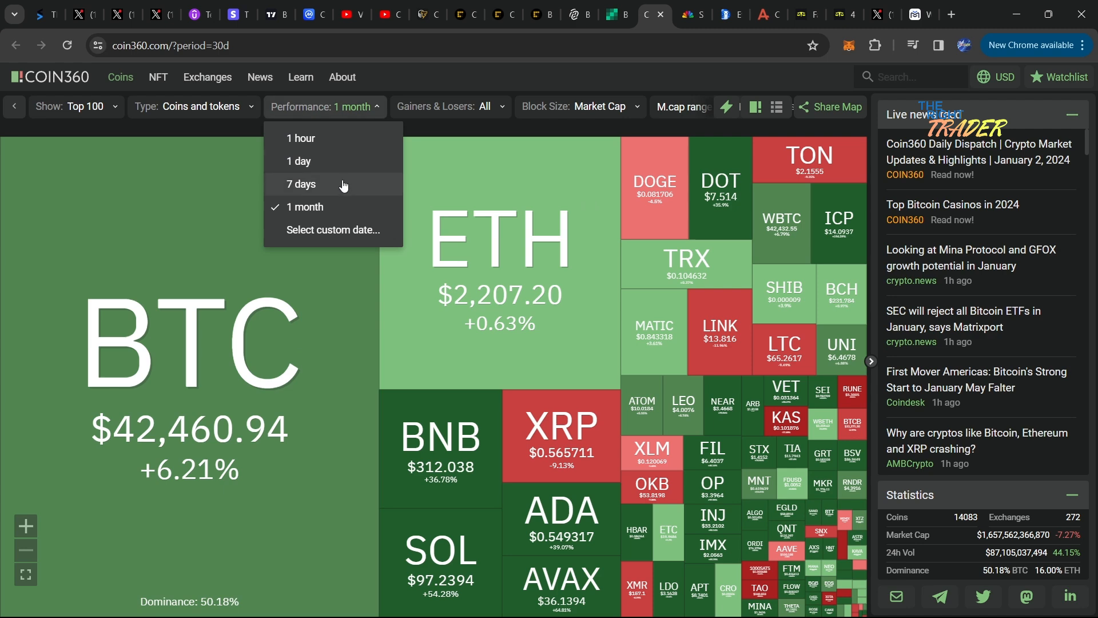
{"action": "left_click", "coordinate": [300, 184]}
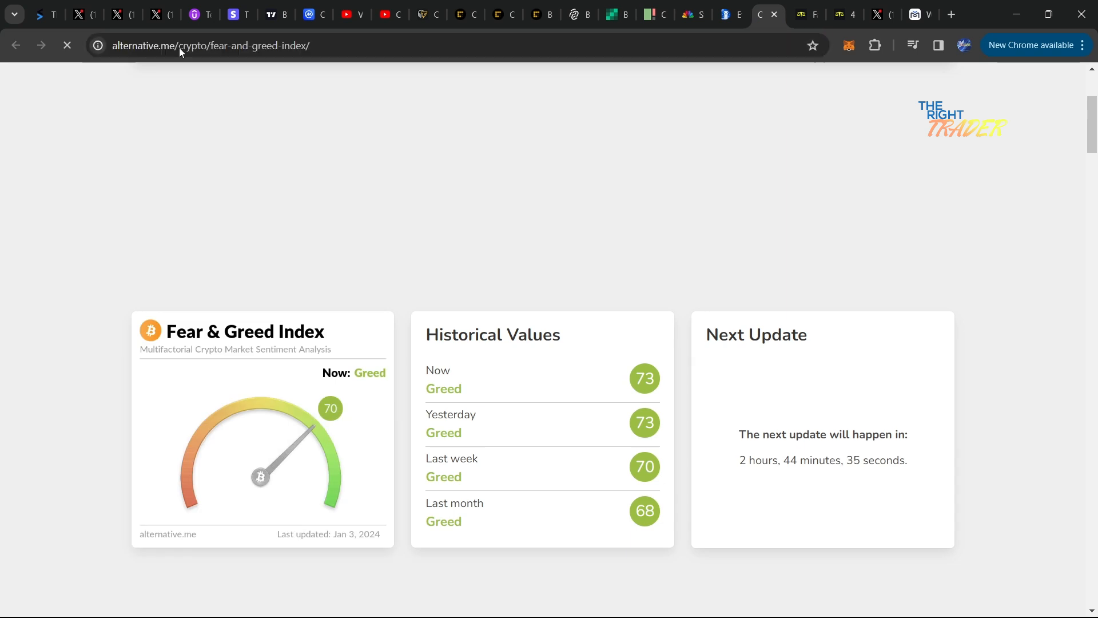
- Check the Fear & Greed reading of Greed 70, then return to the Bitcoin chart
{"action": "left_click", "coordinate": [66, 44]}
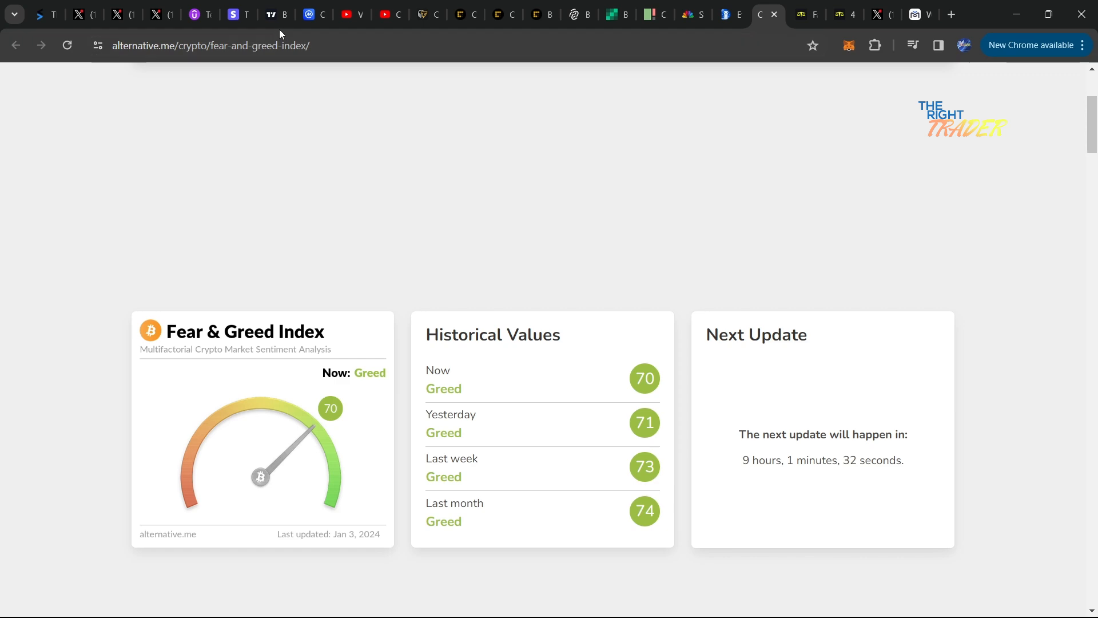
{"action": "left_click", "coordinate": [275, 13]}
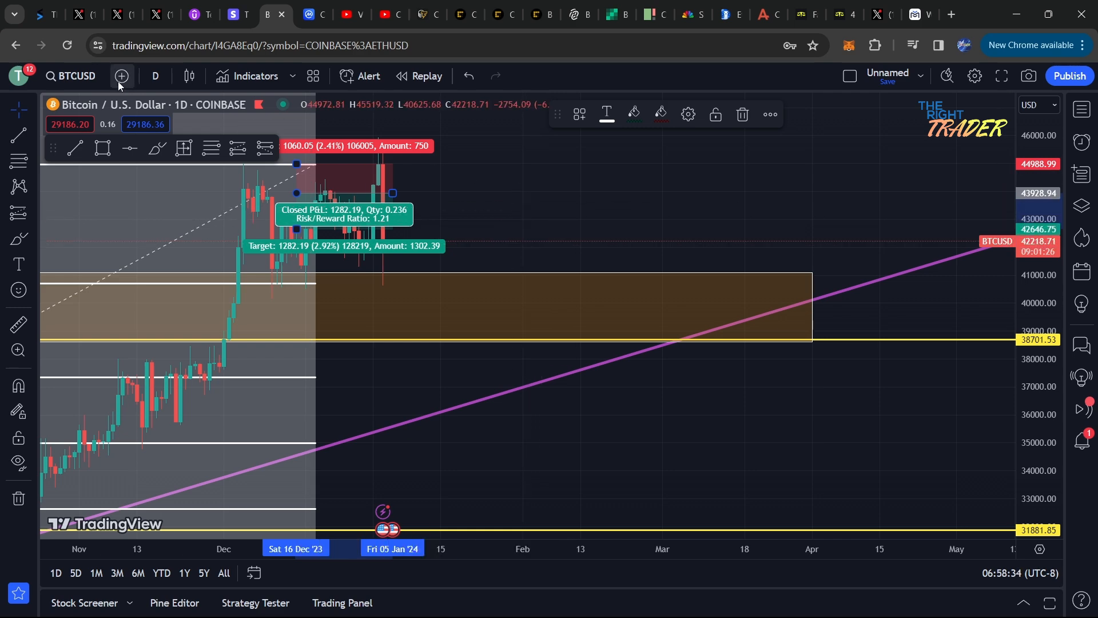
- Open Matrixport's 'Why the SEC will REJECT Bitcoin Spot ETFs again' report
{"action": "left_click", "coordinate": [155, 75]}
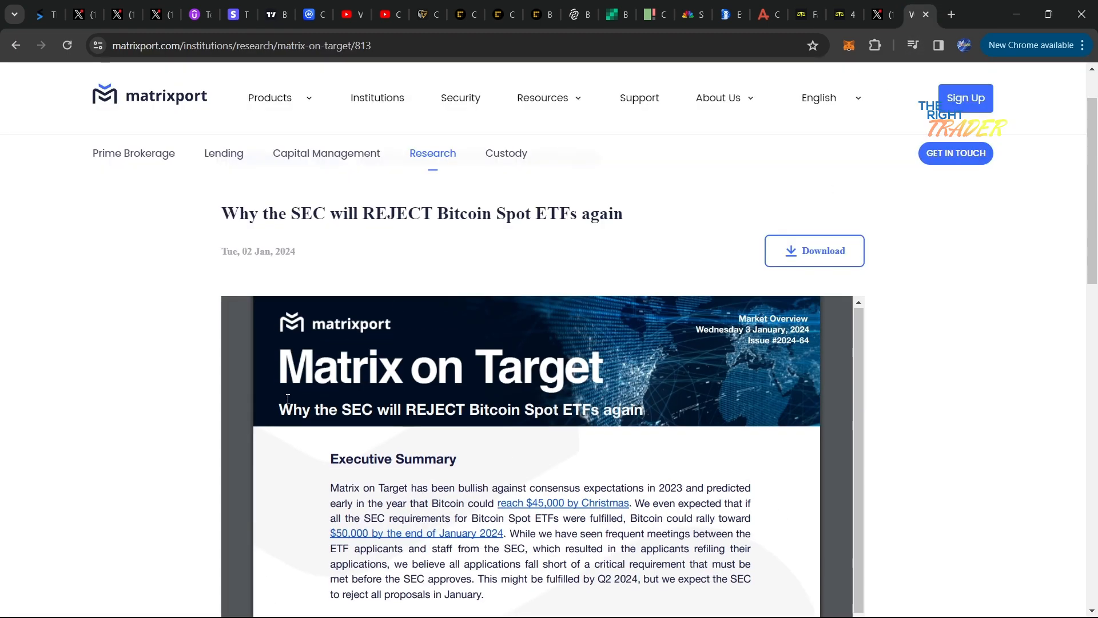
- Scroll through the Matrixport report's closing paragraphs, then return to the hourly Bitcoin chart
{"action": "scroll", "scroll_direction": "down", "scroll_amount": 3}
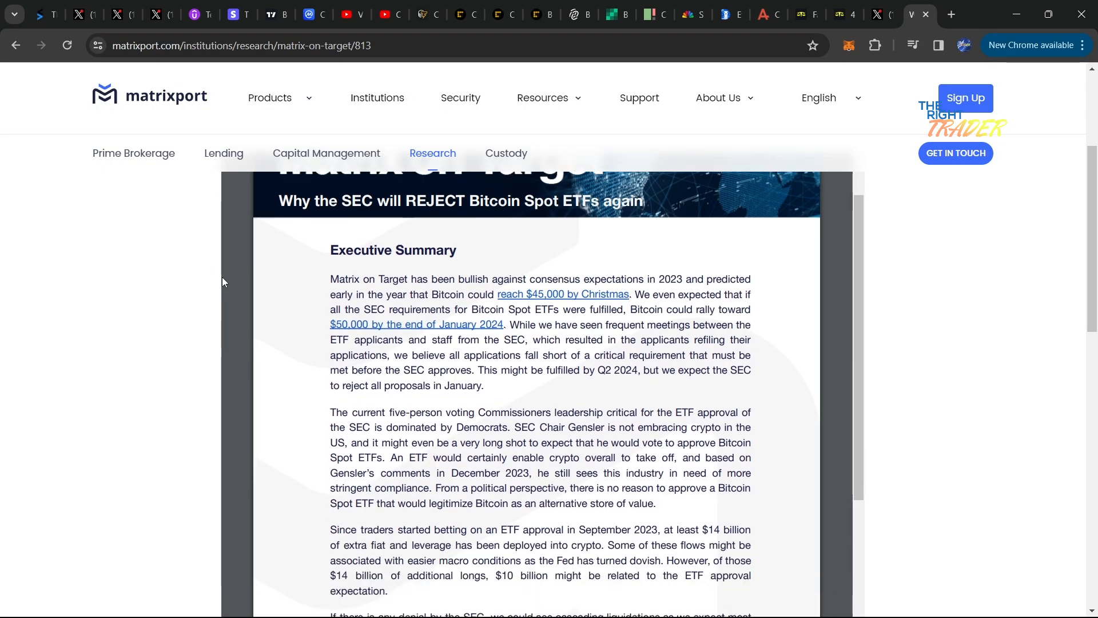
{"action": "scroll", "scroll_direction": "down", "scroll_amount": 3}
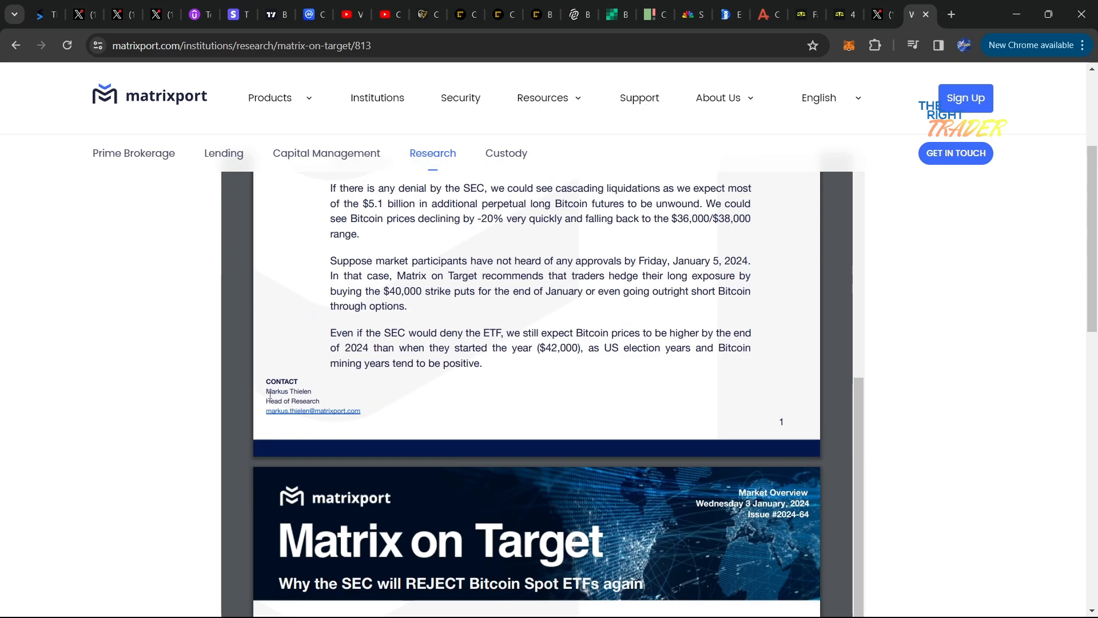
{"action": "mouse_move", "coordinate": [300, 419]}
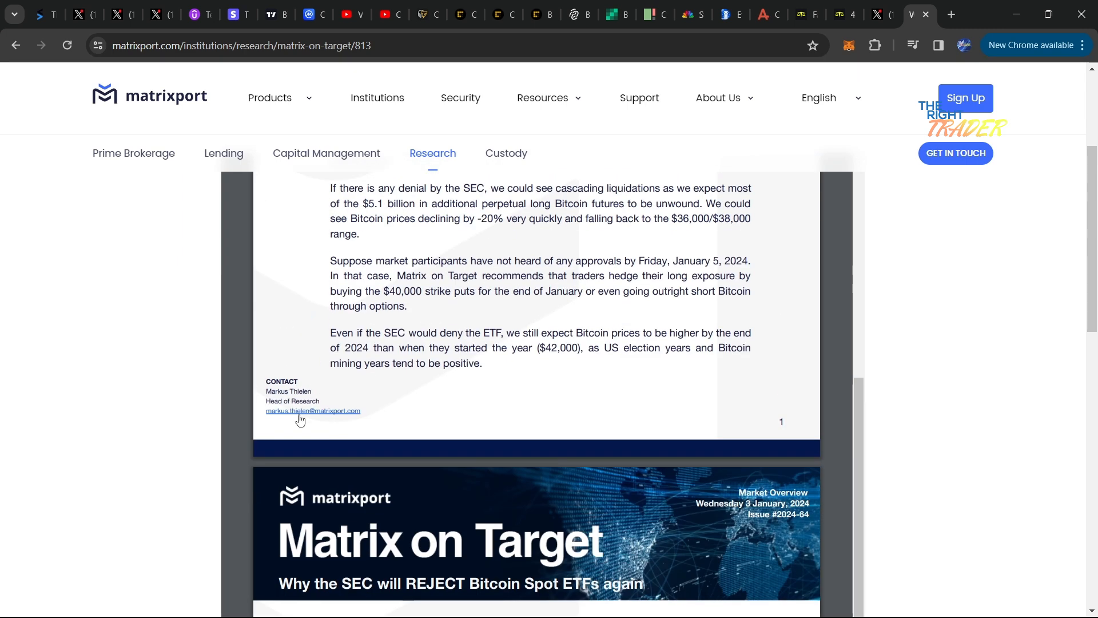
{"action": "scroll", "scroll_direction": "down", "scroll_amount": 3}
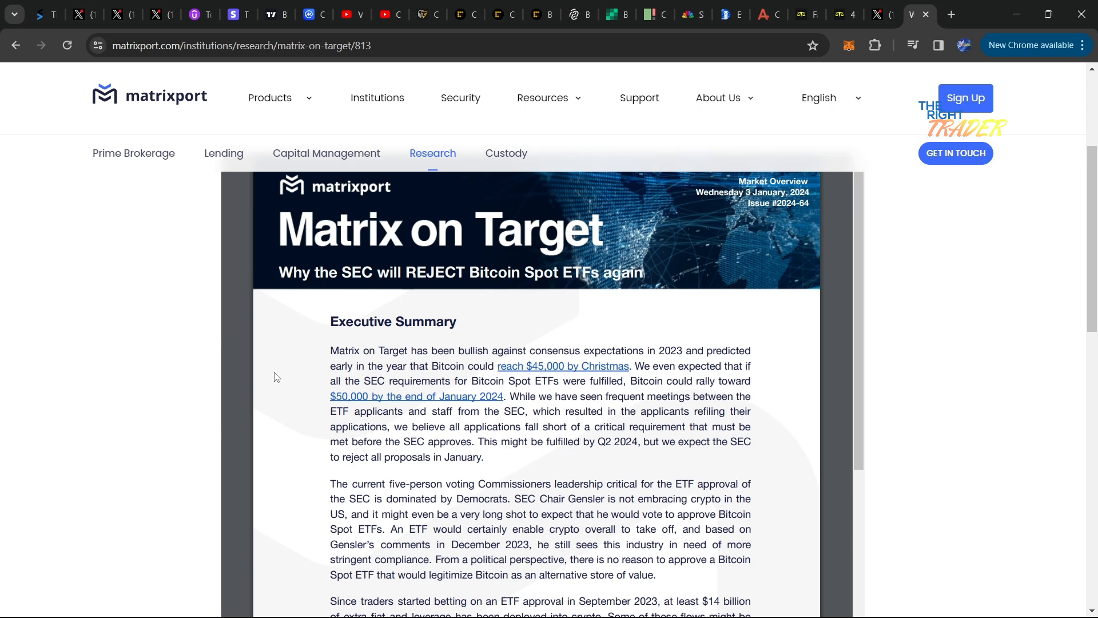
{"action": "mouse_move", "coordinate": [273, 377]}
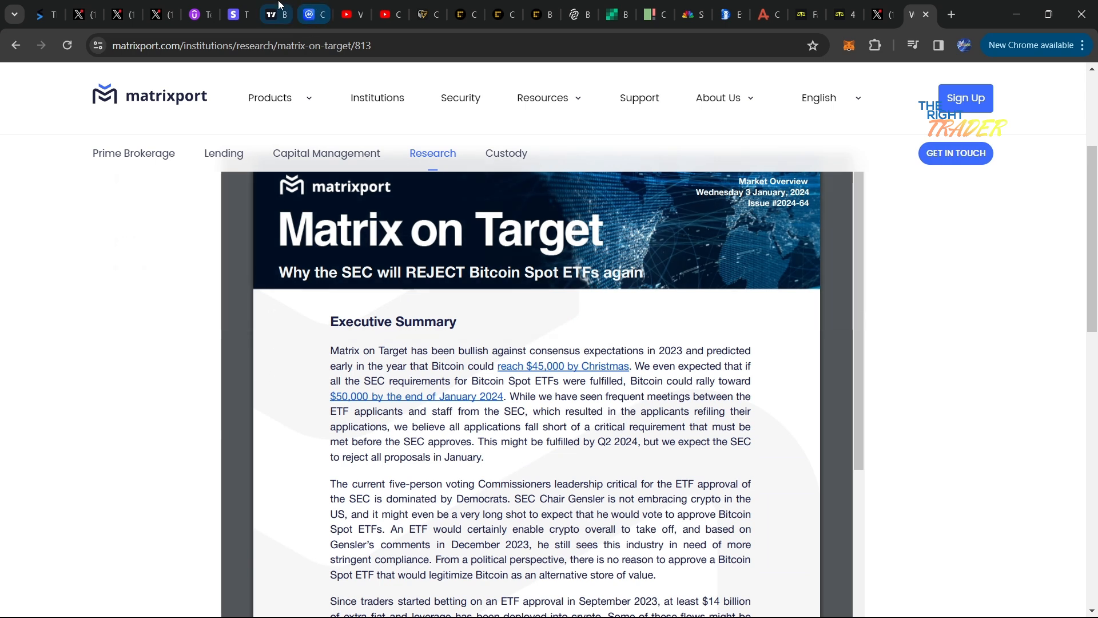
{"action": "mouse_move", "coordinate": [275, 14]}
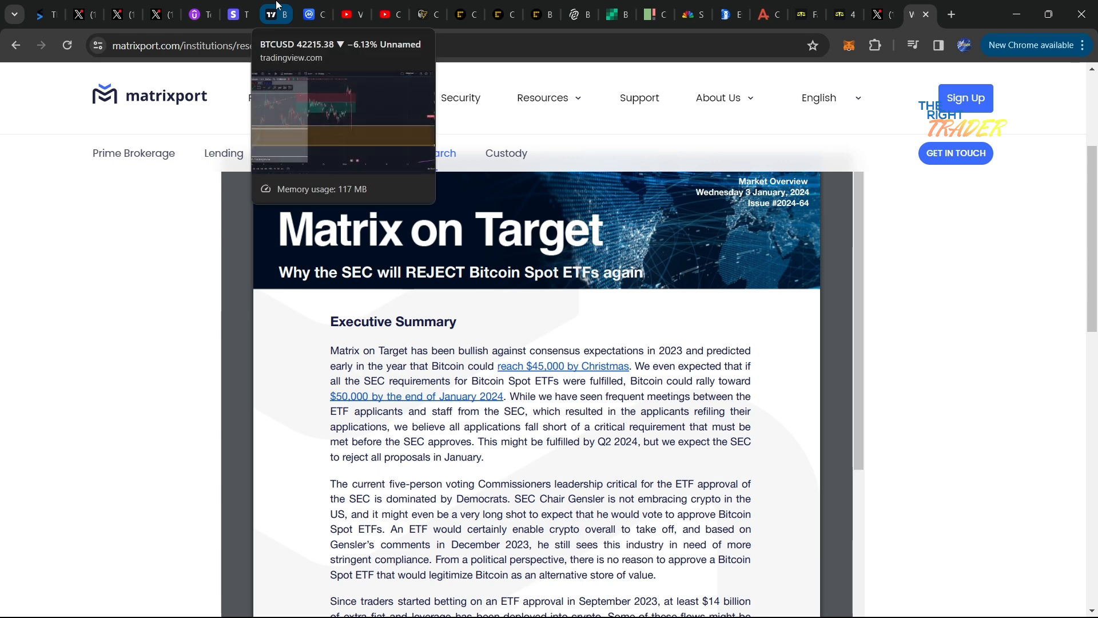
{"action": "left_click", "coordinate": [275, 14]}
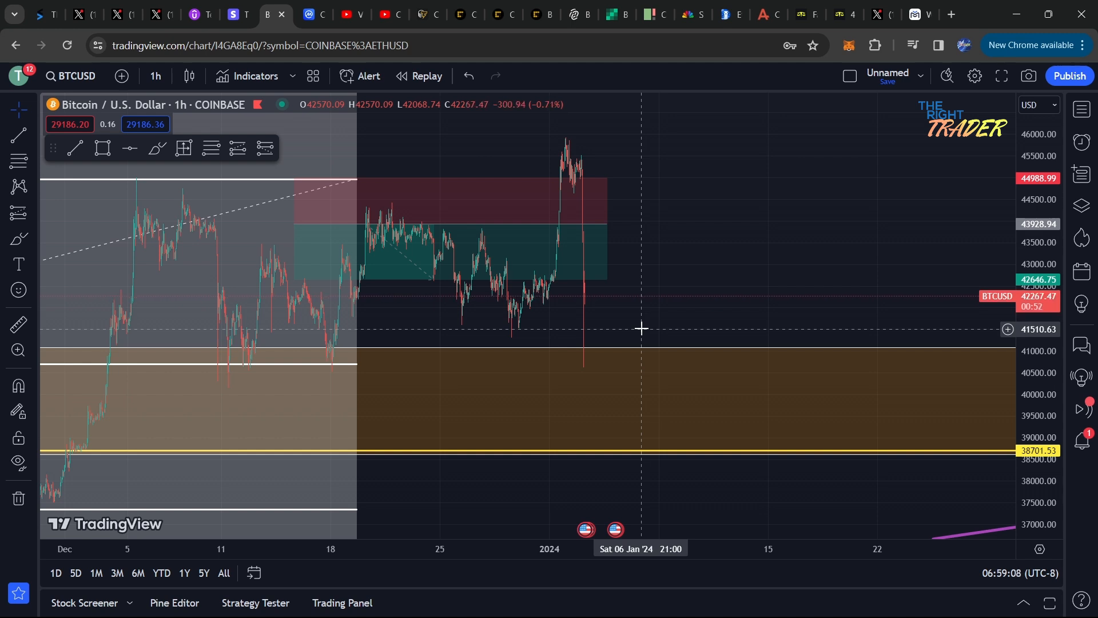
- Search for the symbol ETHUSD to load Ethereum's hourly chart
{"action": "left_click", "coordinate": [77, 75]}
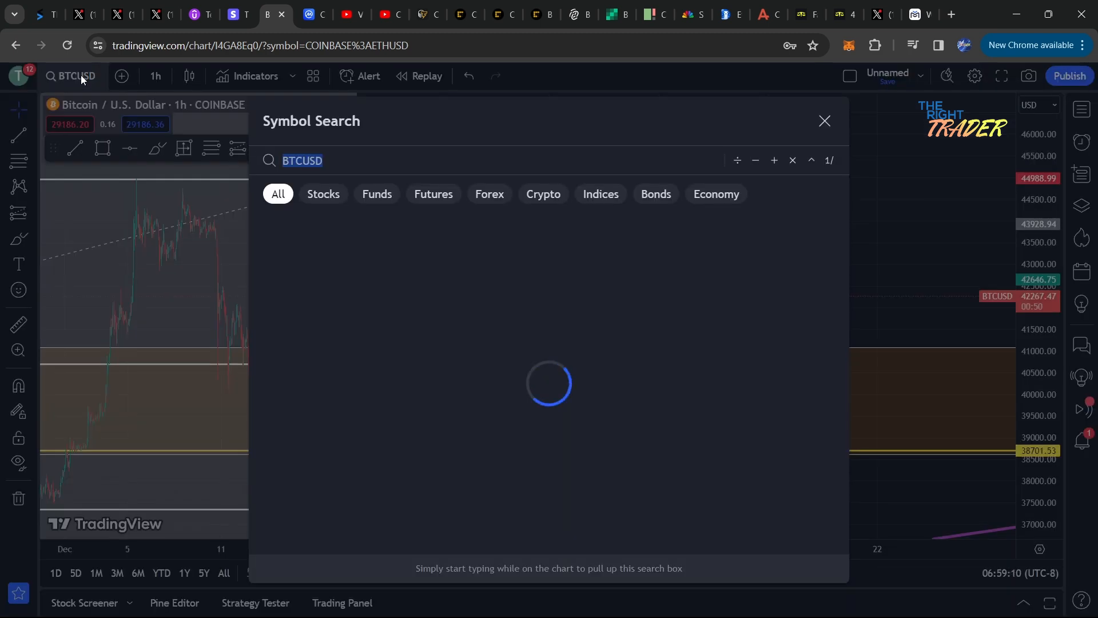
{"action": "type", "text": "ETHUSD"}
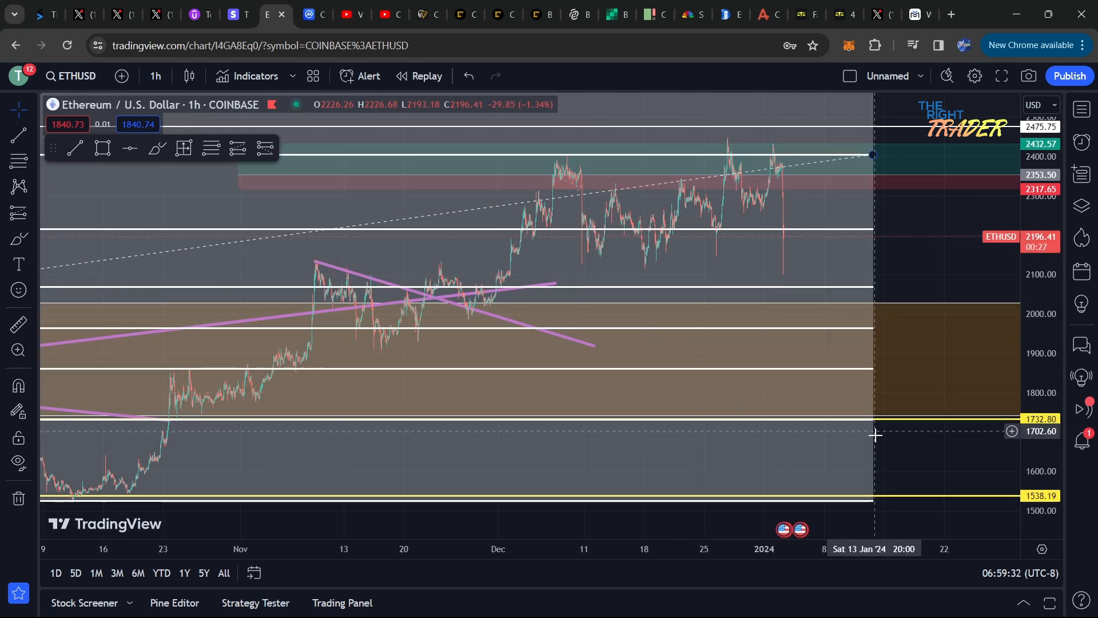
{"action": "mouse_move", "coordinate": [795, 291]}
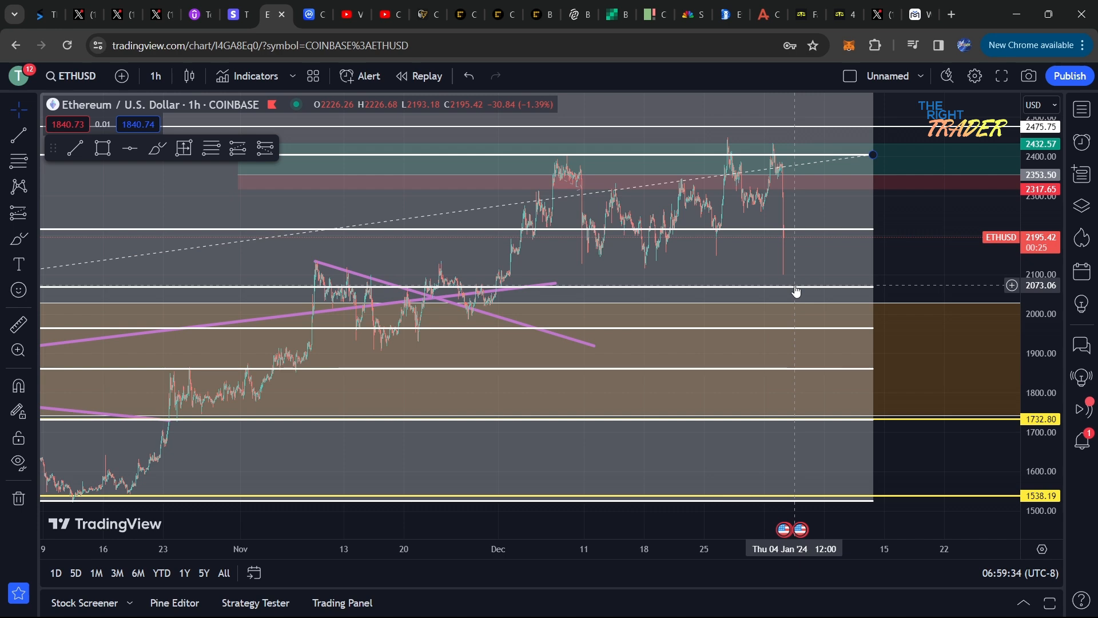
{"action": "mouse_move", "coordinate": [803, 372]}
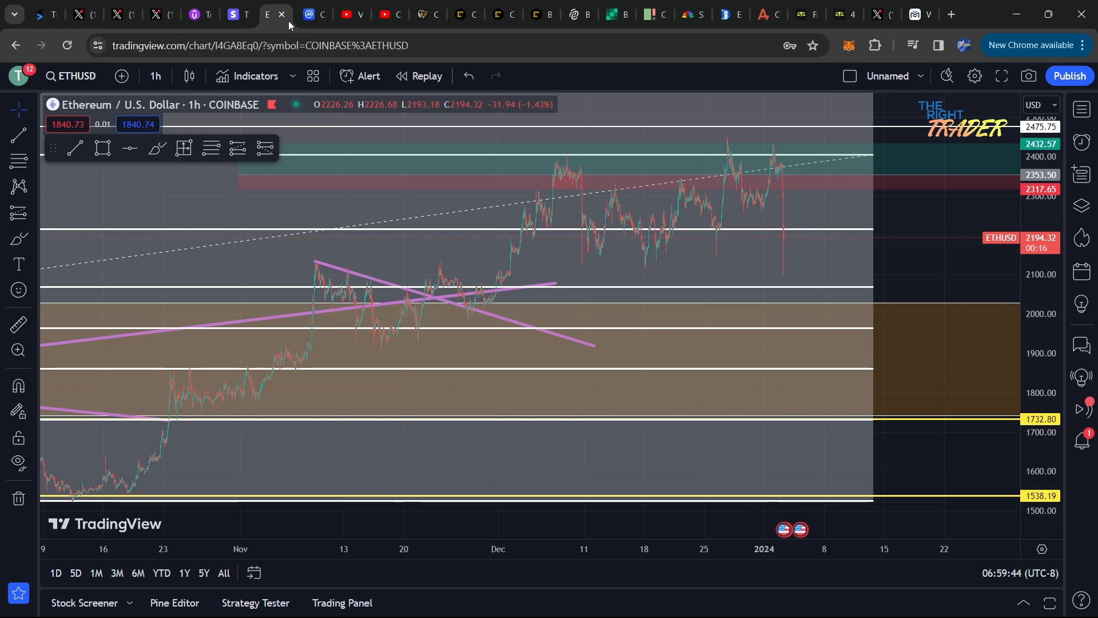
{"action": "left_click", "coordinate": [281, 14]}
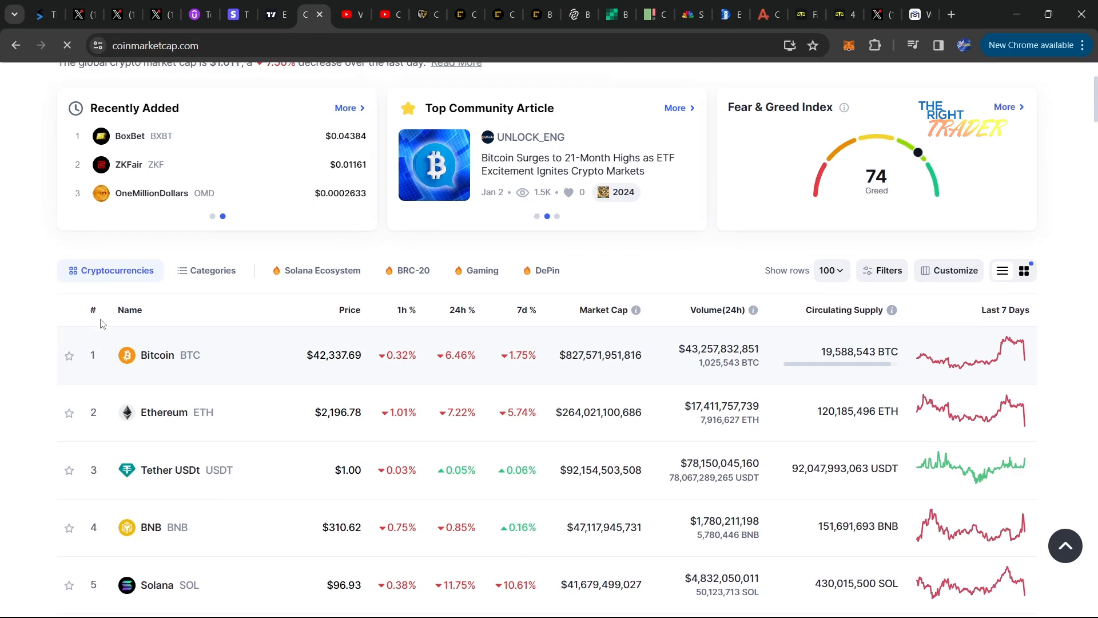
{"action": "scroll", "scroll_direction": "down", "scroll_amount": 3}
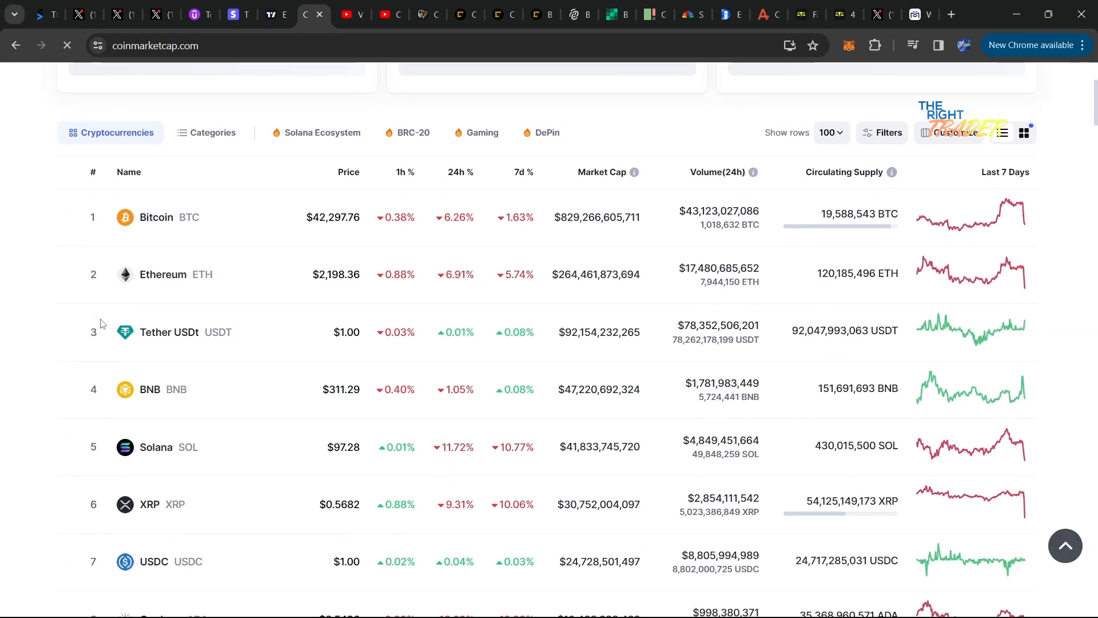
{"action": "scroll", "scroll_direction": "down", "scroll_amount": 3}
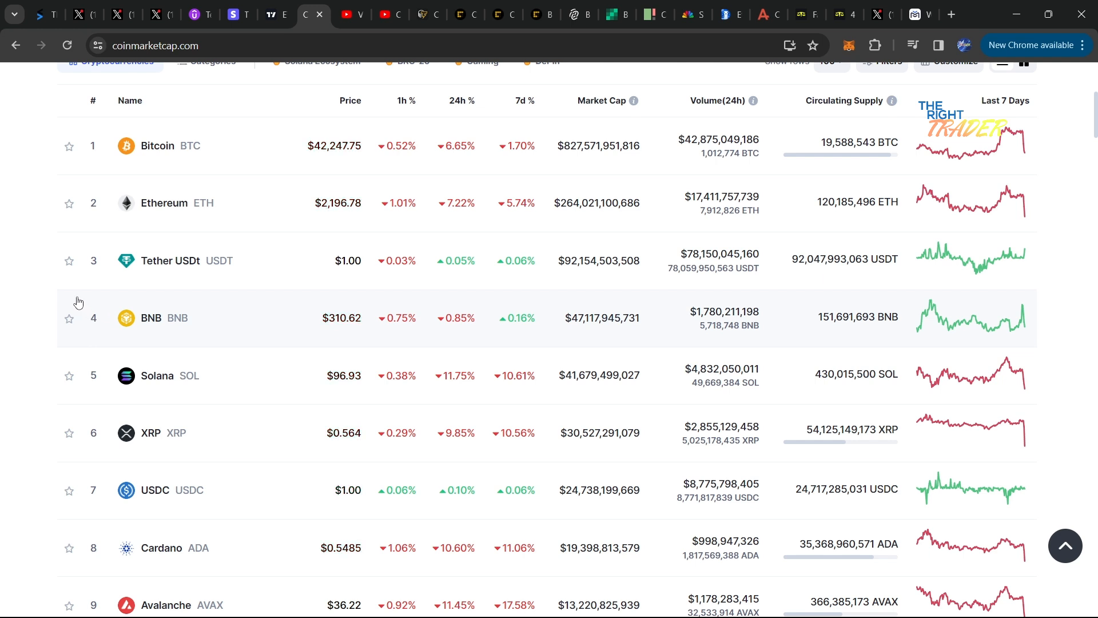
{"action": "mouse_move", "coordinate": [82, 14]}
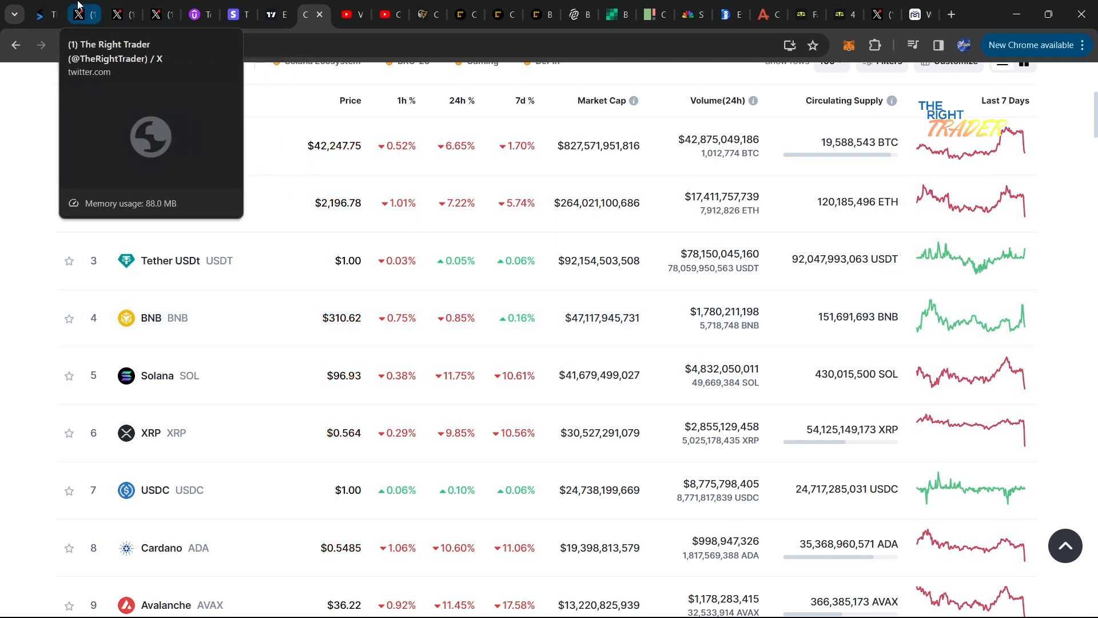
{"action": "left_click", "coordinate": [82, 13]}
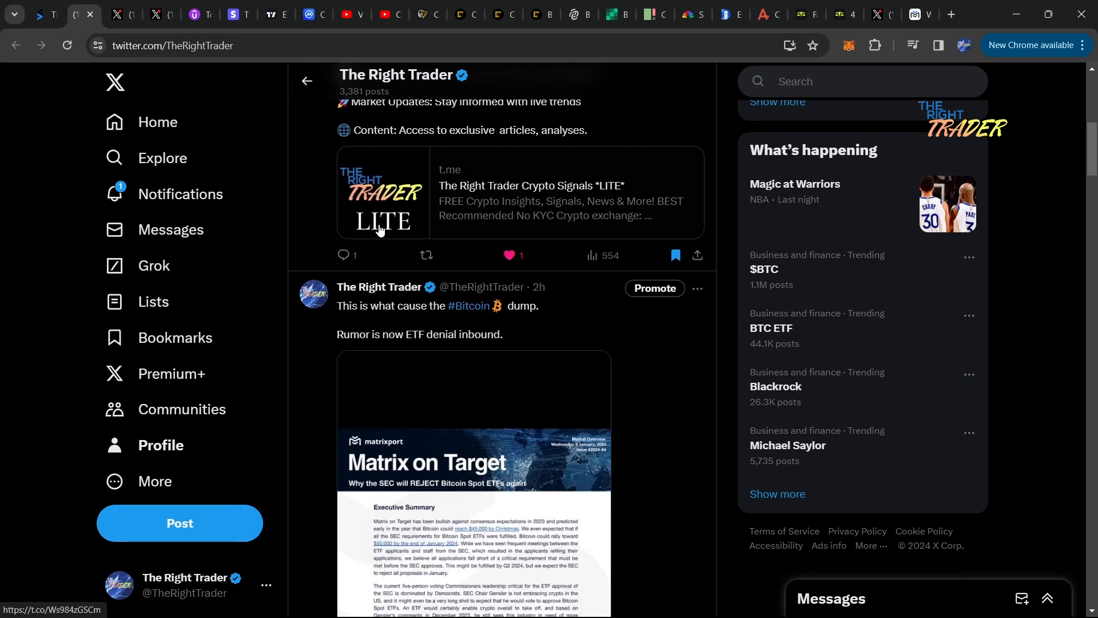
{"action": "scroll", "scroll_direction": "down", "scroll_amount": 3}
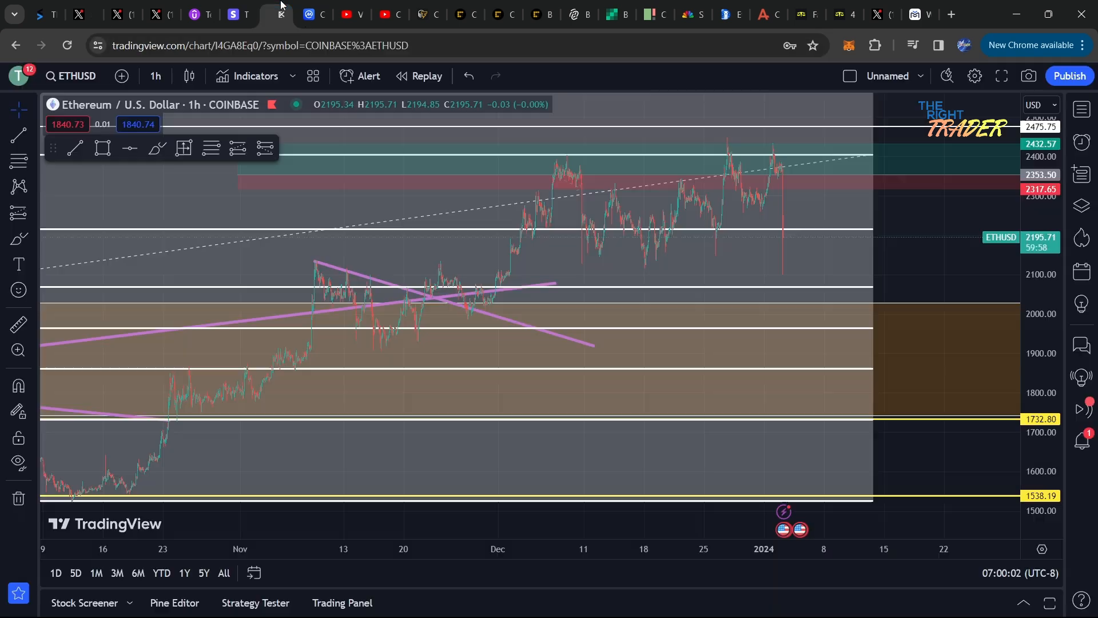
{"action": "left_click", "coordinate": [312, 14]}
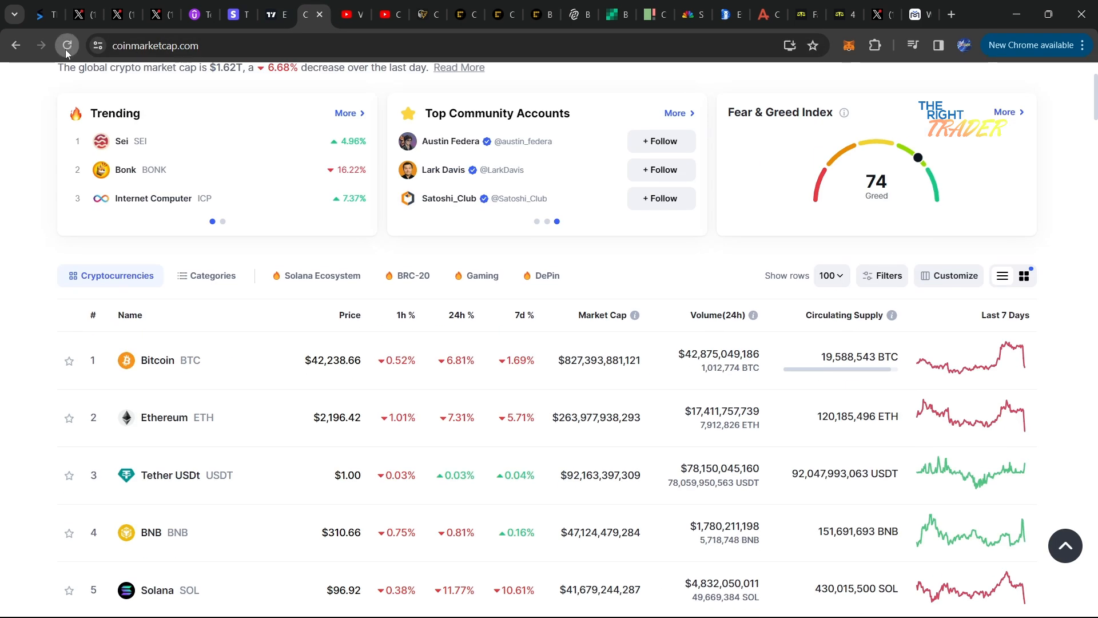
{"action": "left_click", "coordinate": [66, 46]}
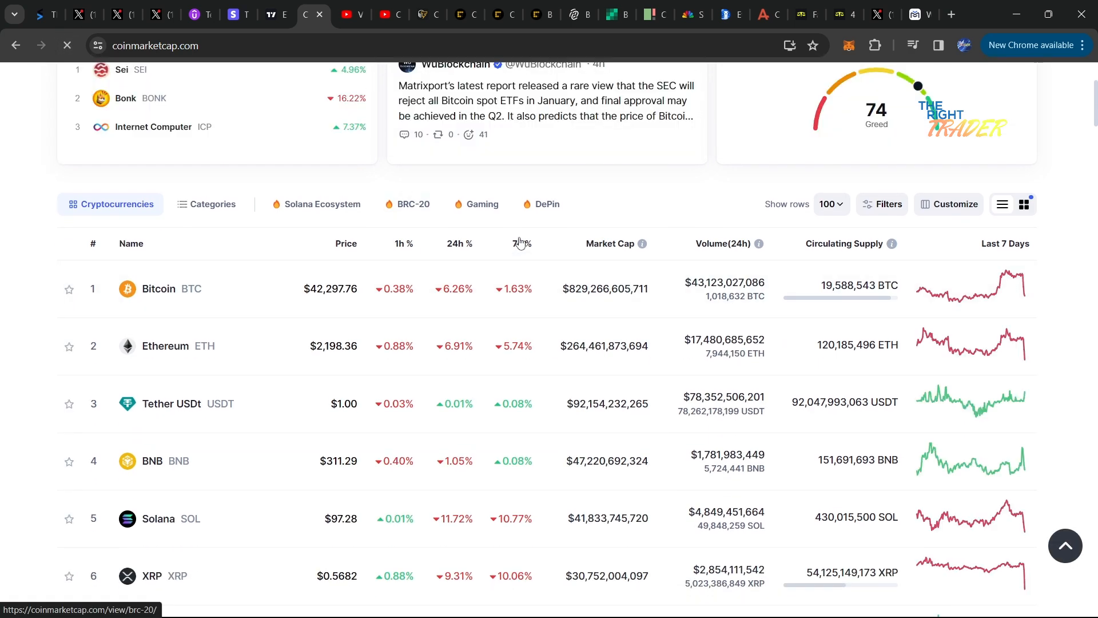
{"action": "left_click", "coordinate": [458, 243]}
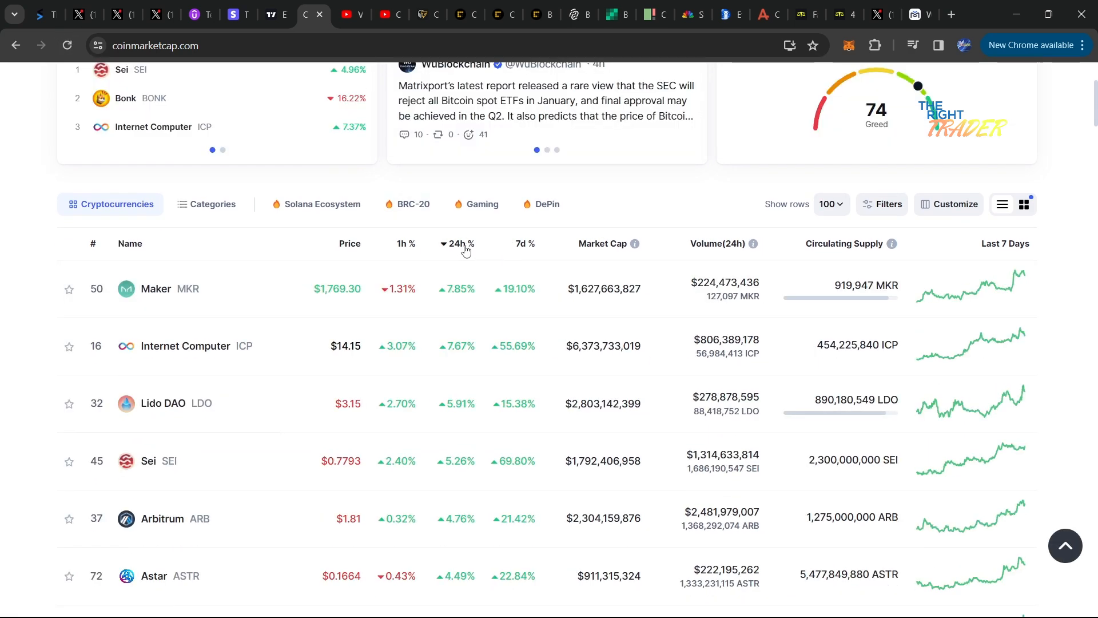
{"action": "left_click", "coordinate": [459, 243]}
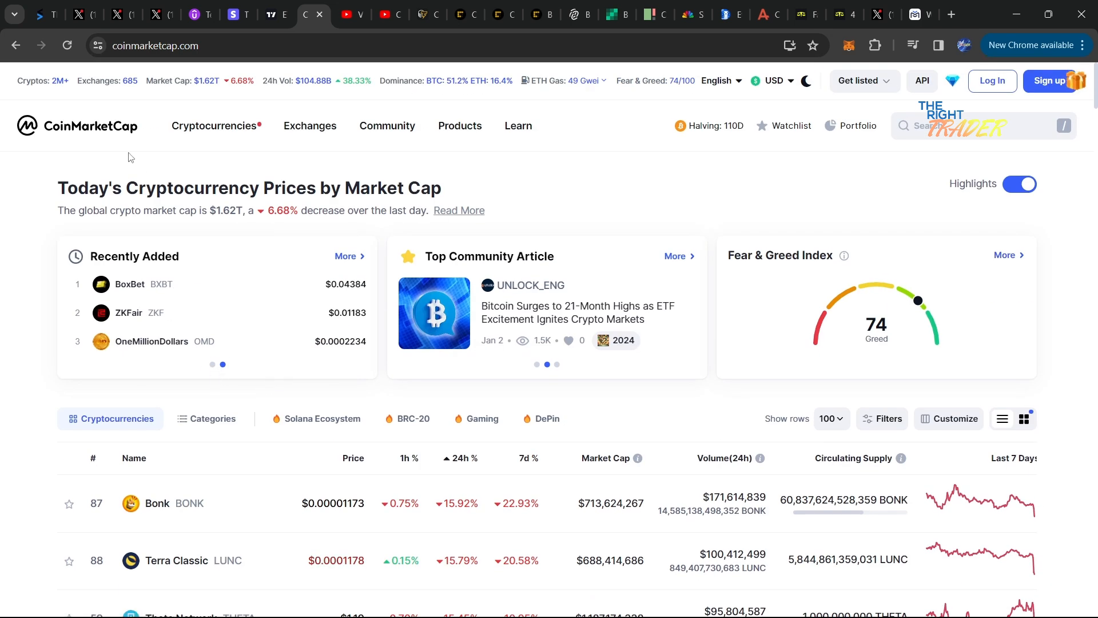
{"action": "scroll", "scroll_direction": "down", "scroll_amount": 3}
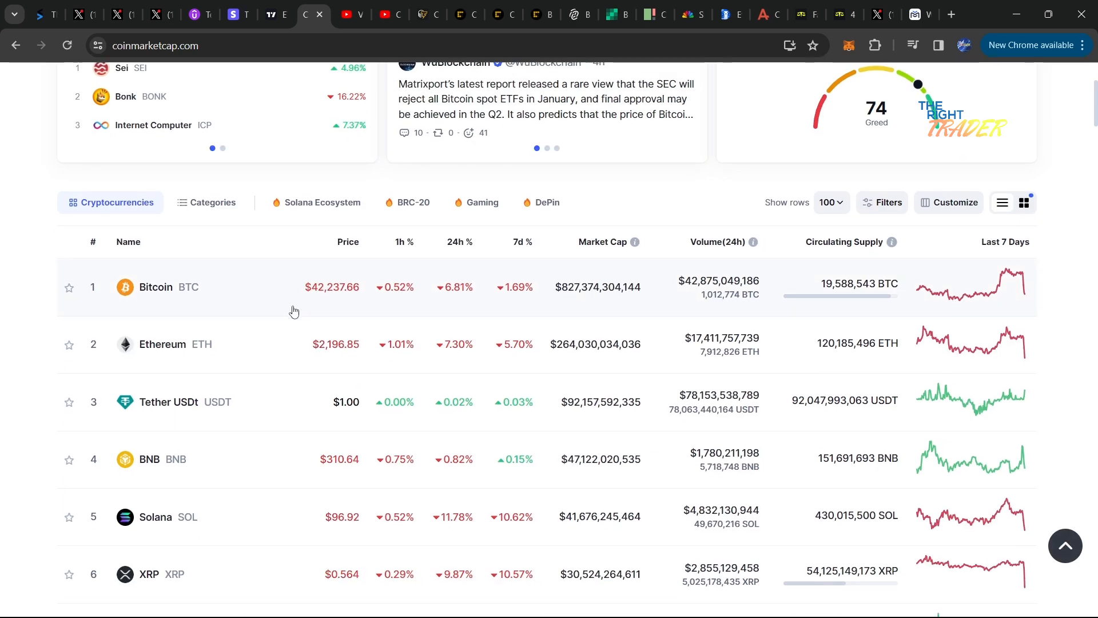
{"action": "scroll", "scroll_direction": "down", "scroll_amount": 3}
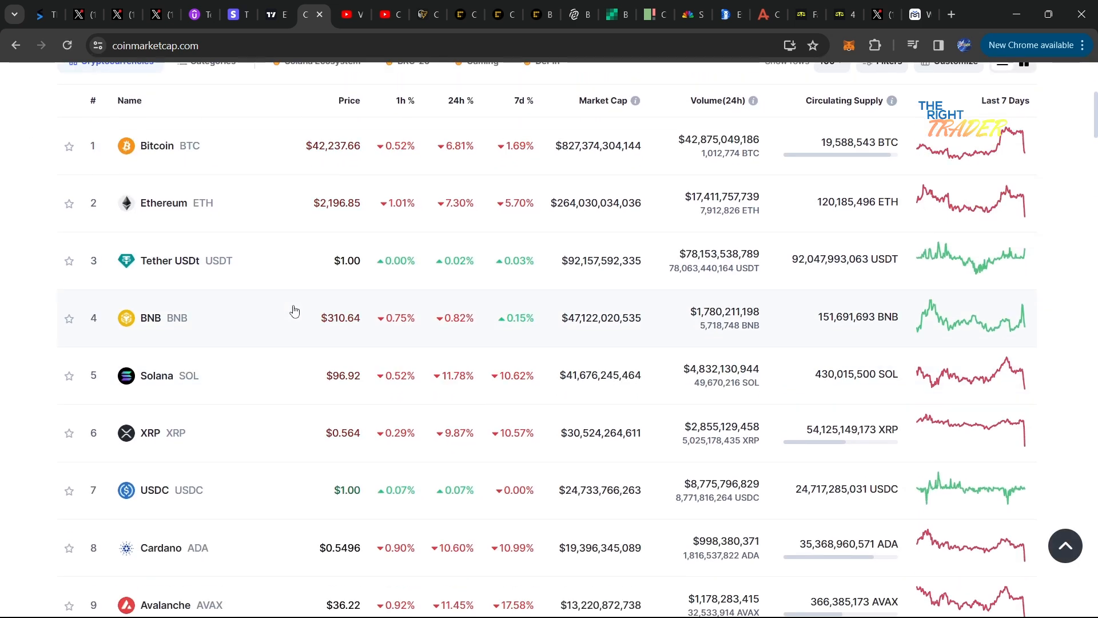
{"action": "mouse_move", "coordinate": [287, 317]}
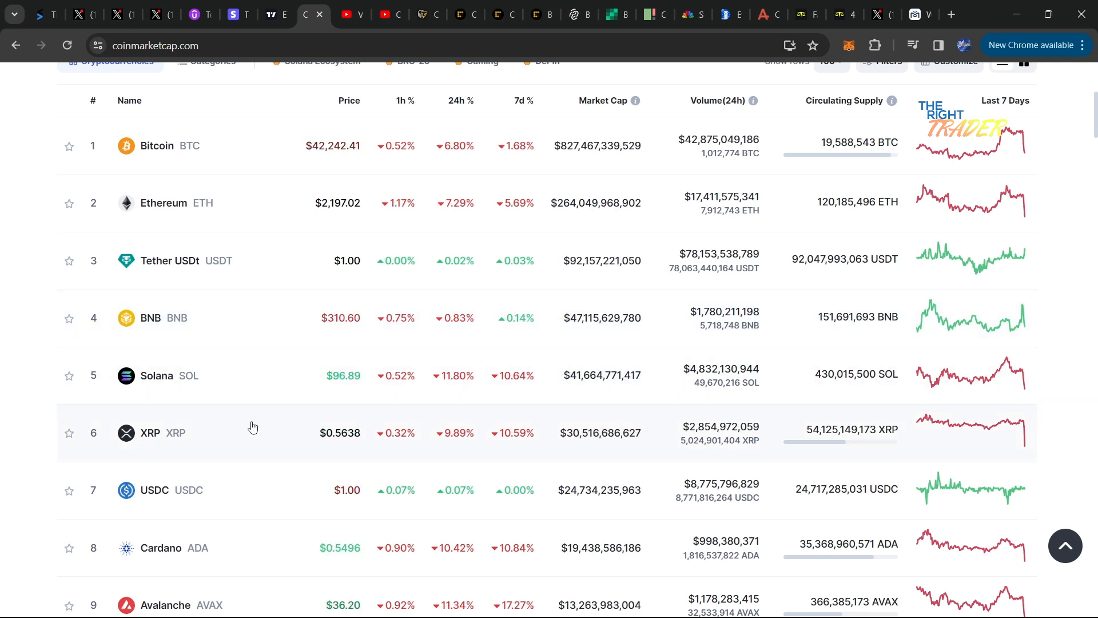
{"action": "scroll", "scroll_direction": "down", "scroll_amount": 3}
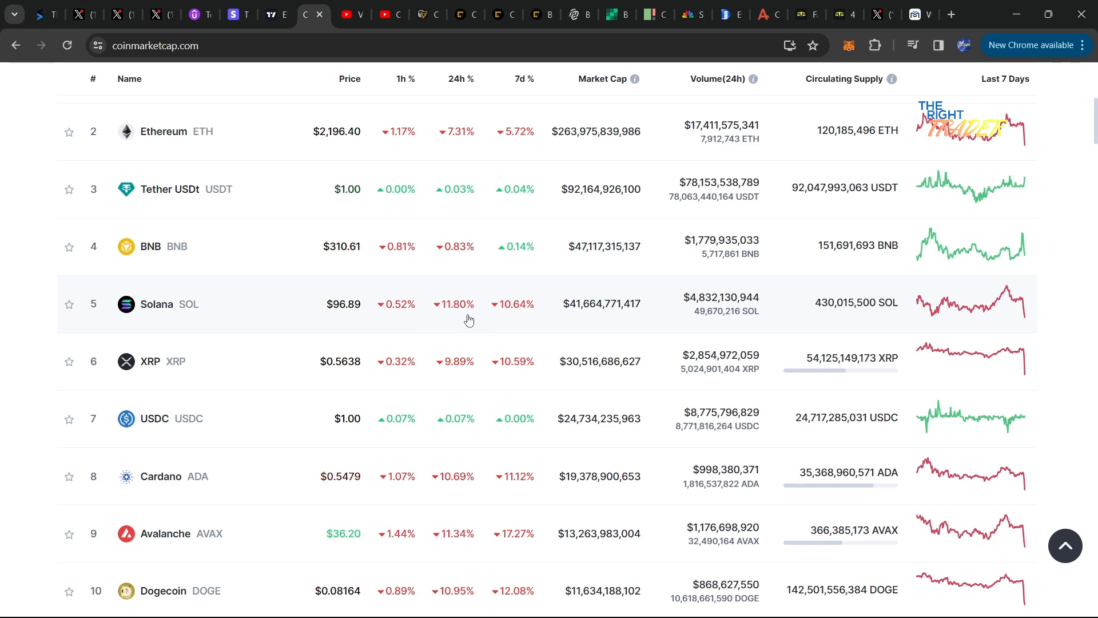
{"action": "scroll", "scroll_direction": "down", "scroll_amount": 3}
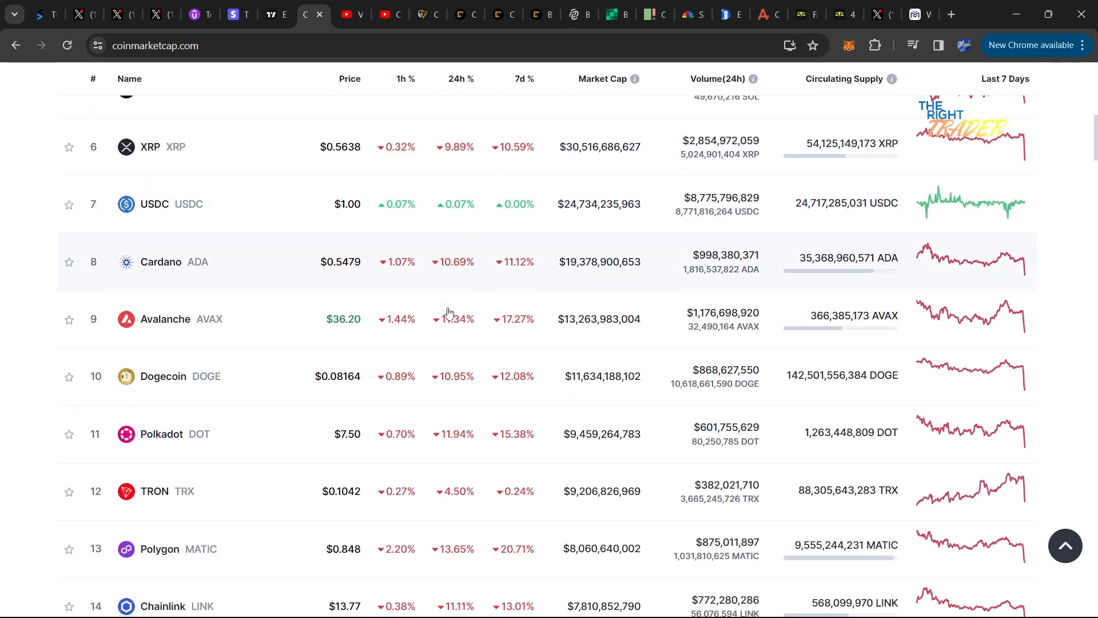
{"action": "scroll", "scroll_direction": "down", "scroll_amount": 3}
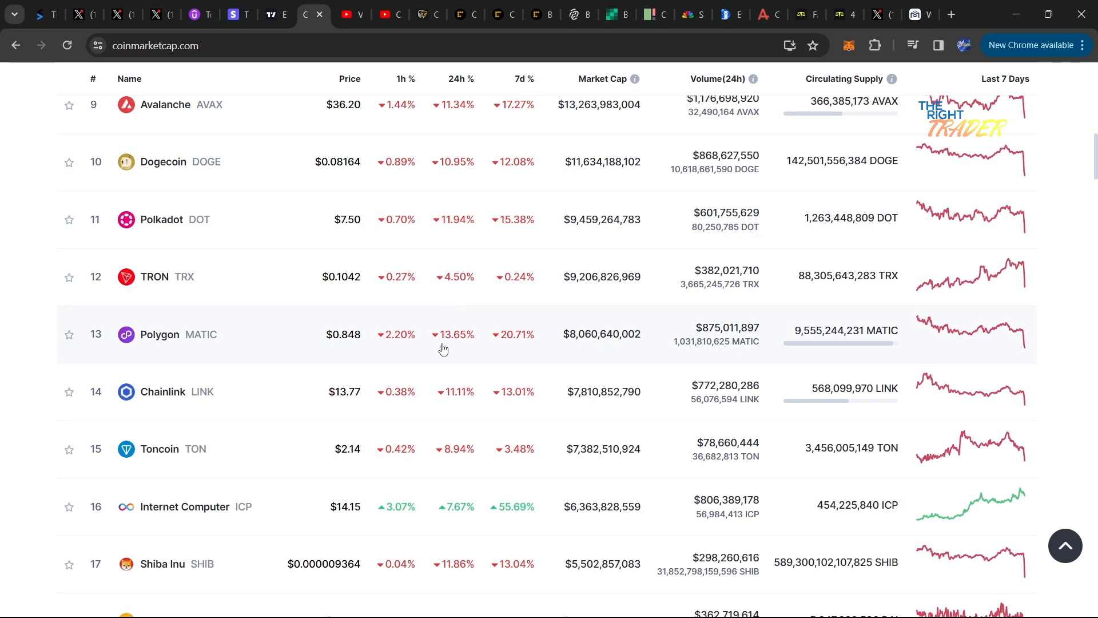
{"action": "scroll", "scroll_direction": "down", "scroll_amount": 3}
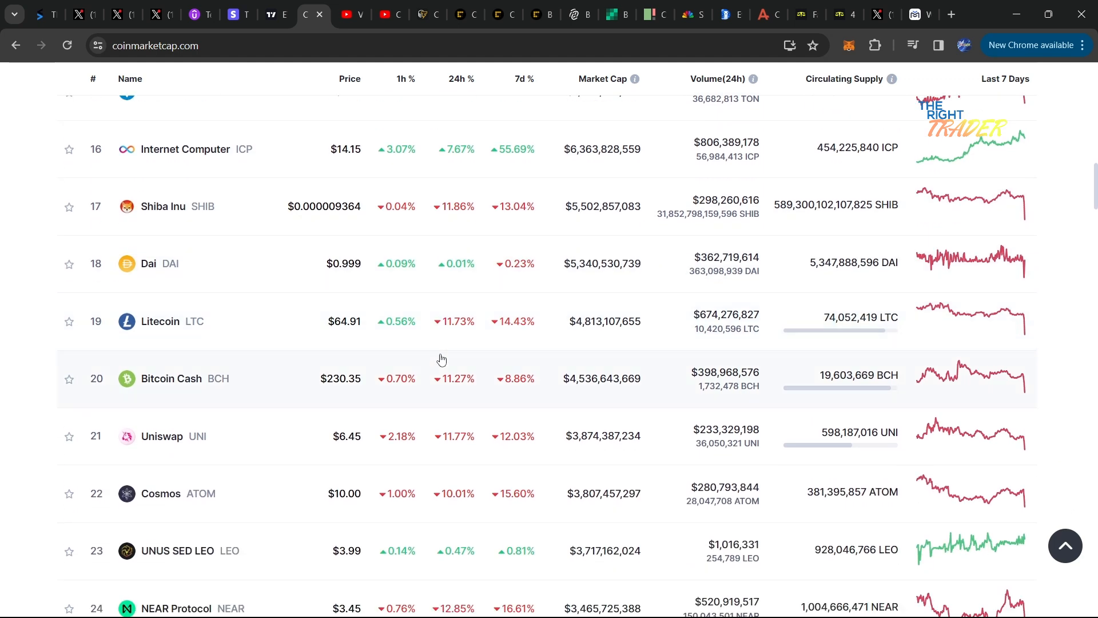
{"action": "scroll", "scroll_direction": "down", "scroll_amount": 3}
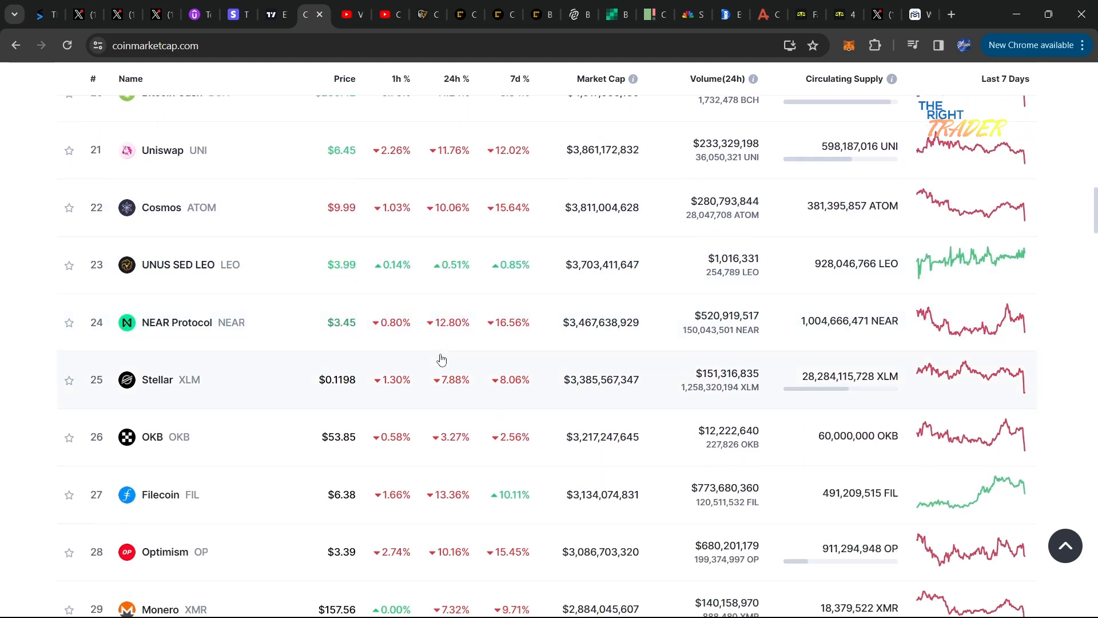
{"action": "scroll", "scroll_direction": "down", "scroll_amount": 3}
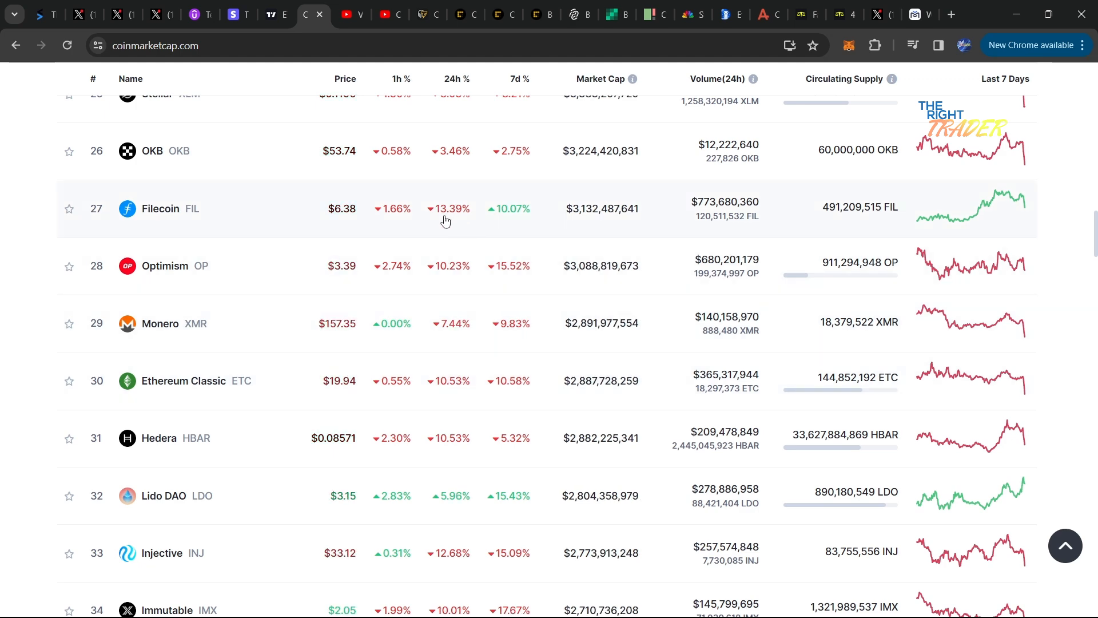
{"action": "scroll", "scroll_direction": "down", "scroll_amount": 3}
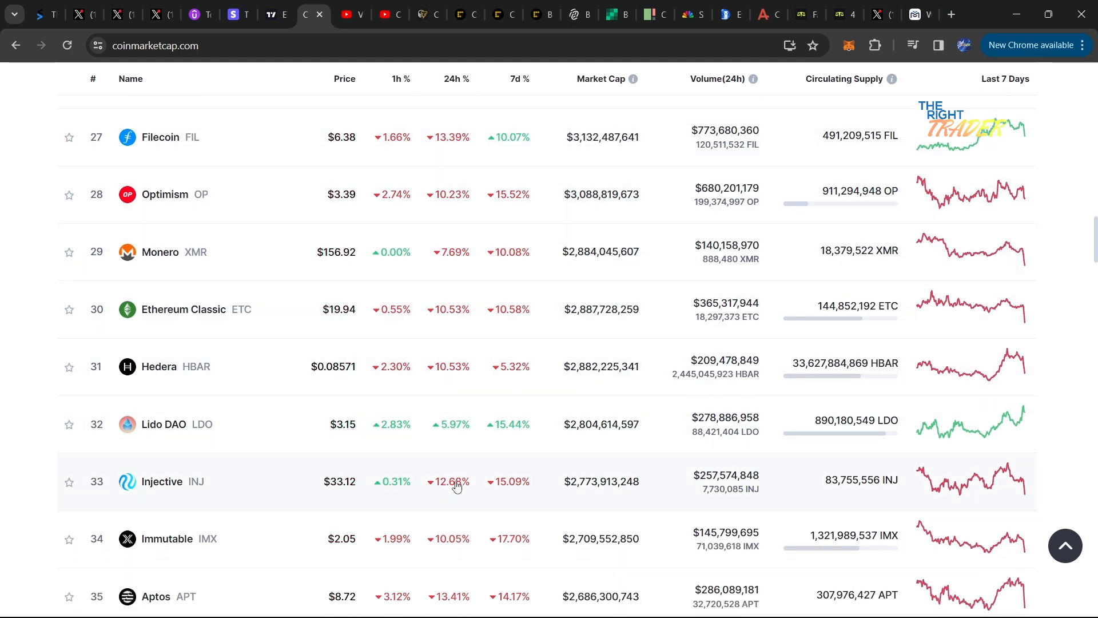
{"action": "scroll", "scroll_direction": "down", "scroll_amount": 3}
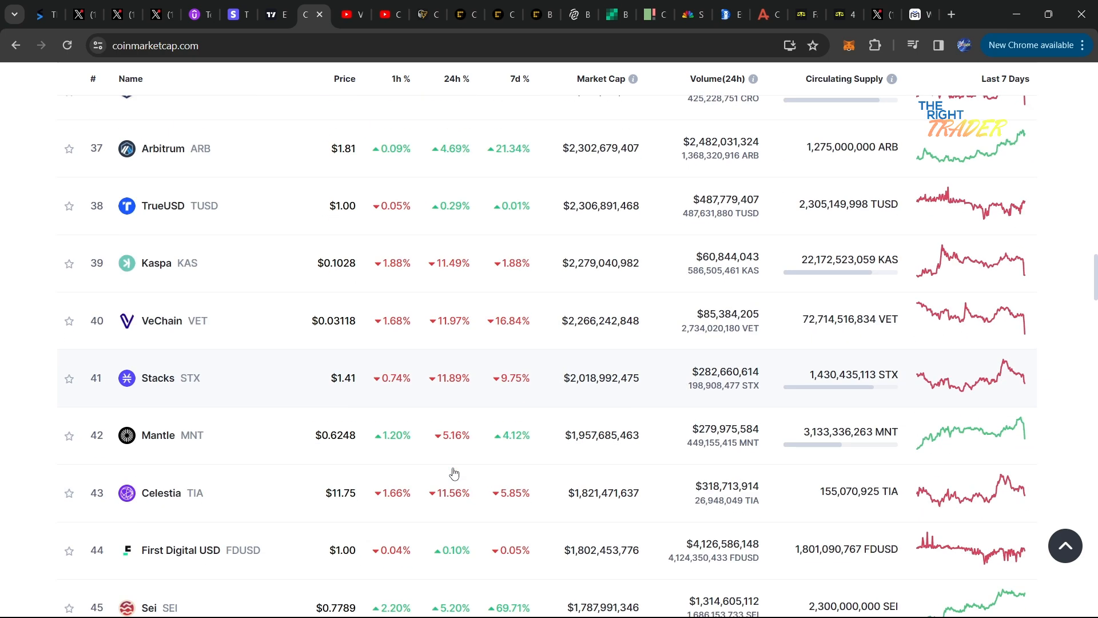
{"action": "scroll", "scroll_direction": "down", "scroll_amount": 3}
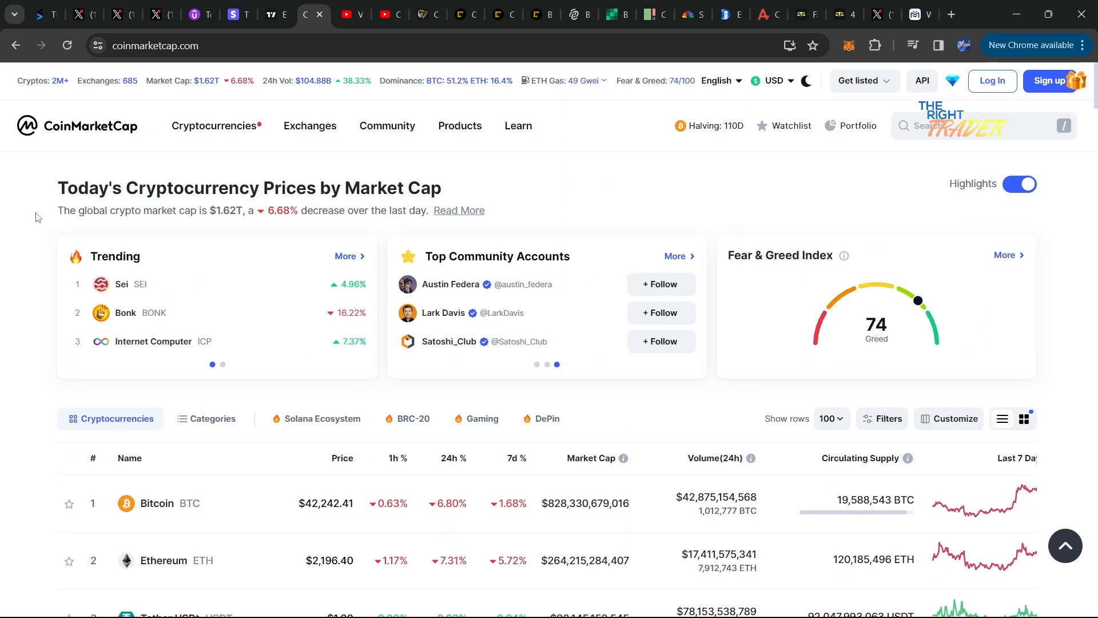
{"action": "scroll", "scroll_direction": "down", "scroll_amount": 3}
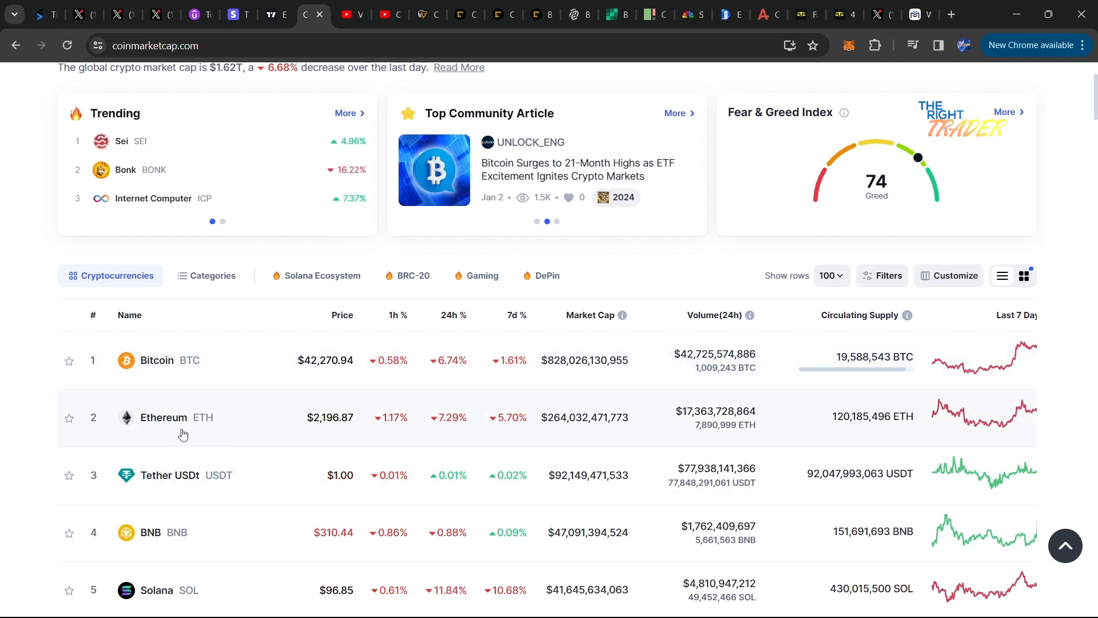
{"action": "mouse_move", "coordinate": [427, 369]}
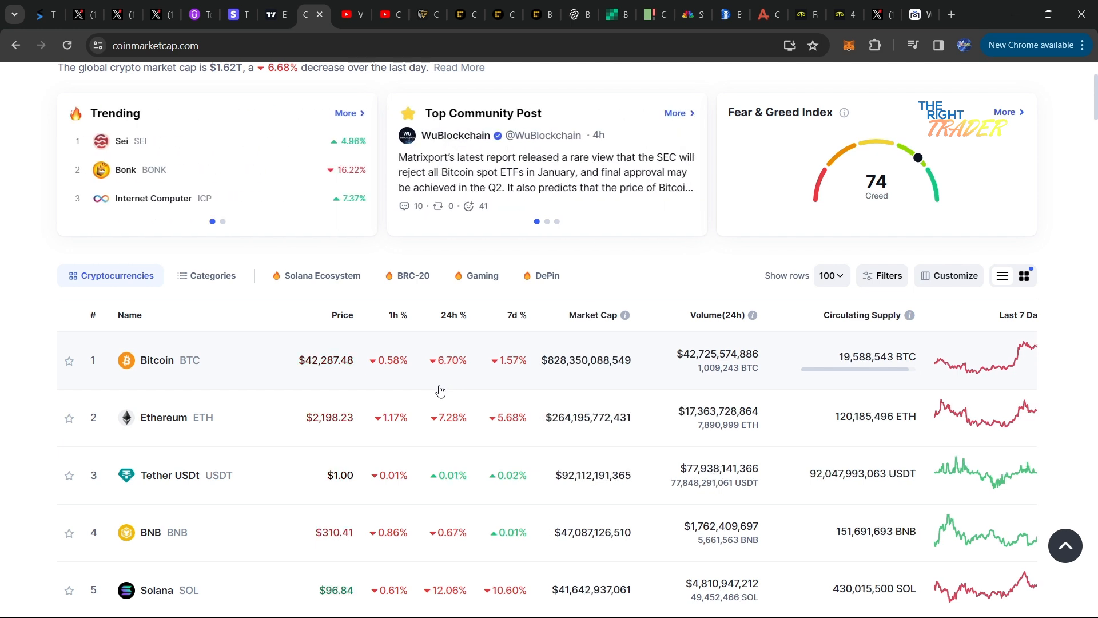
- Bring back the ETHUSD chart, zoom it out toward the 1732 level, and flip tabs
{"action": "left_click", "coordinate": [275, 14]}
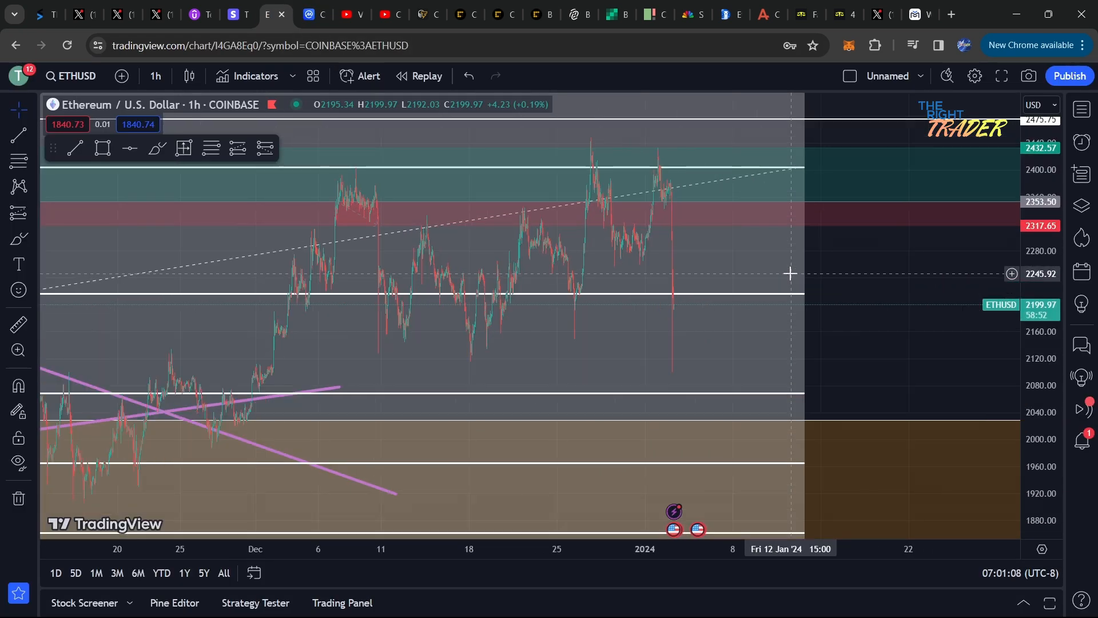
{"action": "mouse_move", "coordinate": [836, 128]}
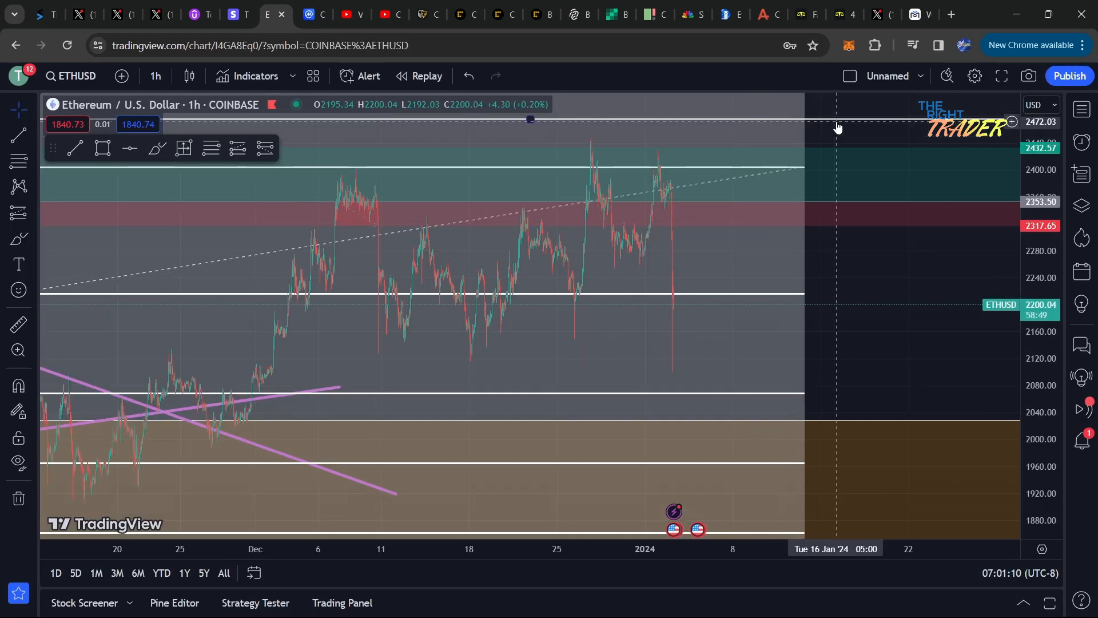
{"action": "scroll", "scroll_direction": "down", "scroll_amount": 3}
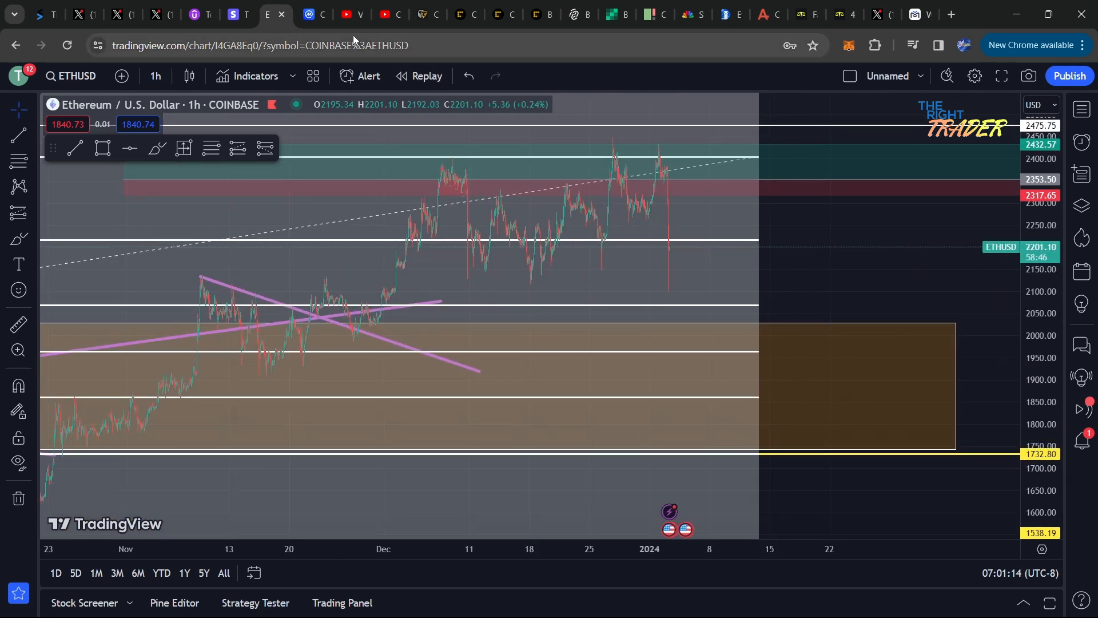
{"action": "left_click", "coordinate": [313, 14]}
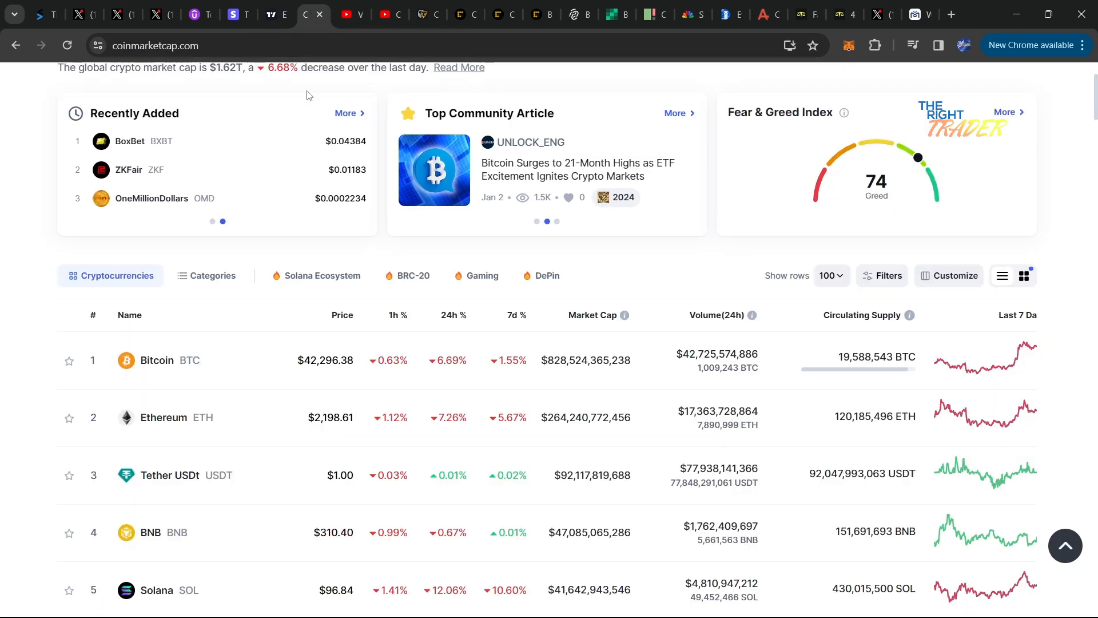
{"action": "left_click", "coordinate": [268, 14]}
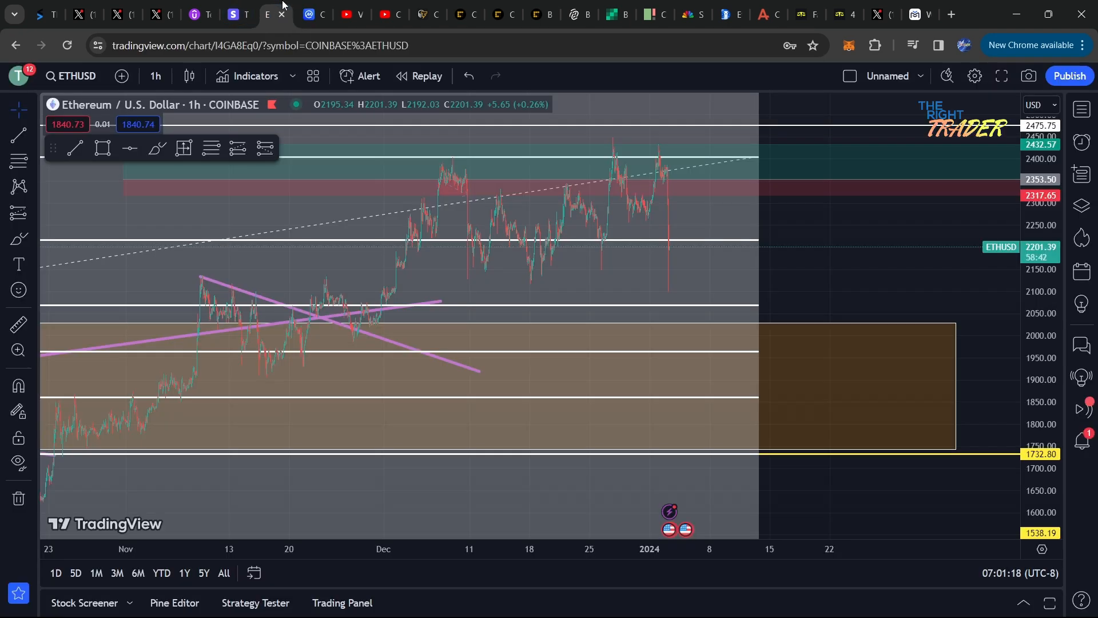
{"action": "mouse_move", "coordinate": [745, 261]}
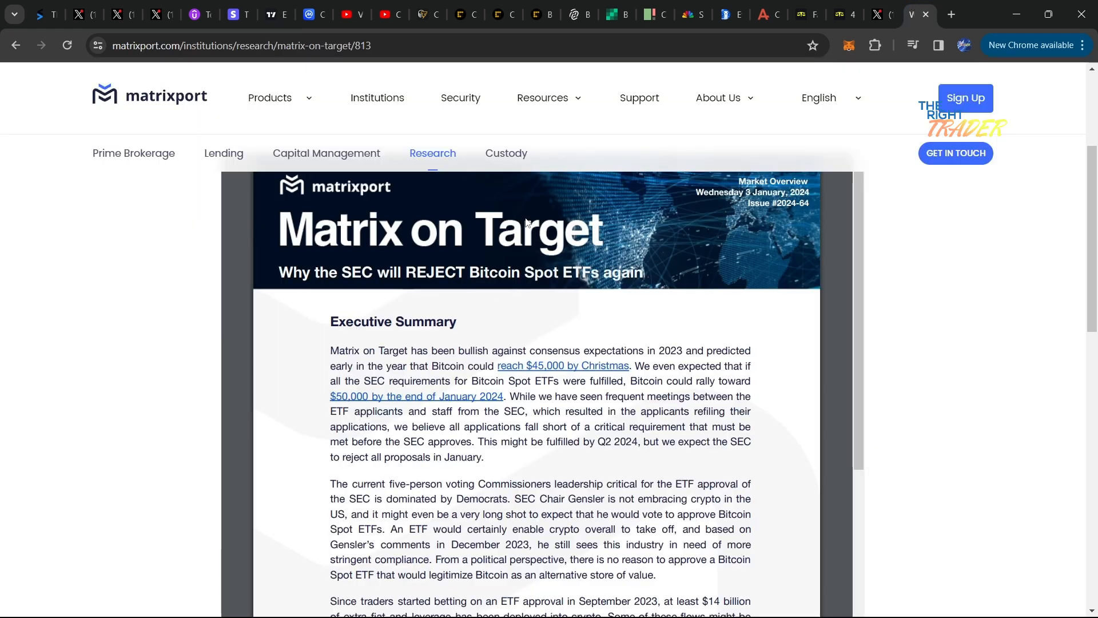
{"action": "mouse_move", "coordinate": [119, 13]}
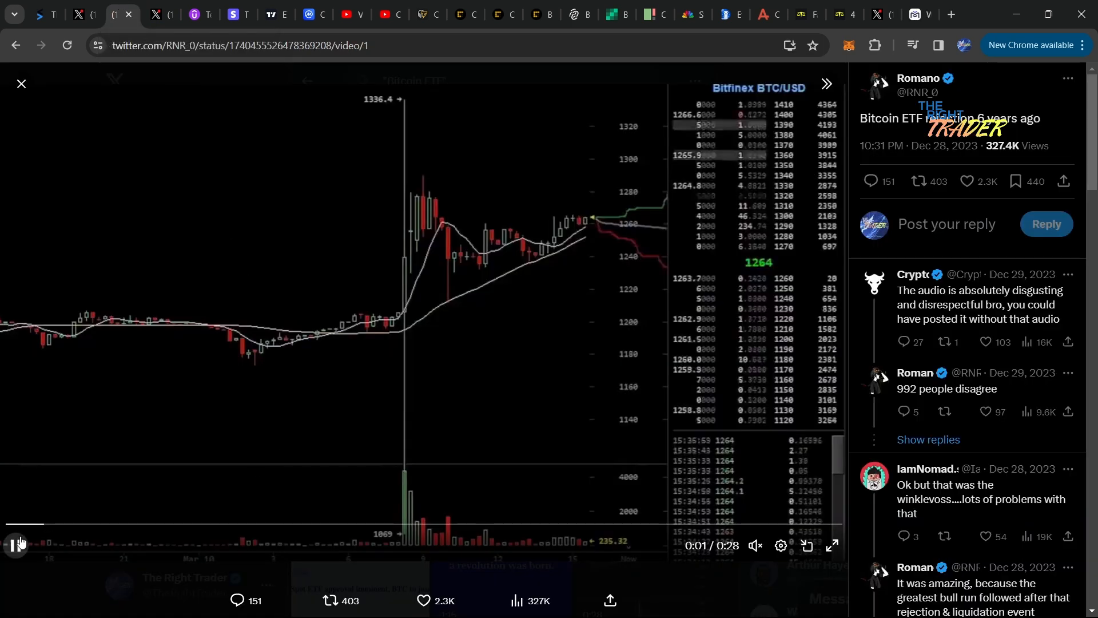
- Play the tweet's clip of the Bitcoin ETF rejection from six years ago
{"action": "left_click", "coordinate": [15, 545]}
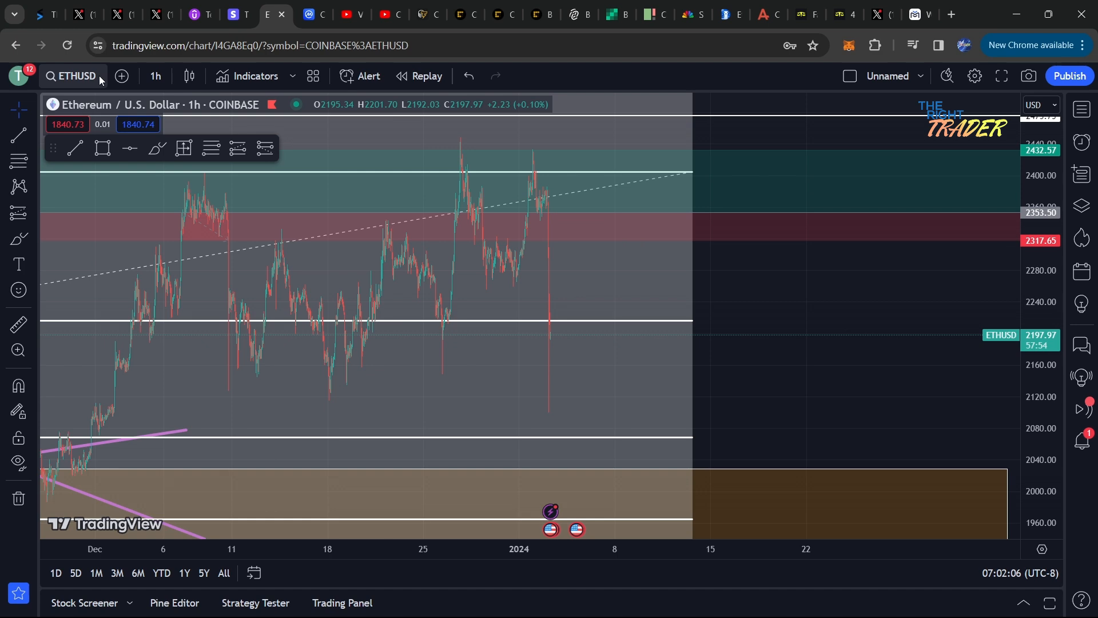
- Load the BTCUSD hourly chart and measure with the ruler, then return to CoinMarketCap
{"action": "type", "text": "BTCUSD"}
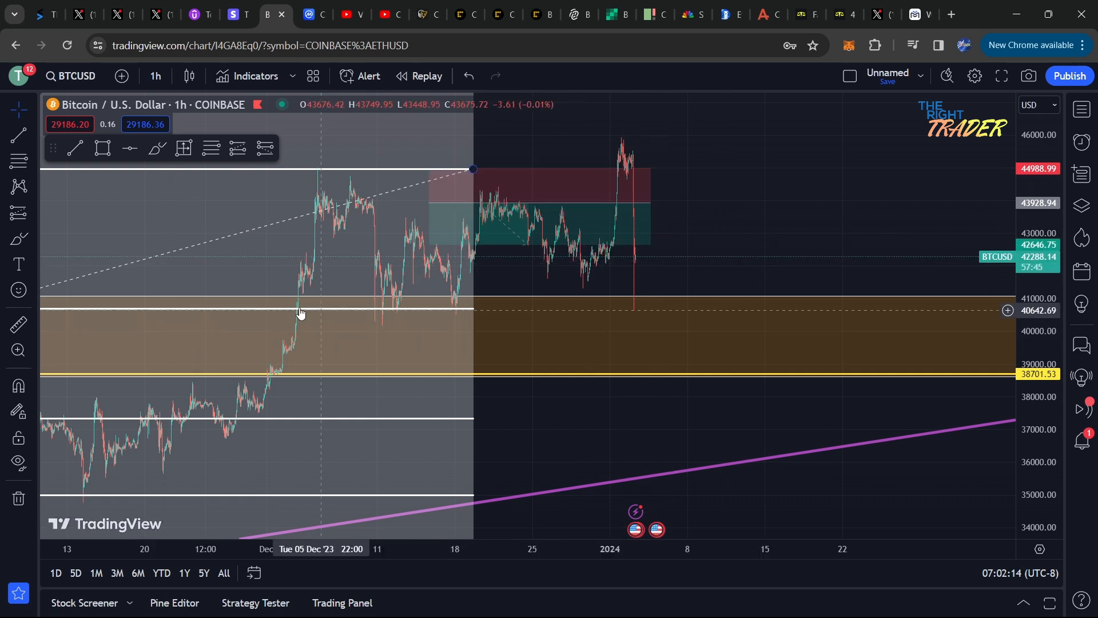
{"action": "mouse_move", "coordinate": [680, 149]}
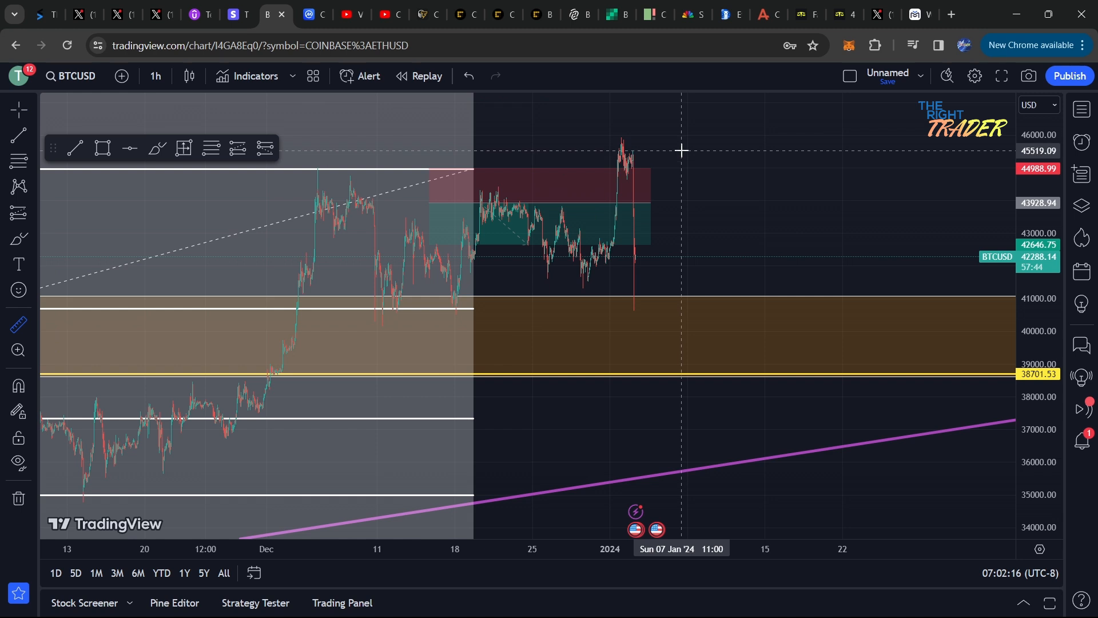
{"action": "left_click_drag", "start_coordinate": [679, 150], "coordinate": [553, 256]}
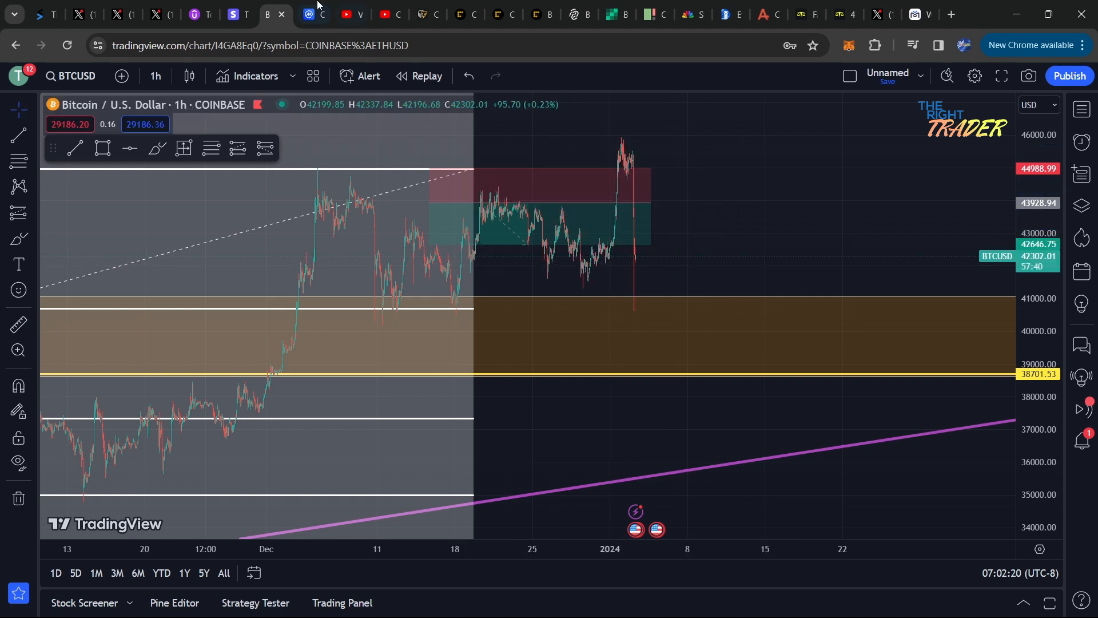
{"action": "mouse_move", "coordinate": [352, 14]}
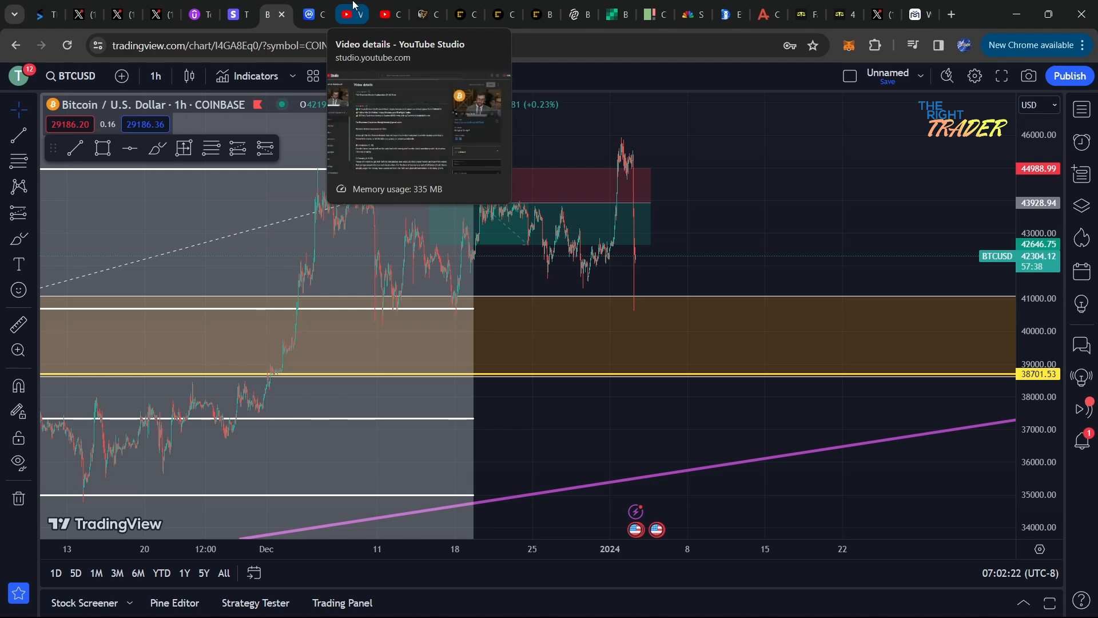
{"action": "left_click", "coordinate": [314, 14]}
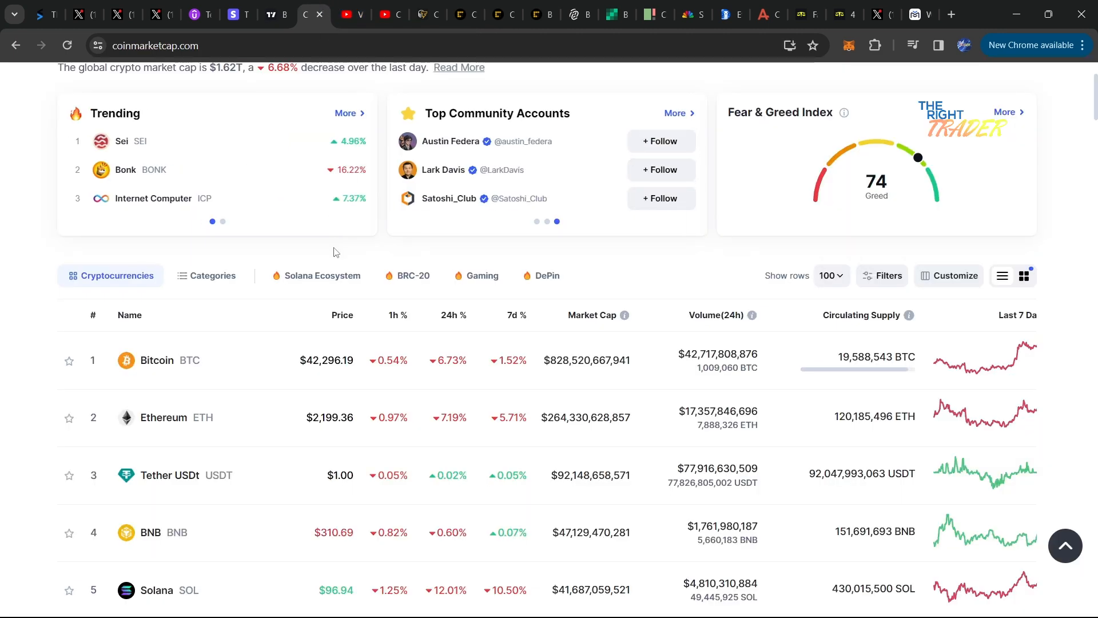
- Scroll through the top 16 coins' 24-hour losses and back, then go to Fairdesk BTC/USDT futures
{"action": "scroll", "scroll_direction": "down", "scroll_amount": 3}
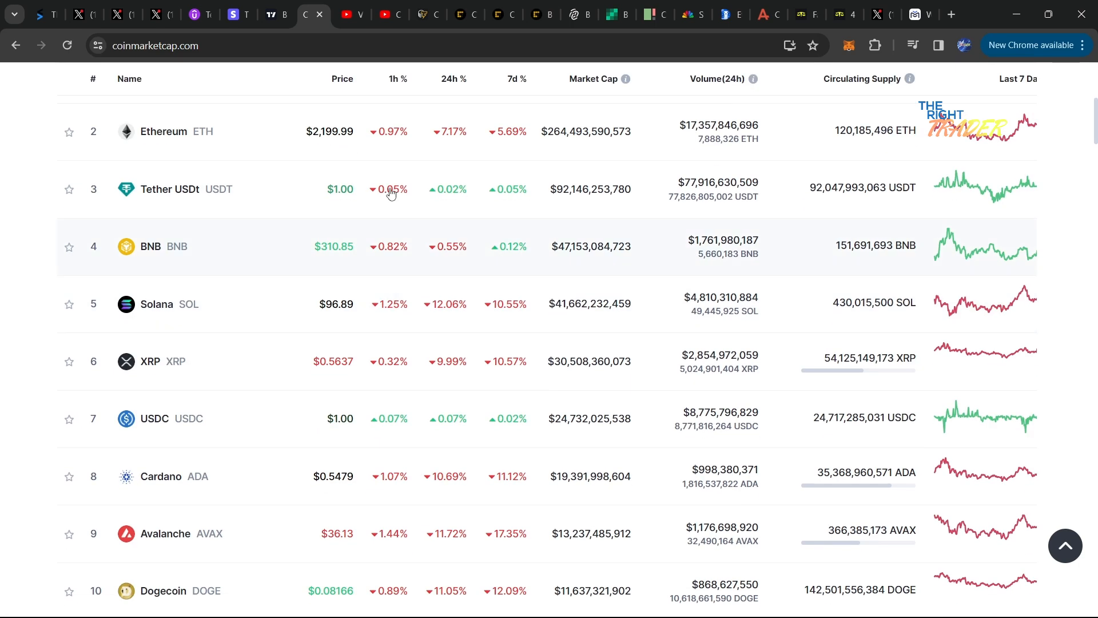
{"action": "scroll", "scroll_direction": "down", "scroll_amount": 3}
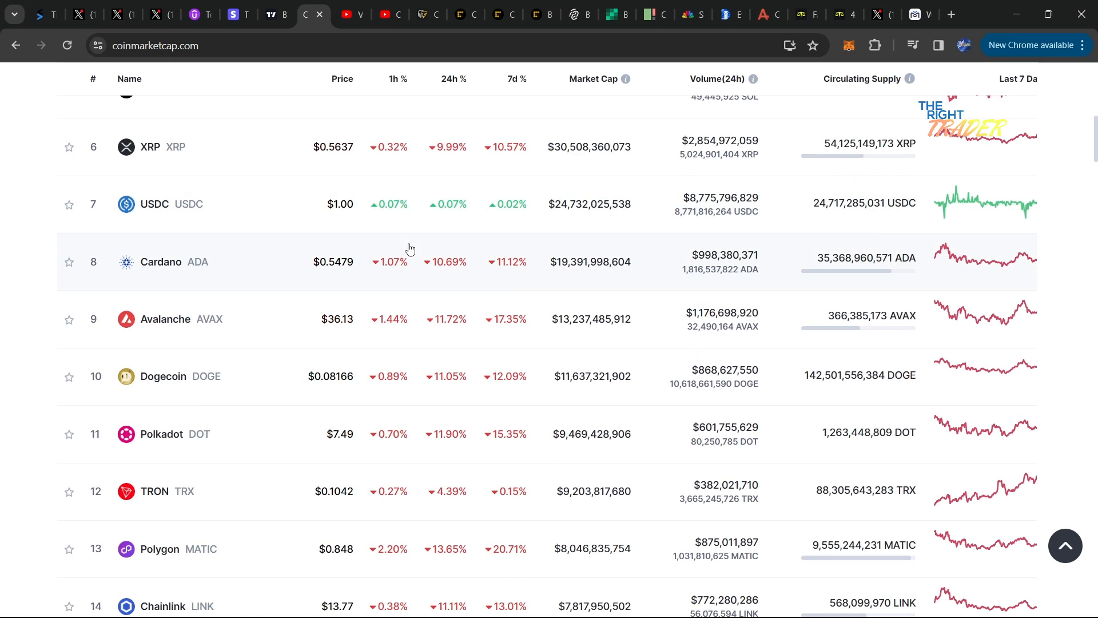
{"action": "mouse_move", "coordinate": [418, 322]}
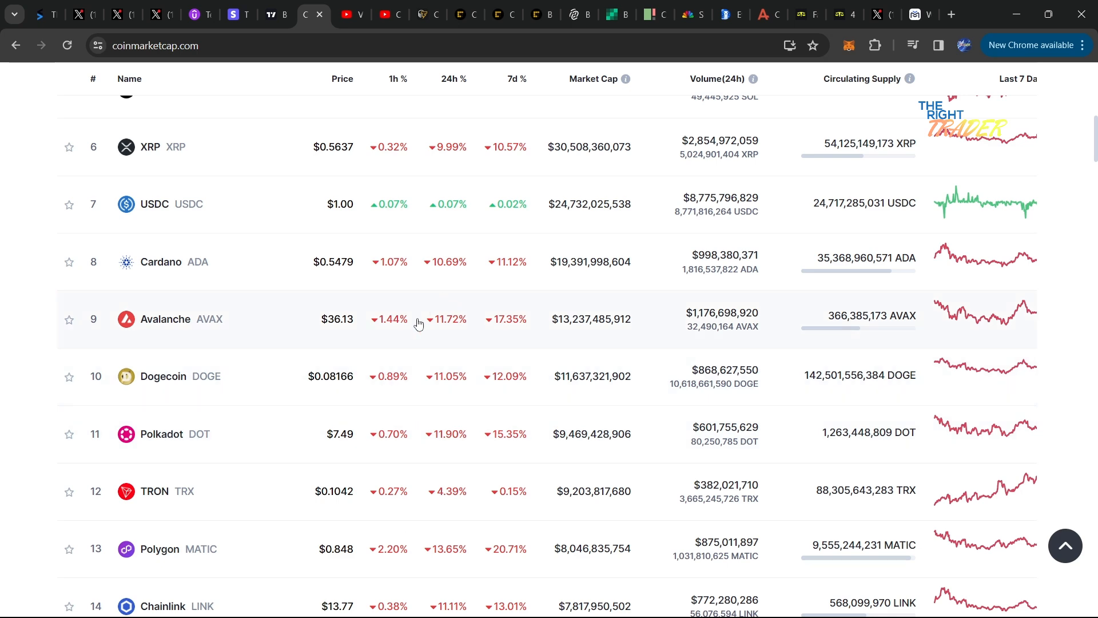
{"action": "scroll", "scroll_direction": "down", "scroll_amount": 3}
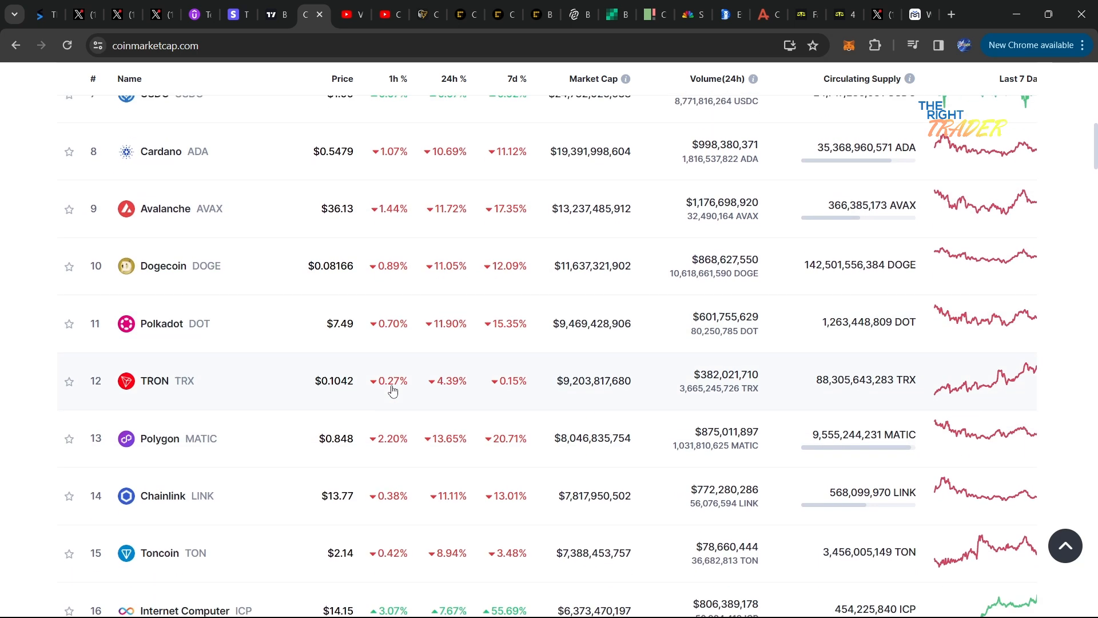
{"action": "scroll", "scroll_direction": "down", "scroll_amount": 3}
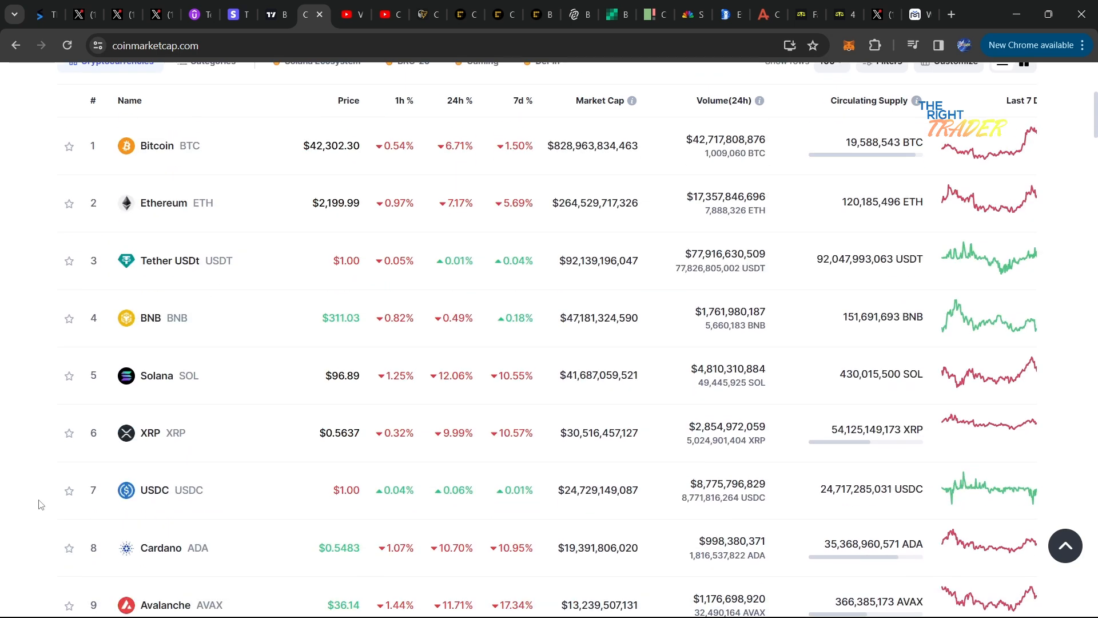
{"action": "scroll", "scroll_direction": "up", "scroll_amount": 3}
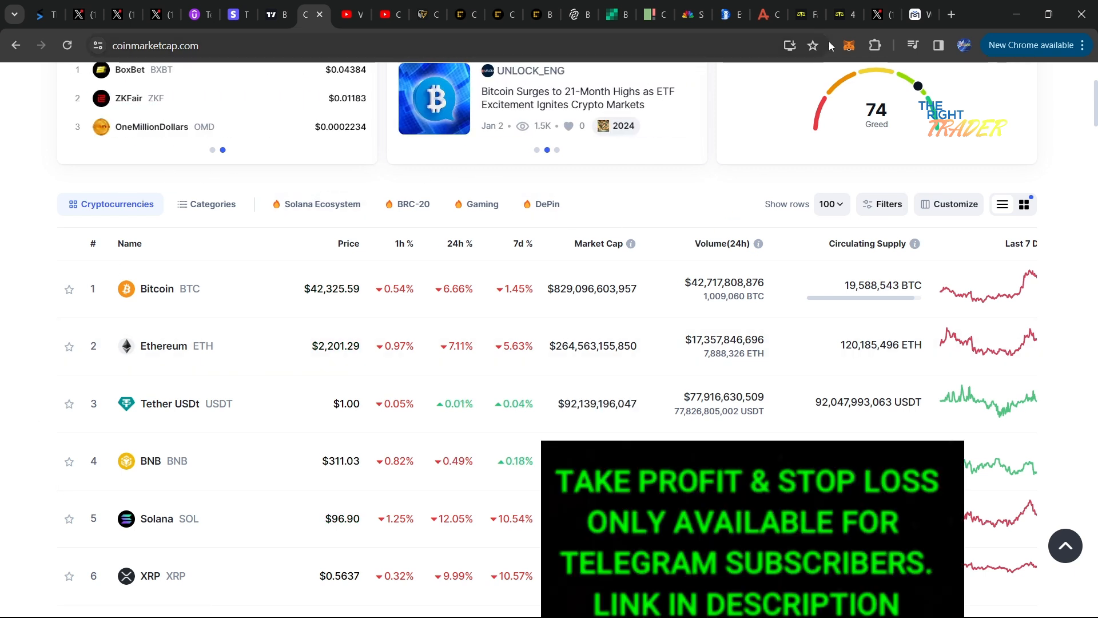
{"action": "left_click", "coordinate": [833, 14]}
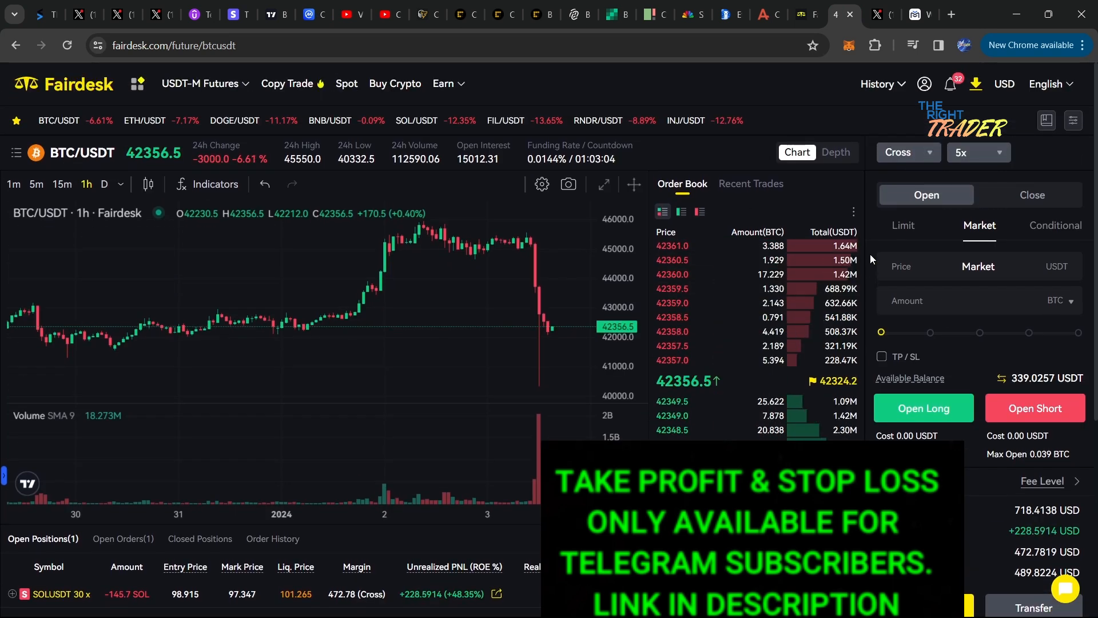
{"action": "mouse_move", "coordinate": [526, 134]}
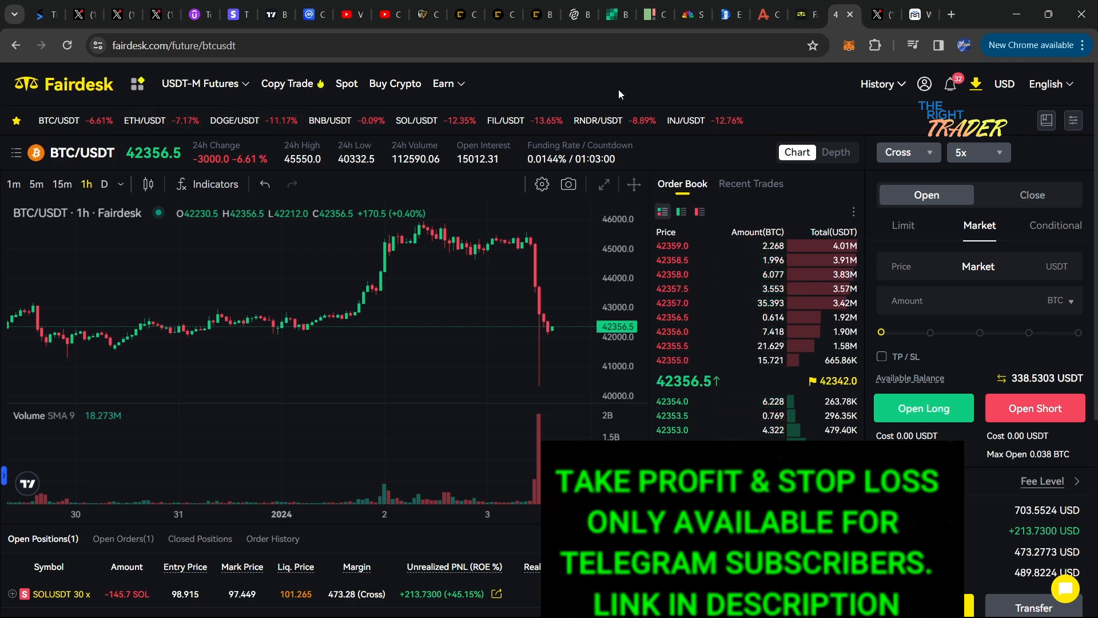
{"action": "mouse_move", "coordinate": [237, 14]}
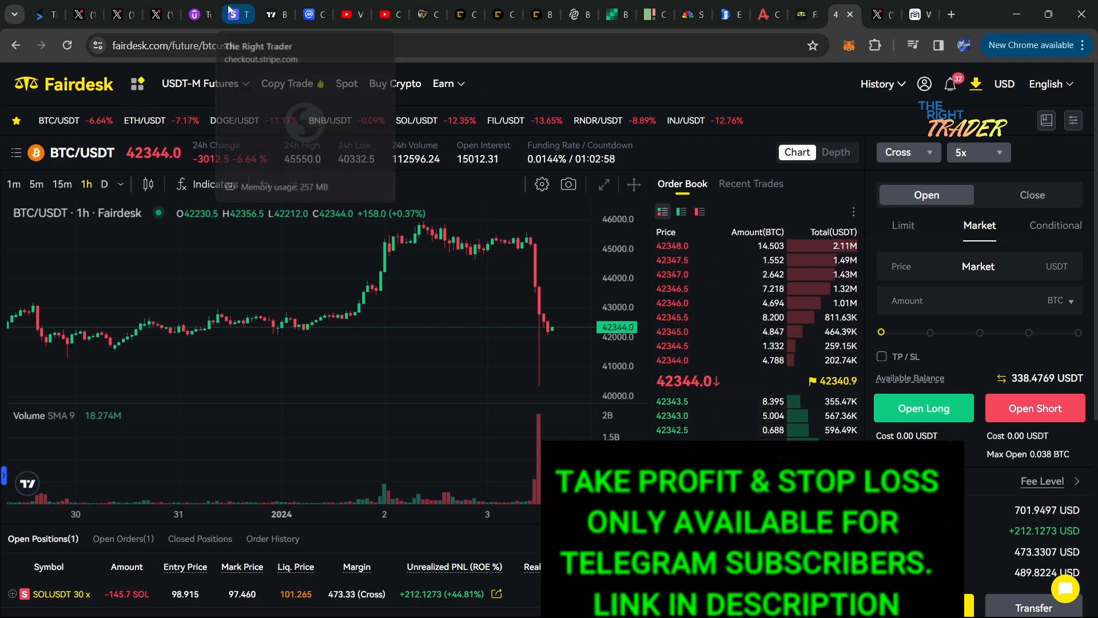
- Switch to the Stripe checkout for the $49.97/month Elite Group Telegram subscription
{"action": "left_click", "coordinate": [237, 13]}
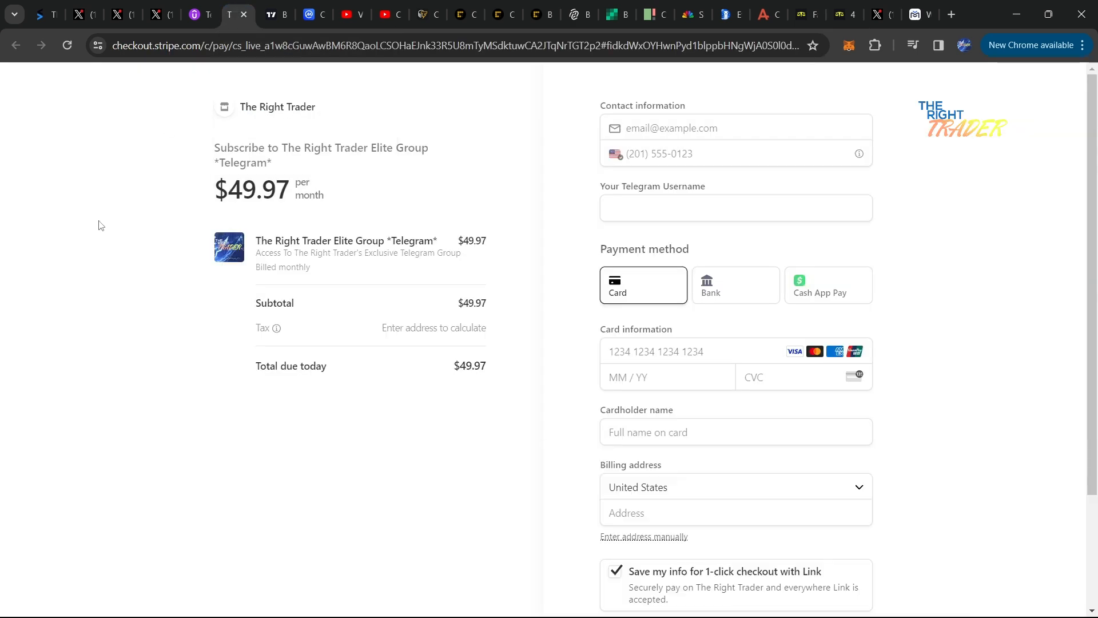